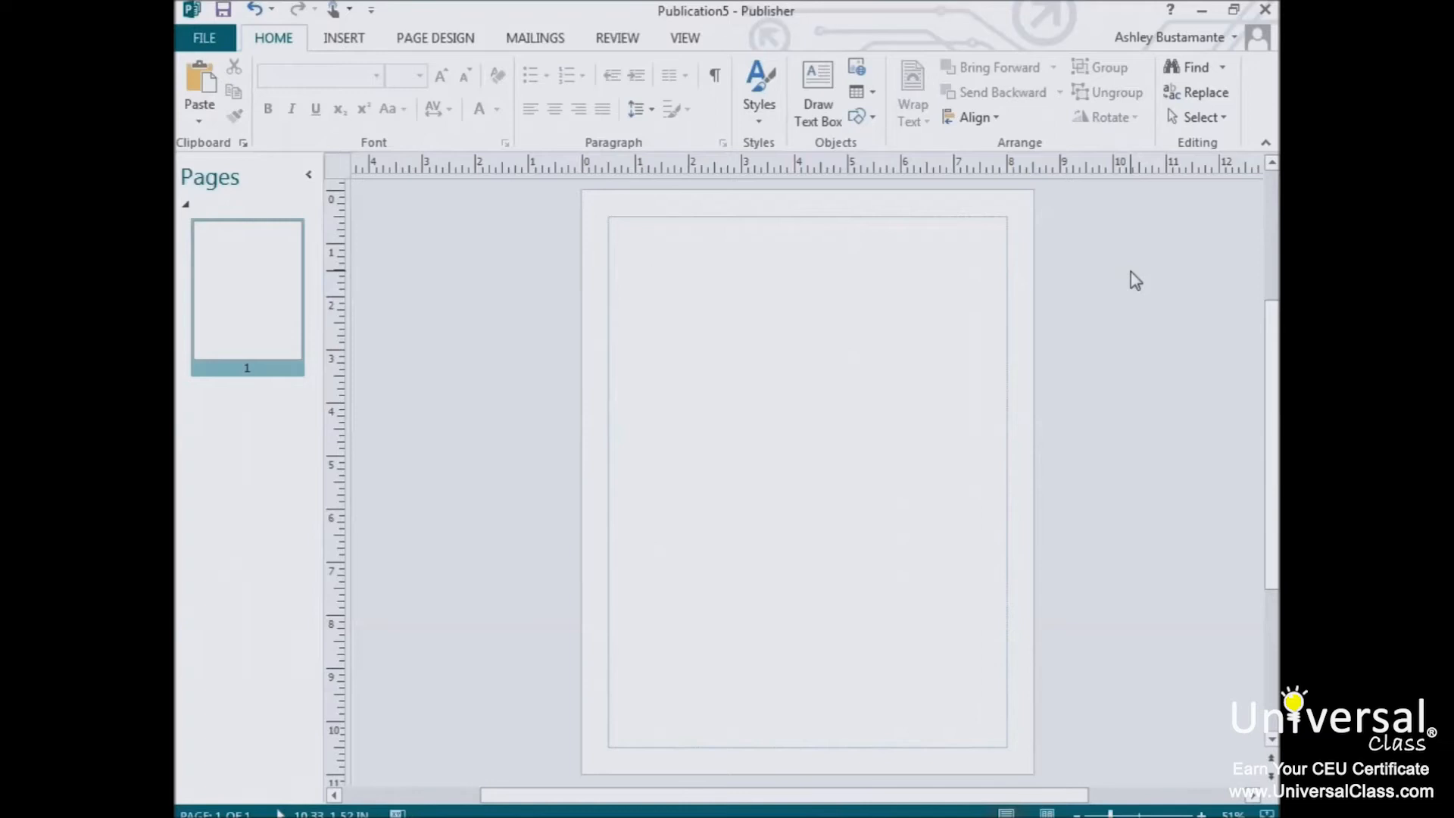
{"action": "mouse_move", "coordinate": [900, 215]}
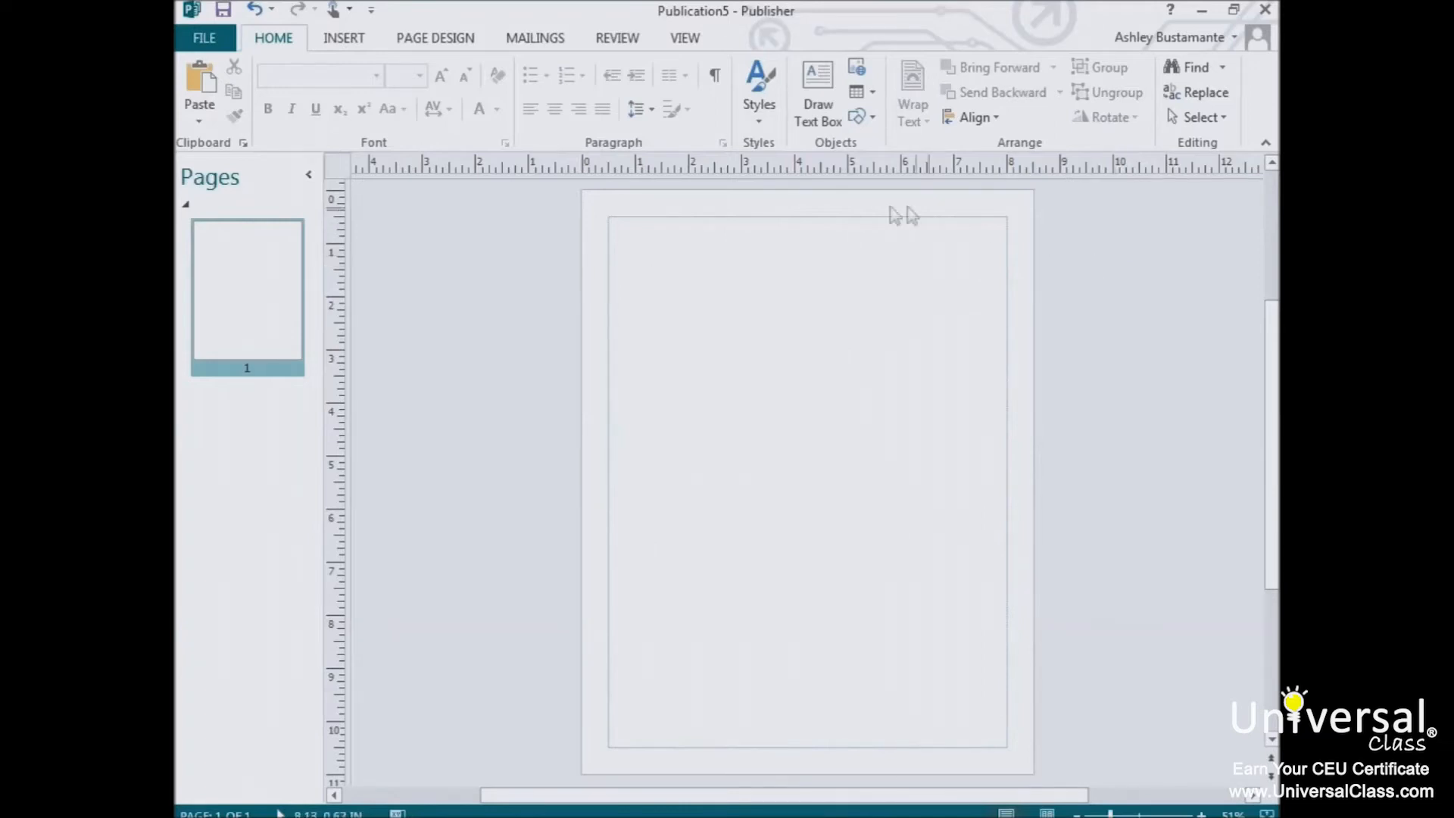
Show the Insert tab's table options on the blank page.
{"action": "left_click", "coordinate": [343, 37]}
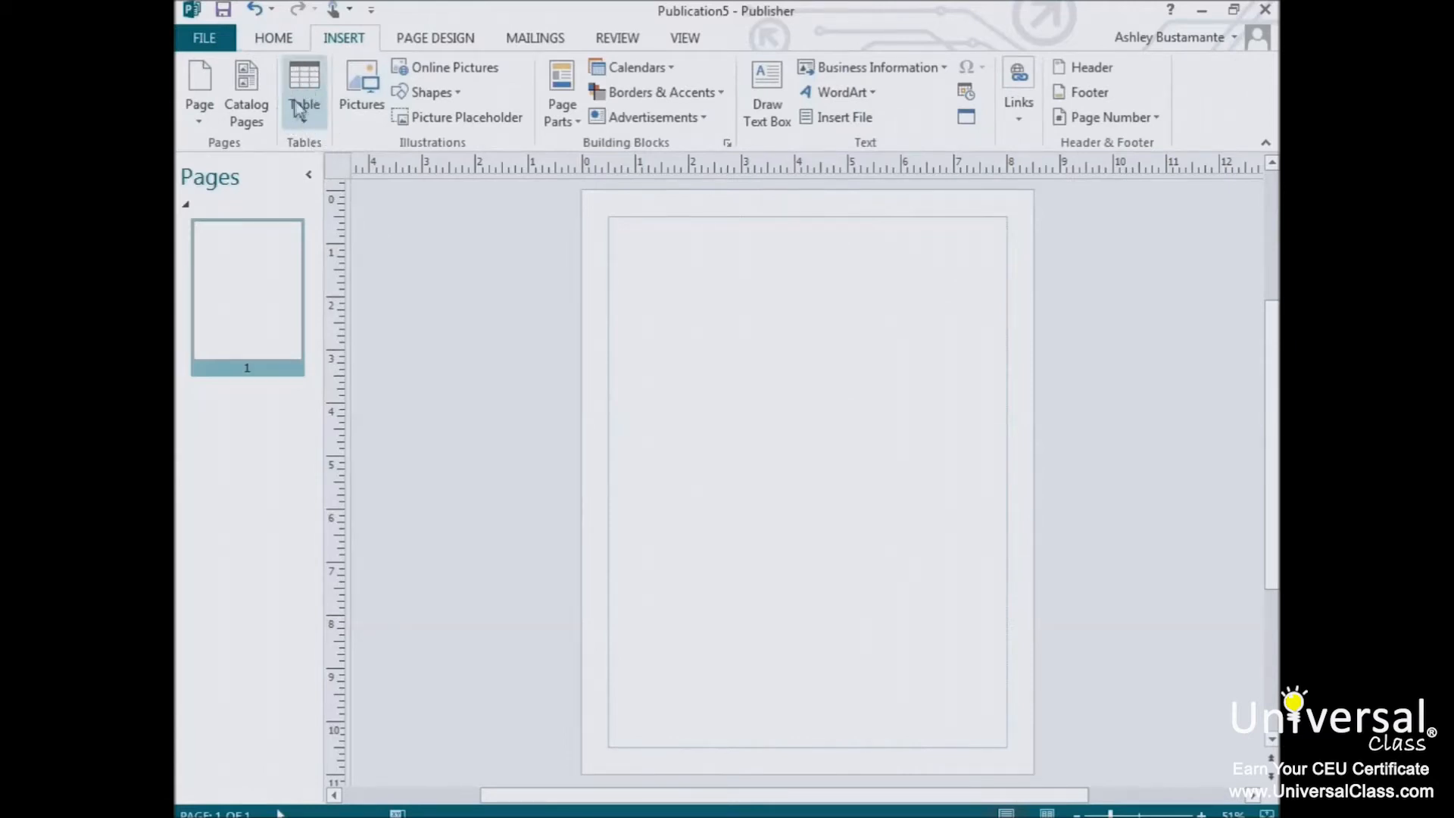
{"action": "mouse_move", "coordinate": [303, 88]}
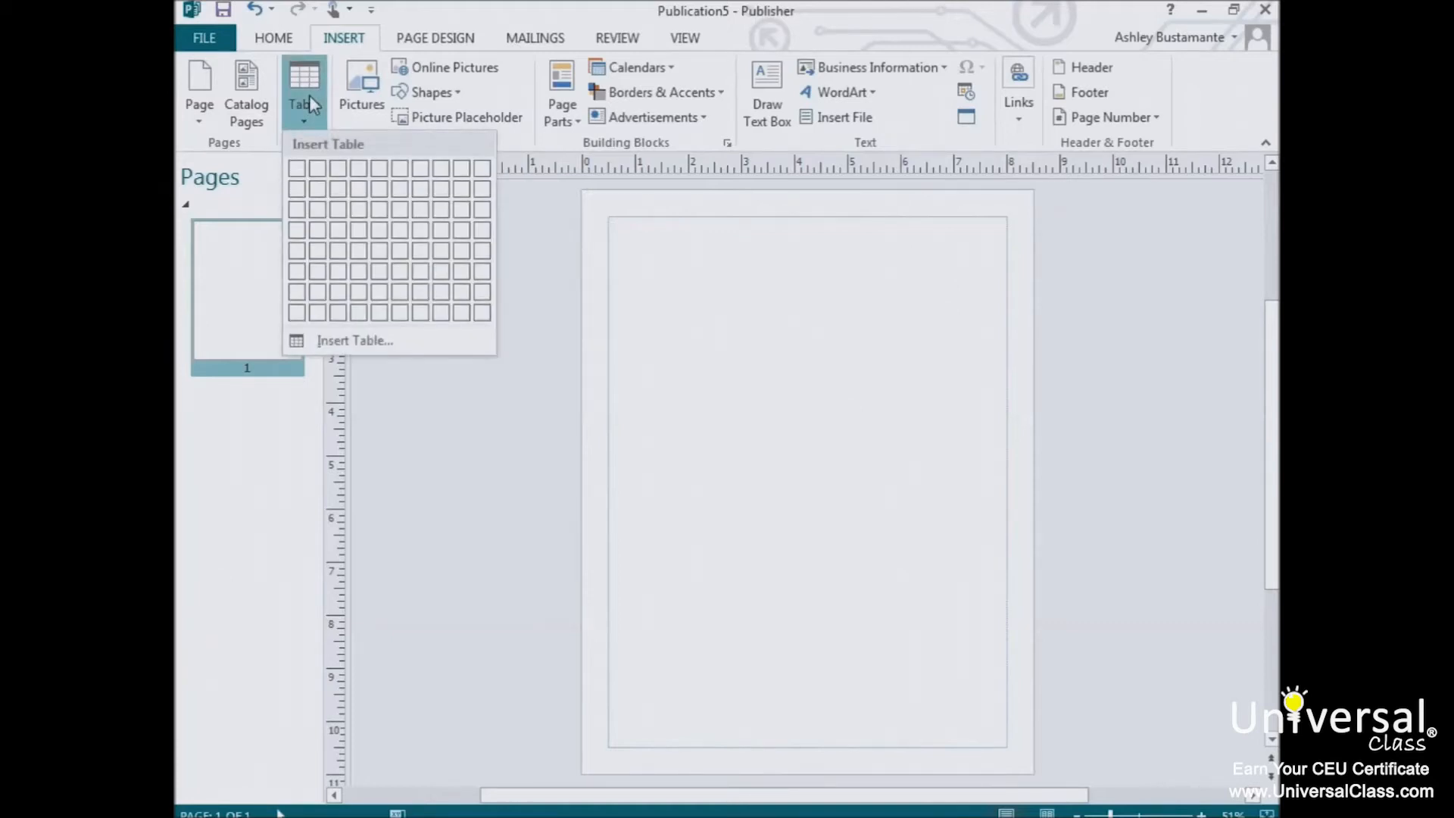
{"action": "mouse_move", "coordinate": [371, 141]}
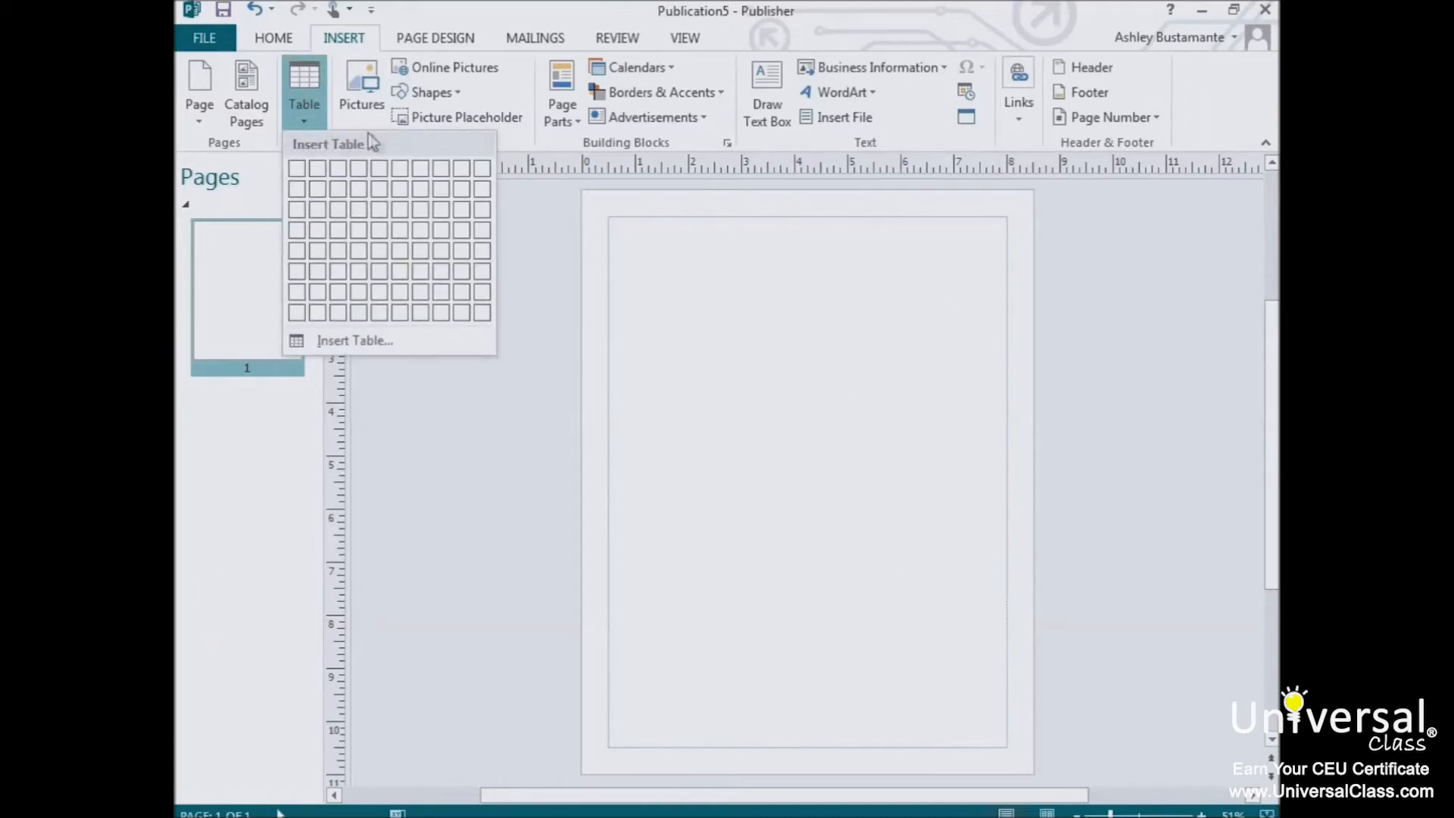
{"action": "mouse_move", "coordinate": [343, 139]}
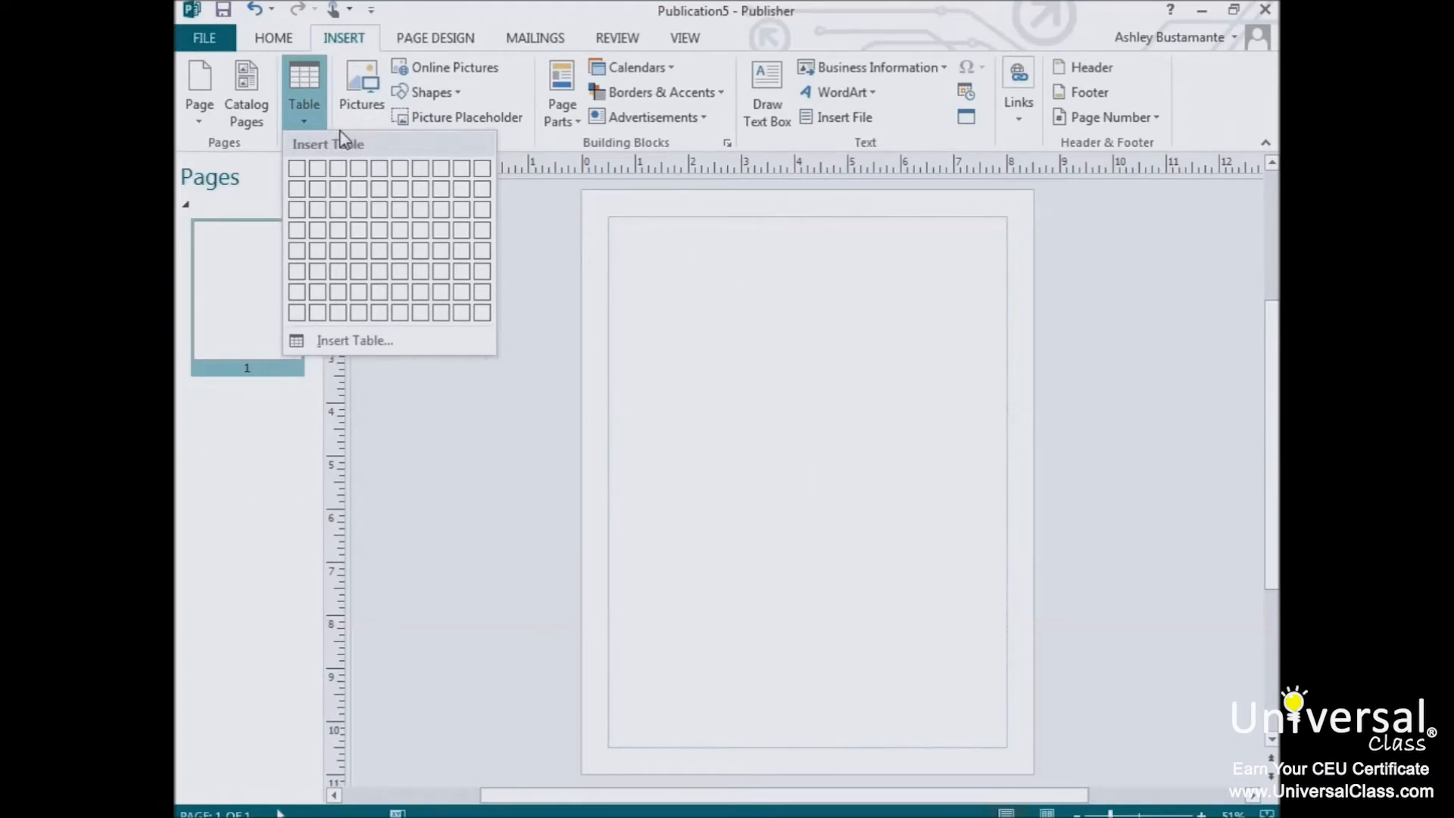
{"action": "mouse_move", "coordinate": [297, 168]}
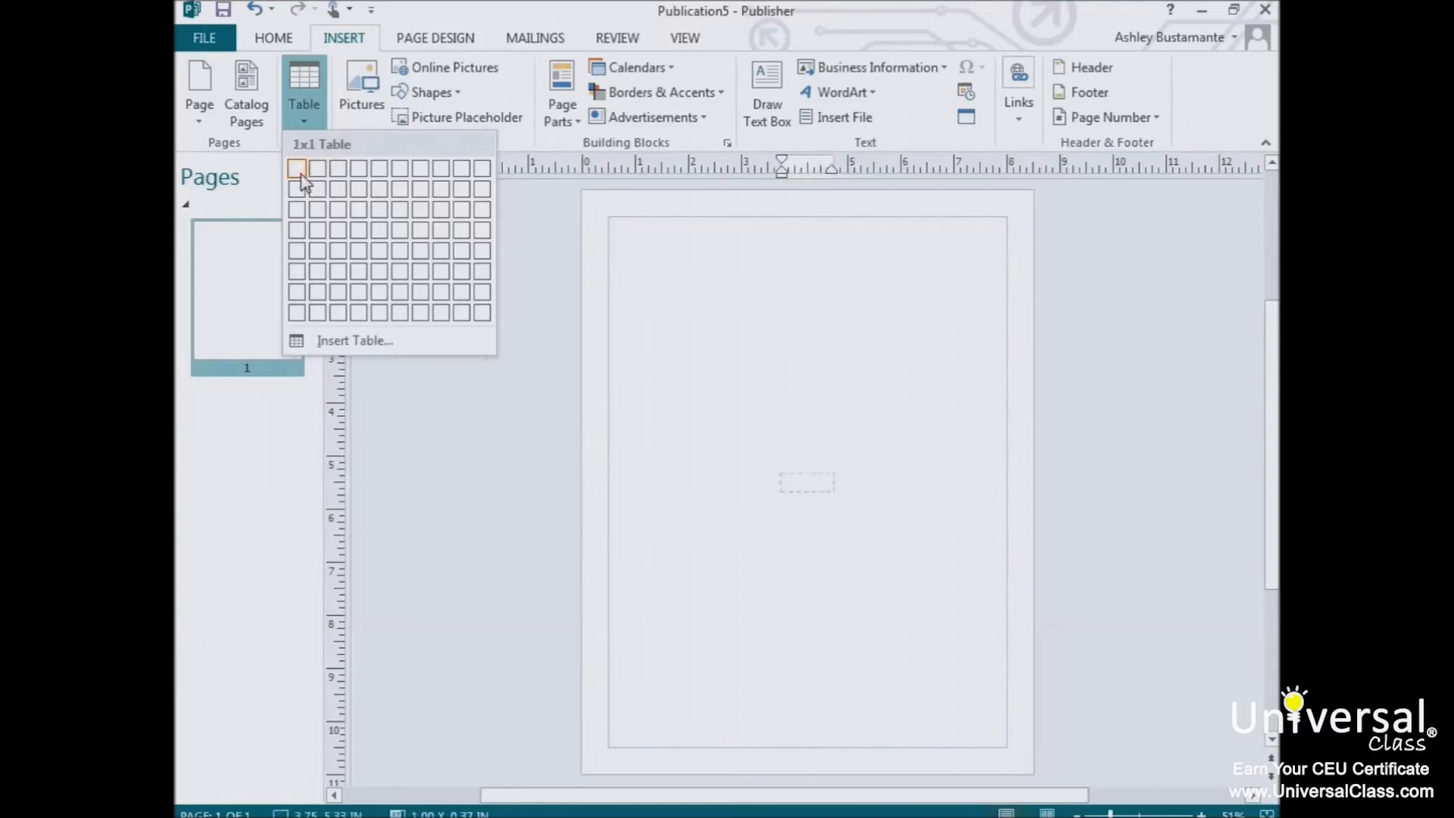
{"action": "mouse_move", "coordinate": [317, 168]}
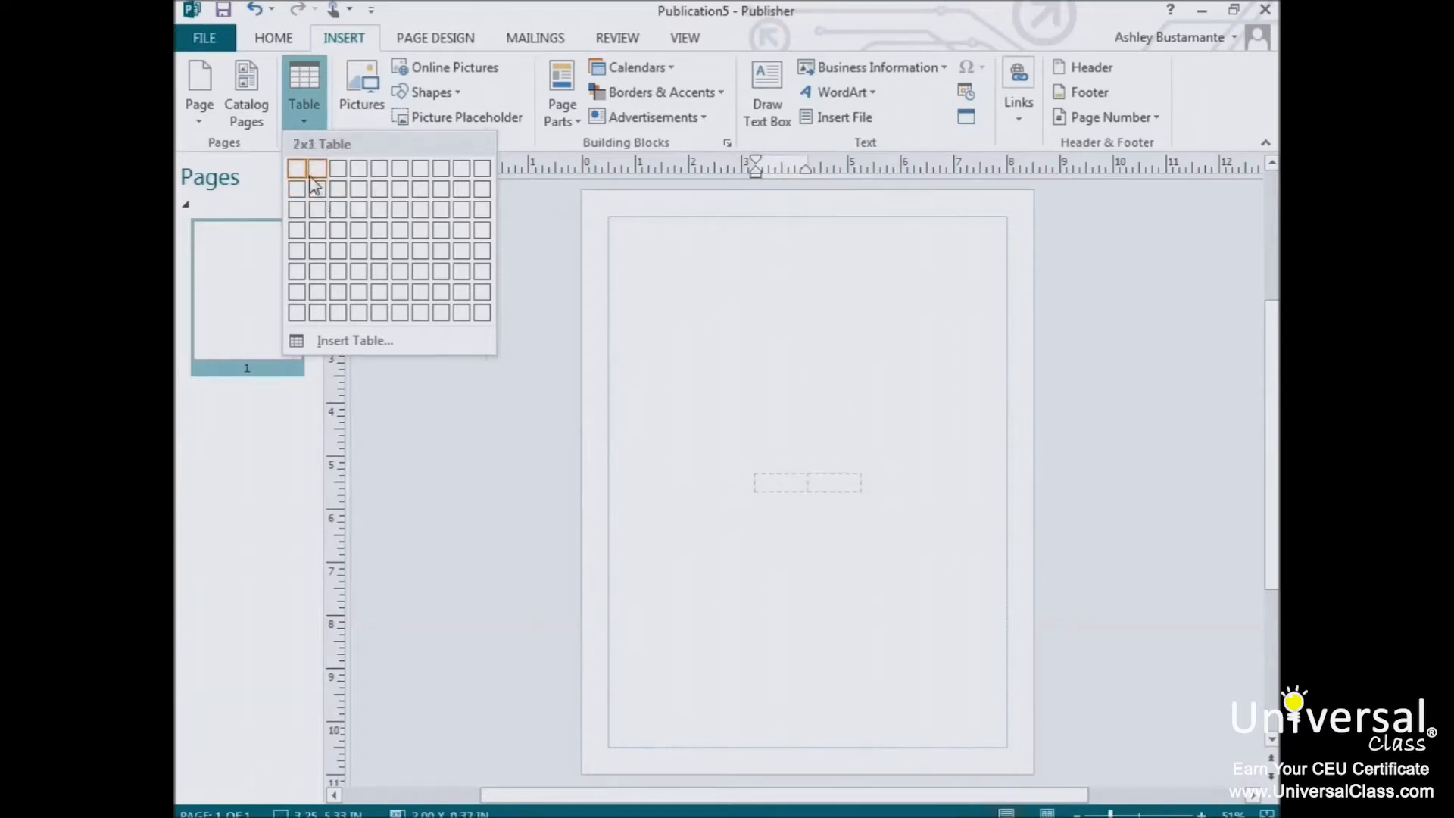
{"action": "mouse_move", "coordinate": [422, 202]}
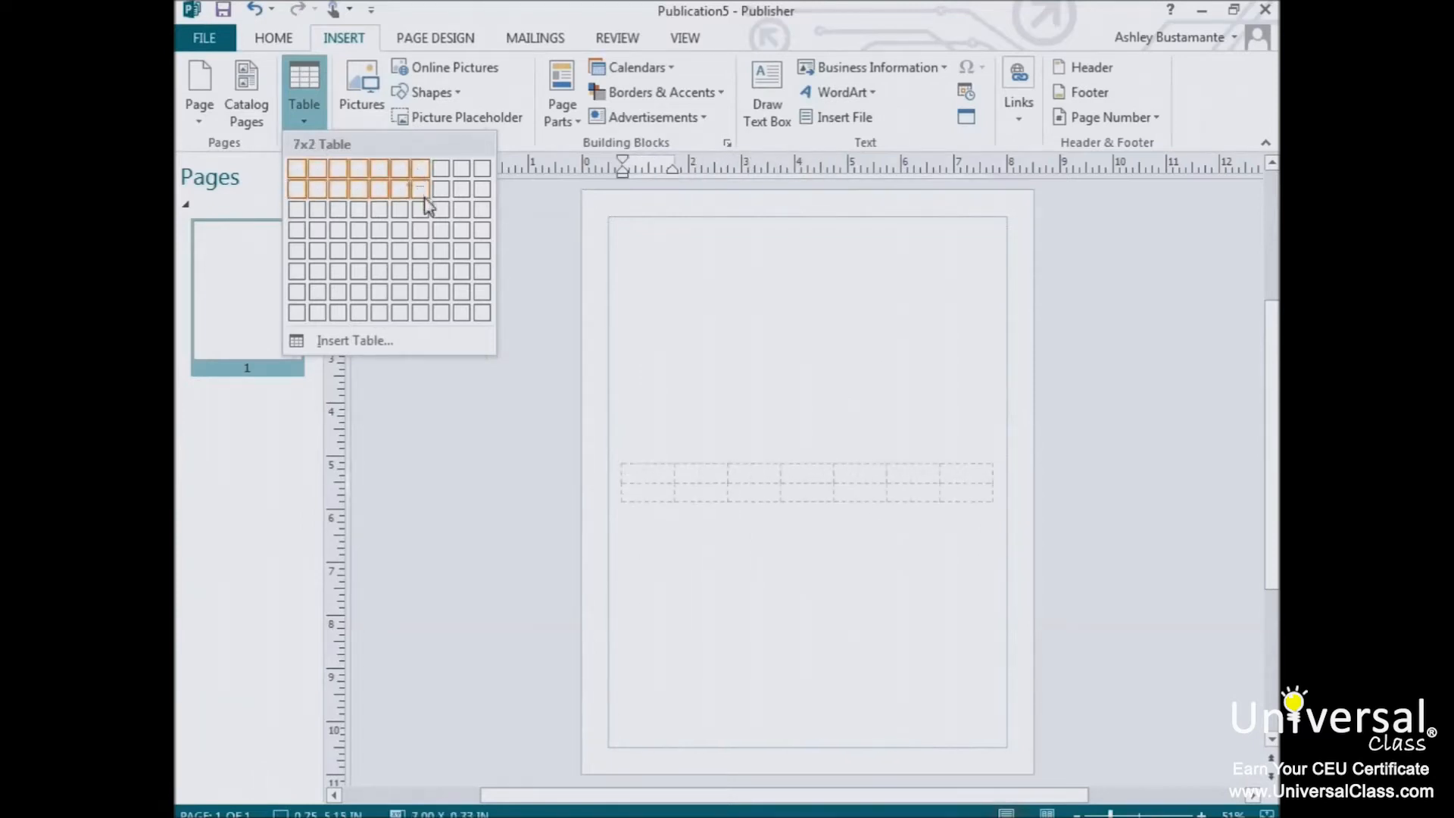
{"action": "mouse_move", "coordinate": [422, 211]}
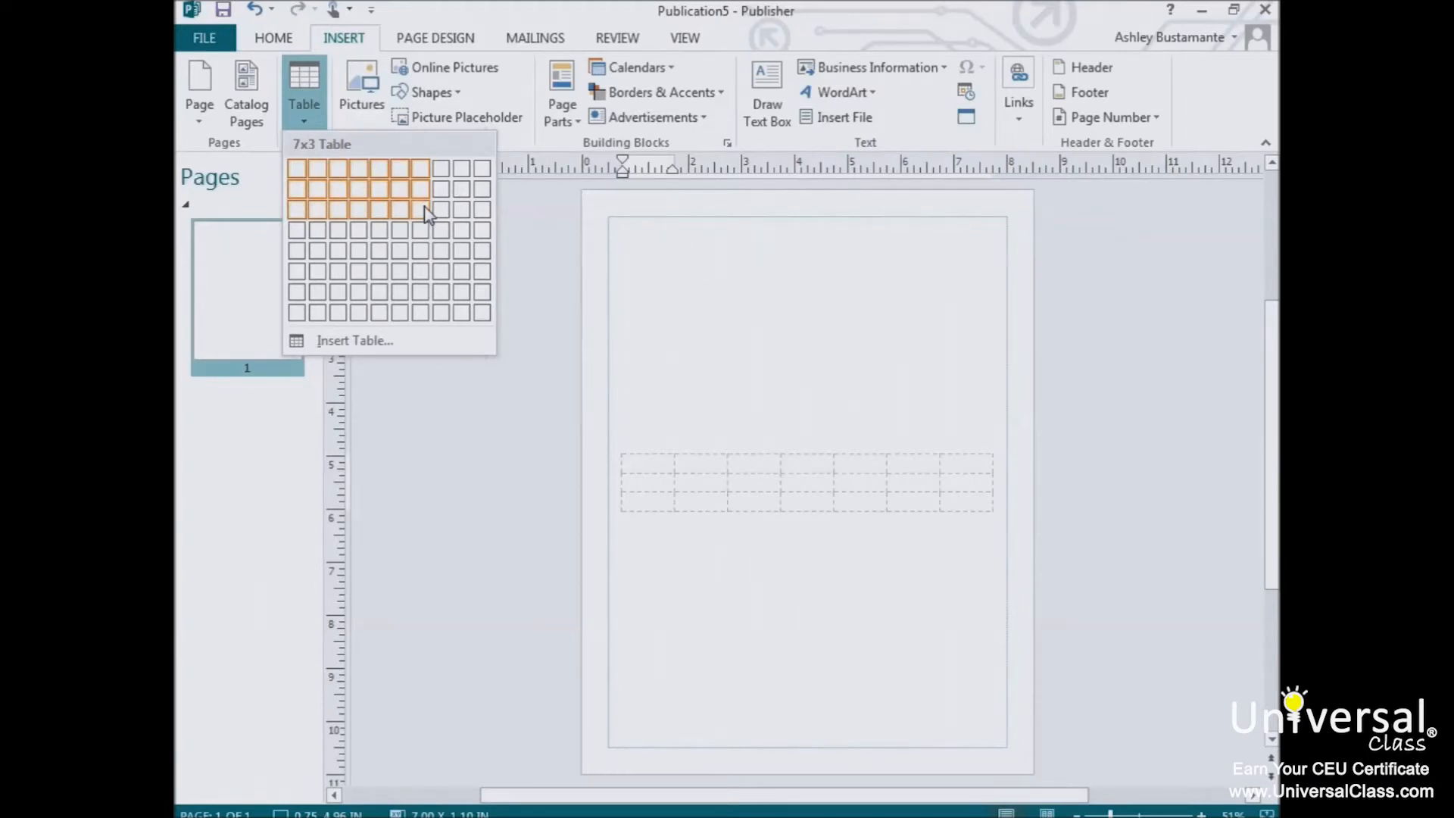
Insert a seven-column, three-row table and zoom the page to 100%.
{"action": "left_click", "coordinate": [424, 210]}
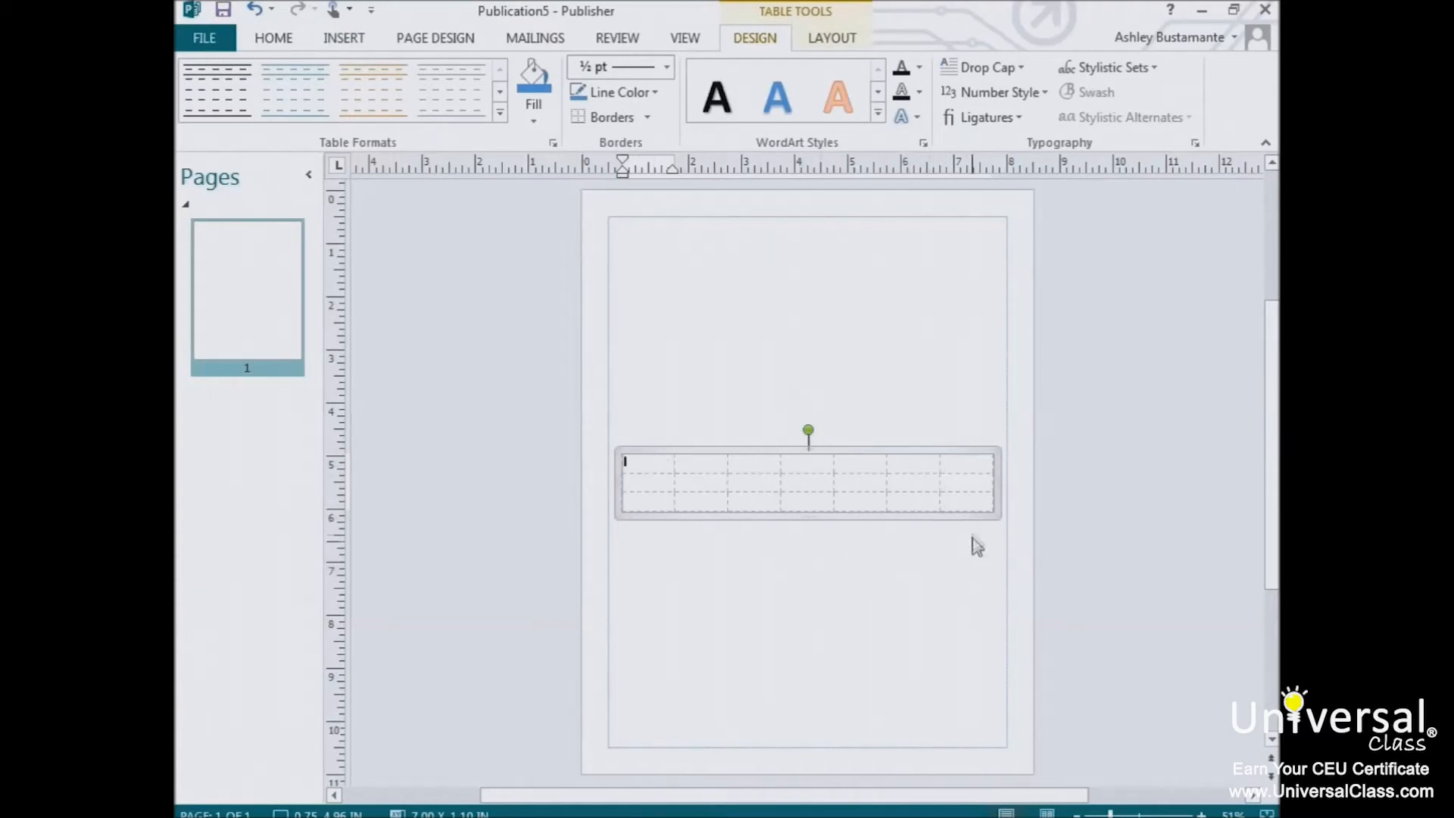
{"action": "left_click", "coordinate": [685, 37]}
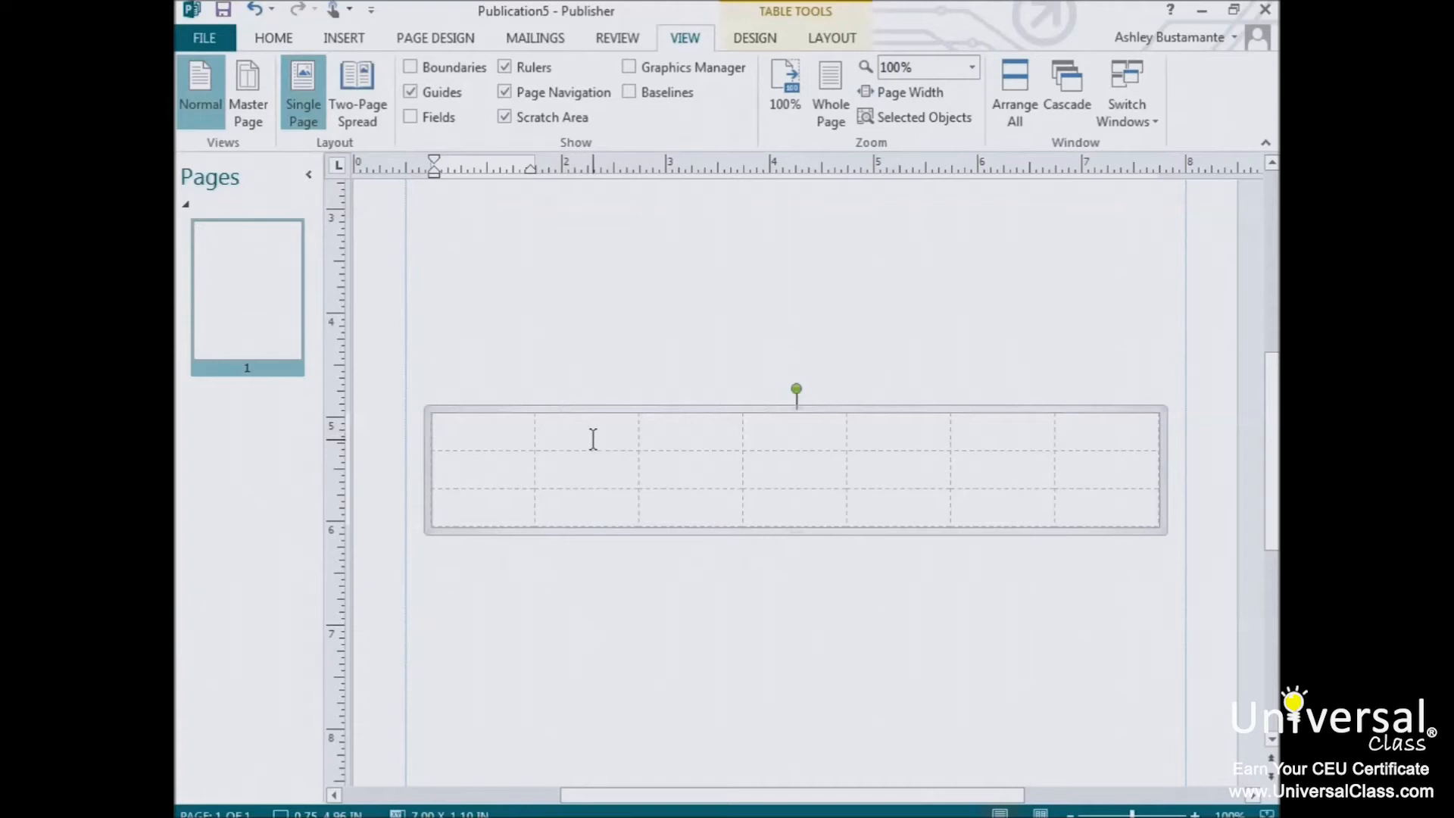
{"action": "mouse_move", "coordinate": [937, 439]}
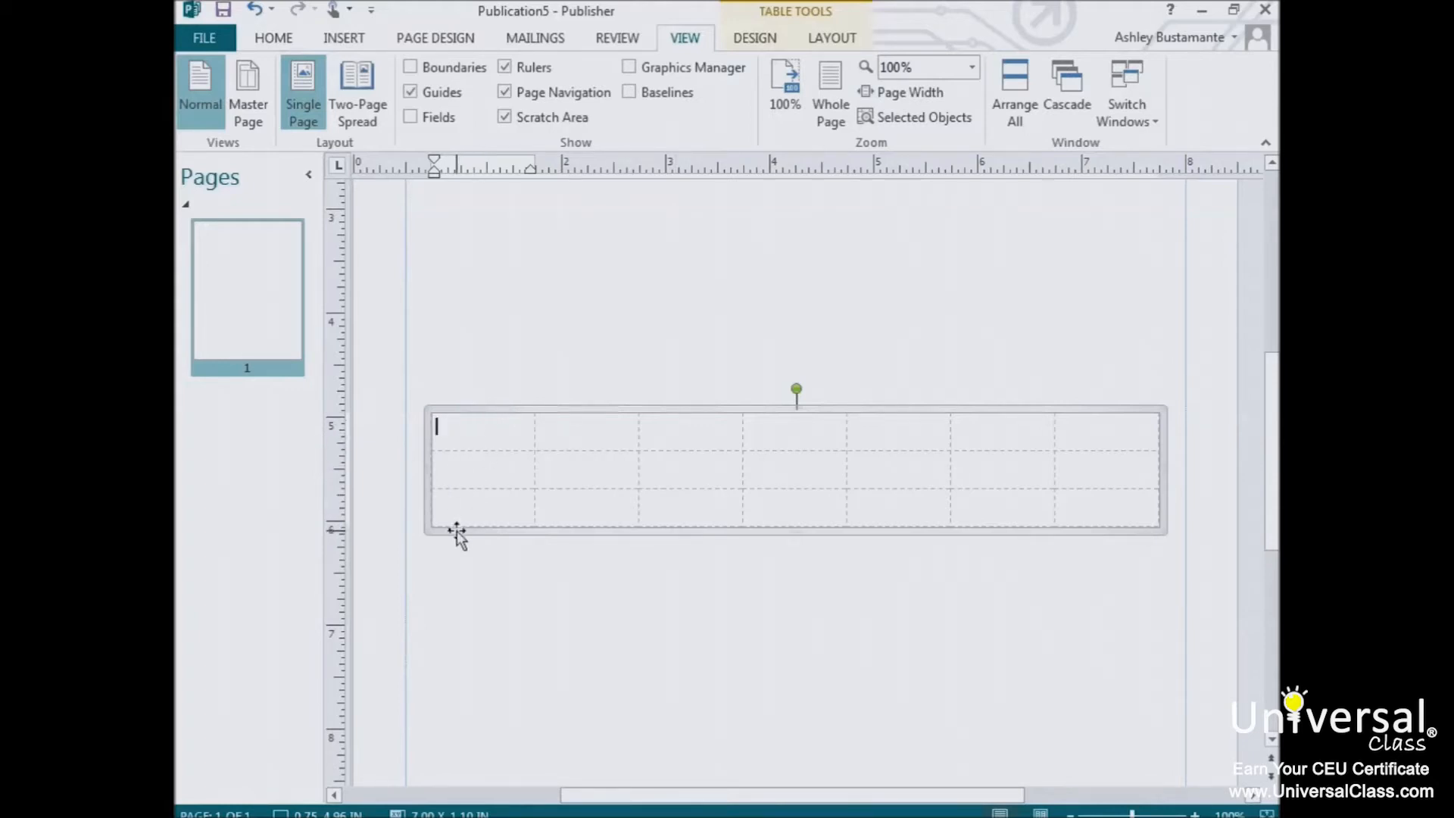
{"action": "mouse_move", "coordinate": [870, 438]}
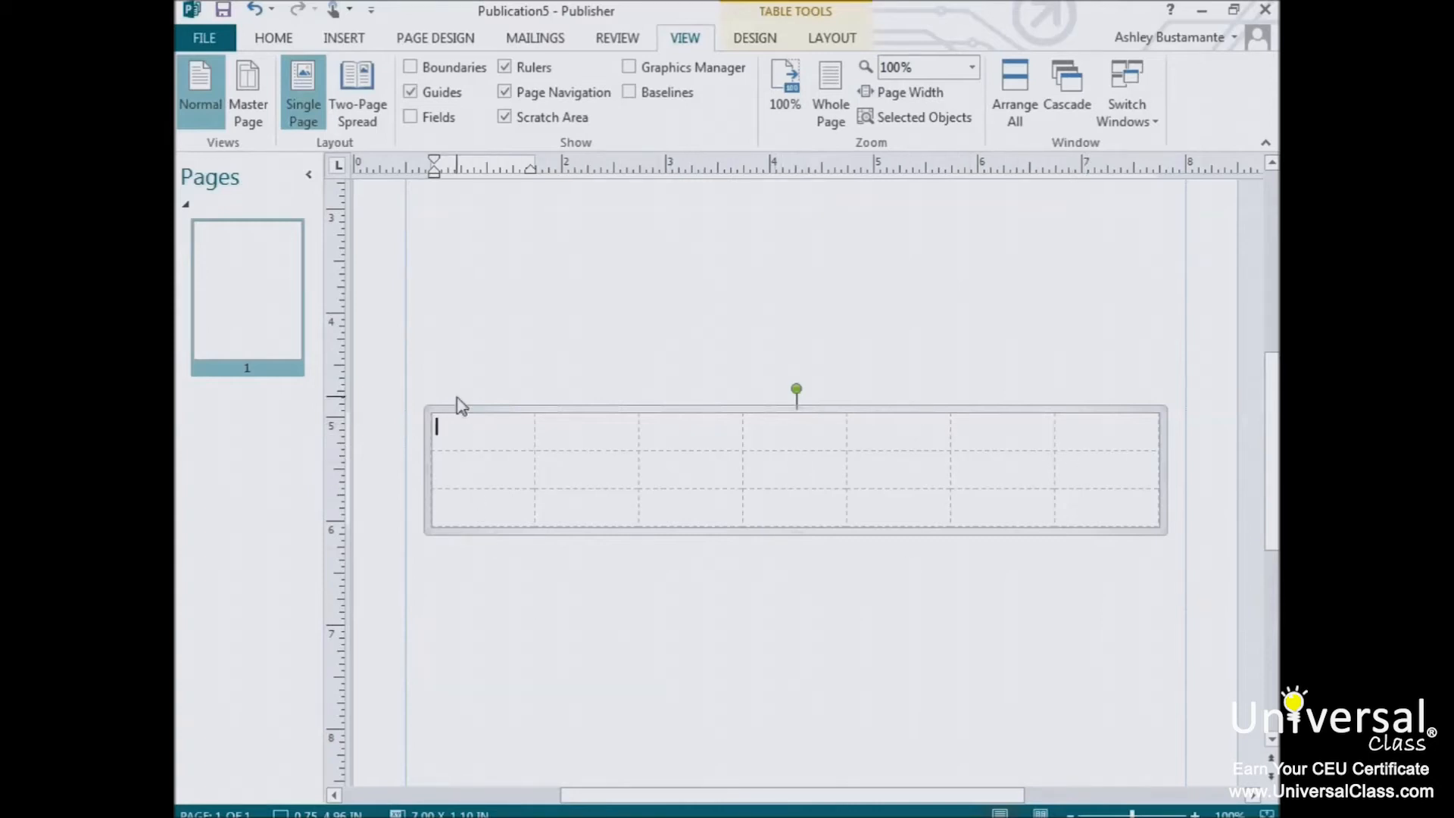
{"action": "mouse_move", "coordinate": [857, 430]}
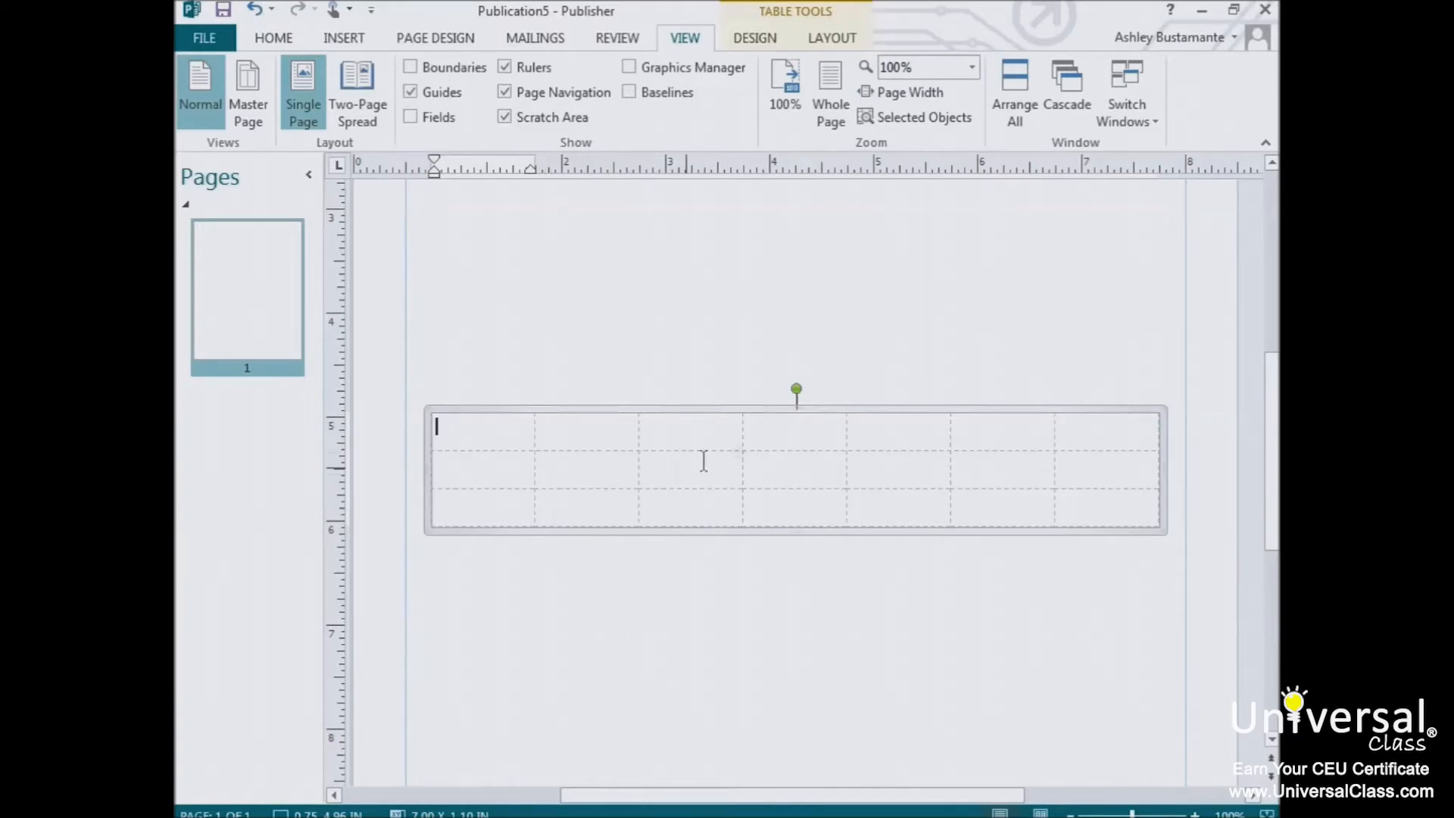
{"action": "mouse_move", "coordinate": [672, 360]}
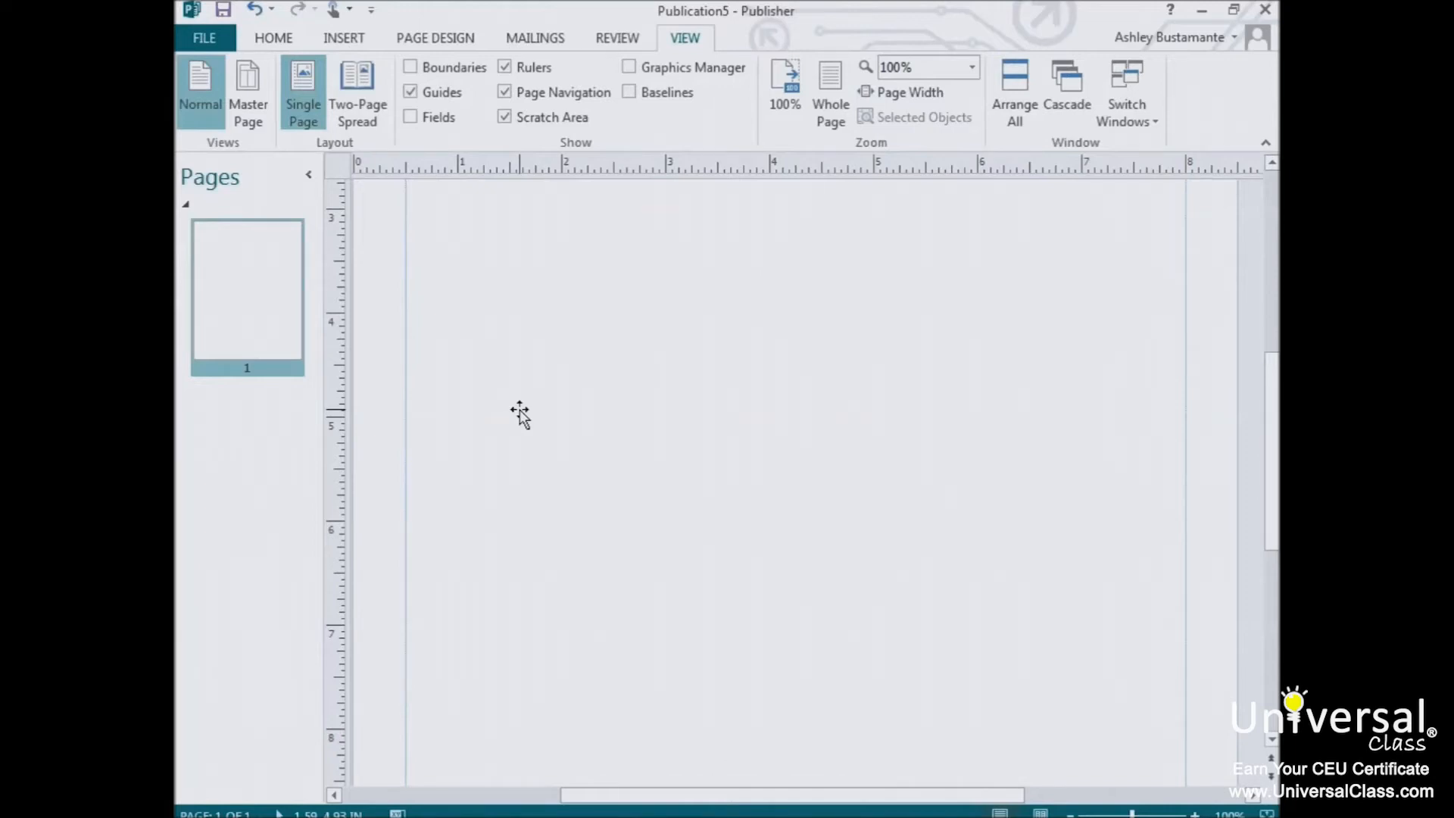
Create a table with 2 rows and 6 columns via the Insert Table dialog.
{"action": "left_click", "coordinate": [343, 38]}
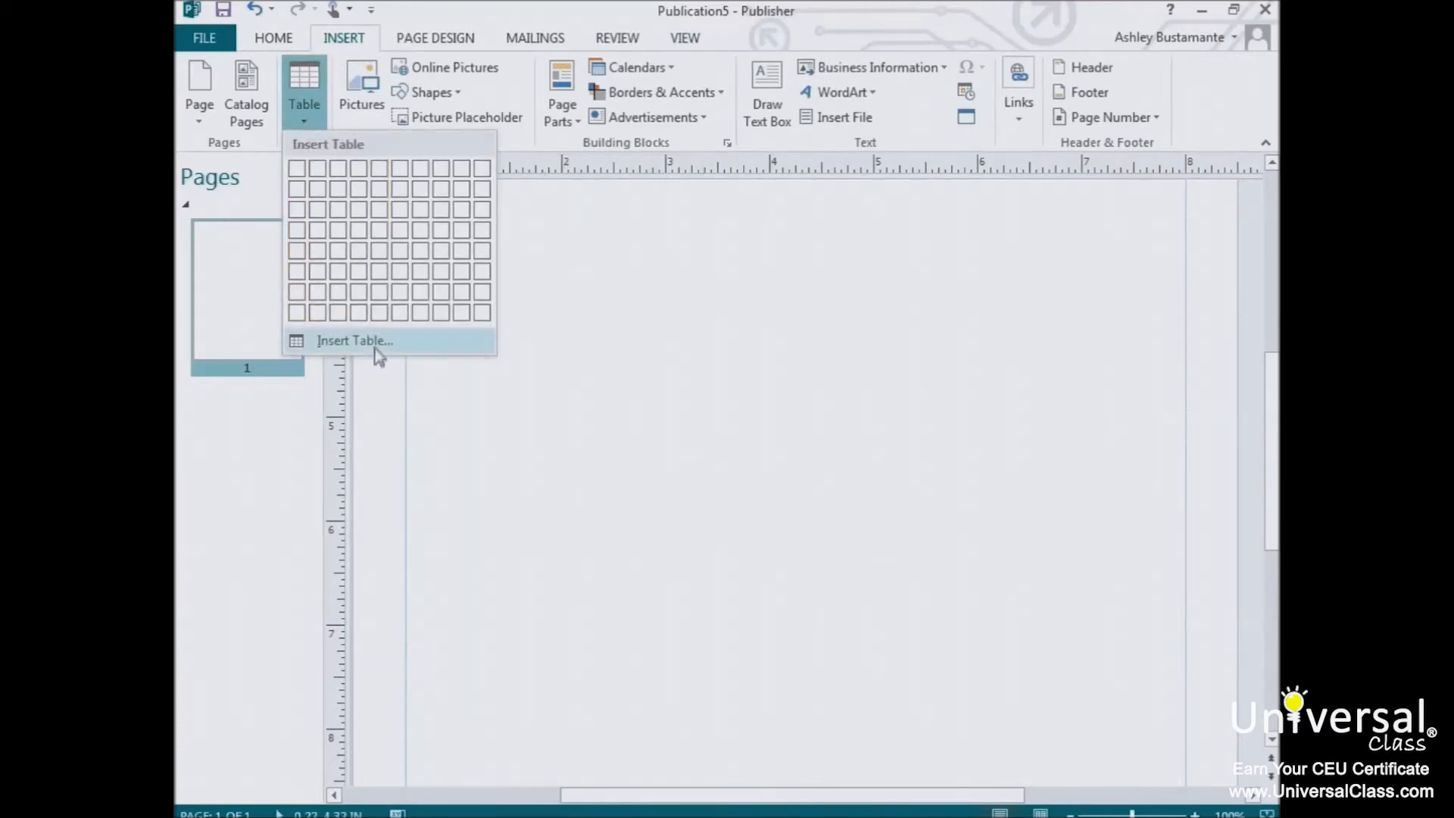
{"action": "mouse_move", "coordinate": [362, 348]}
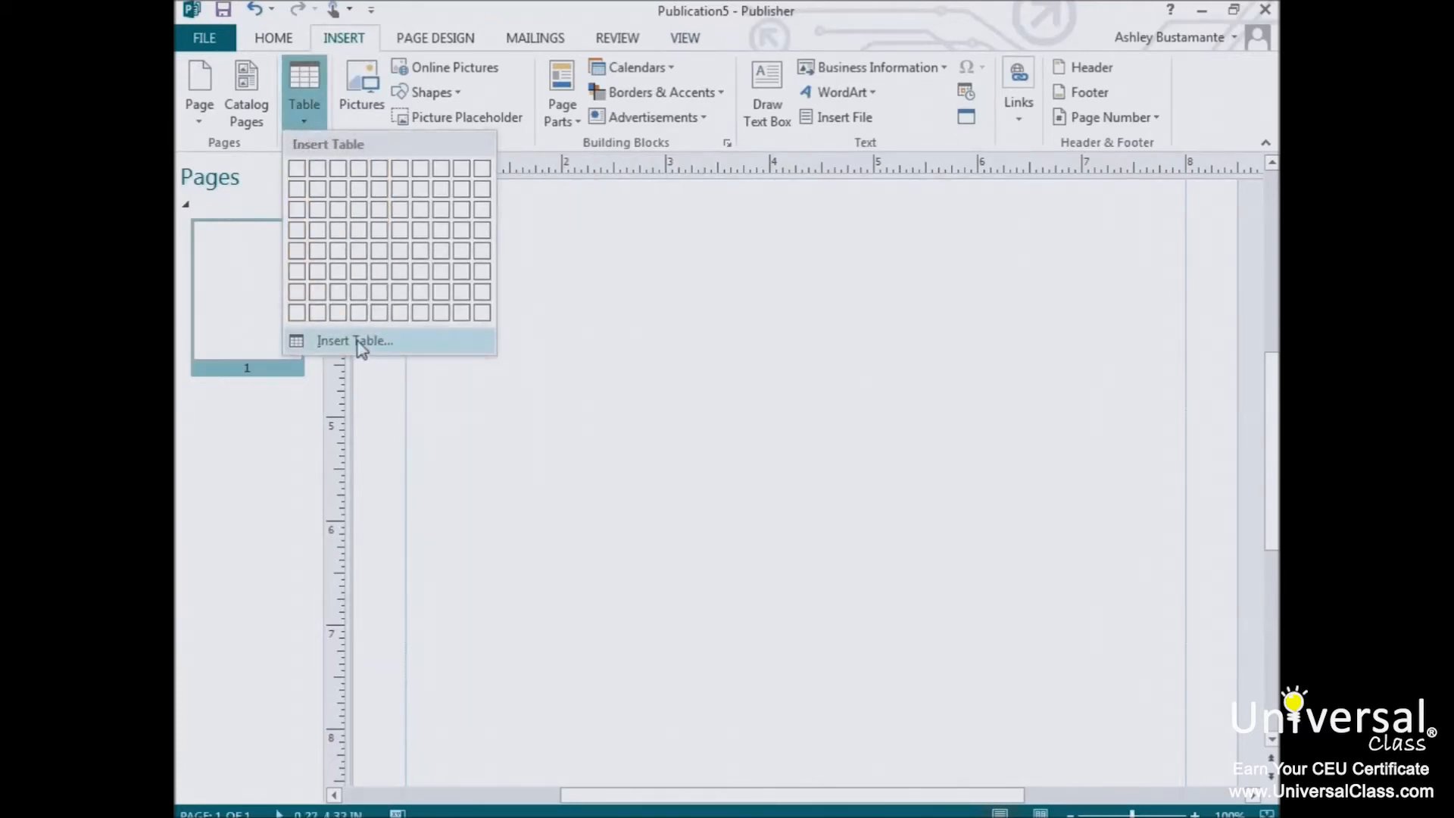
{"action": "left_click", "coordinate": [355, 340]}
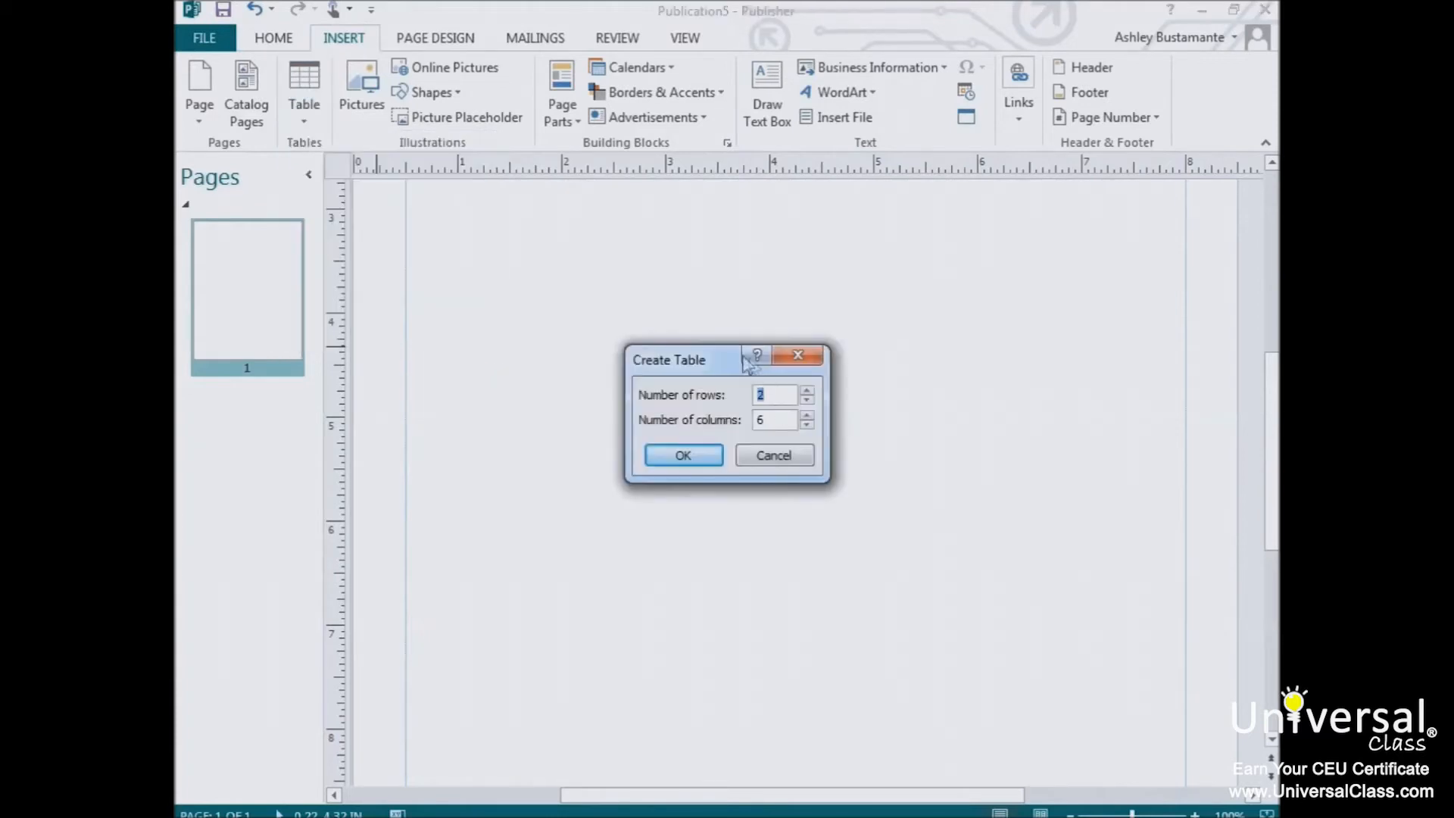
{"action": "mouse_move", "coordinate": [815, 471]}
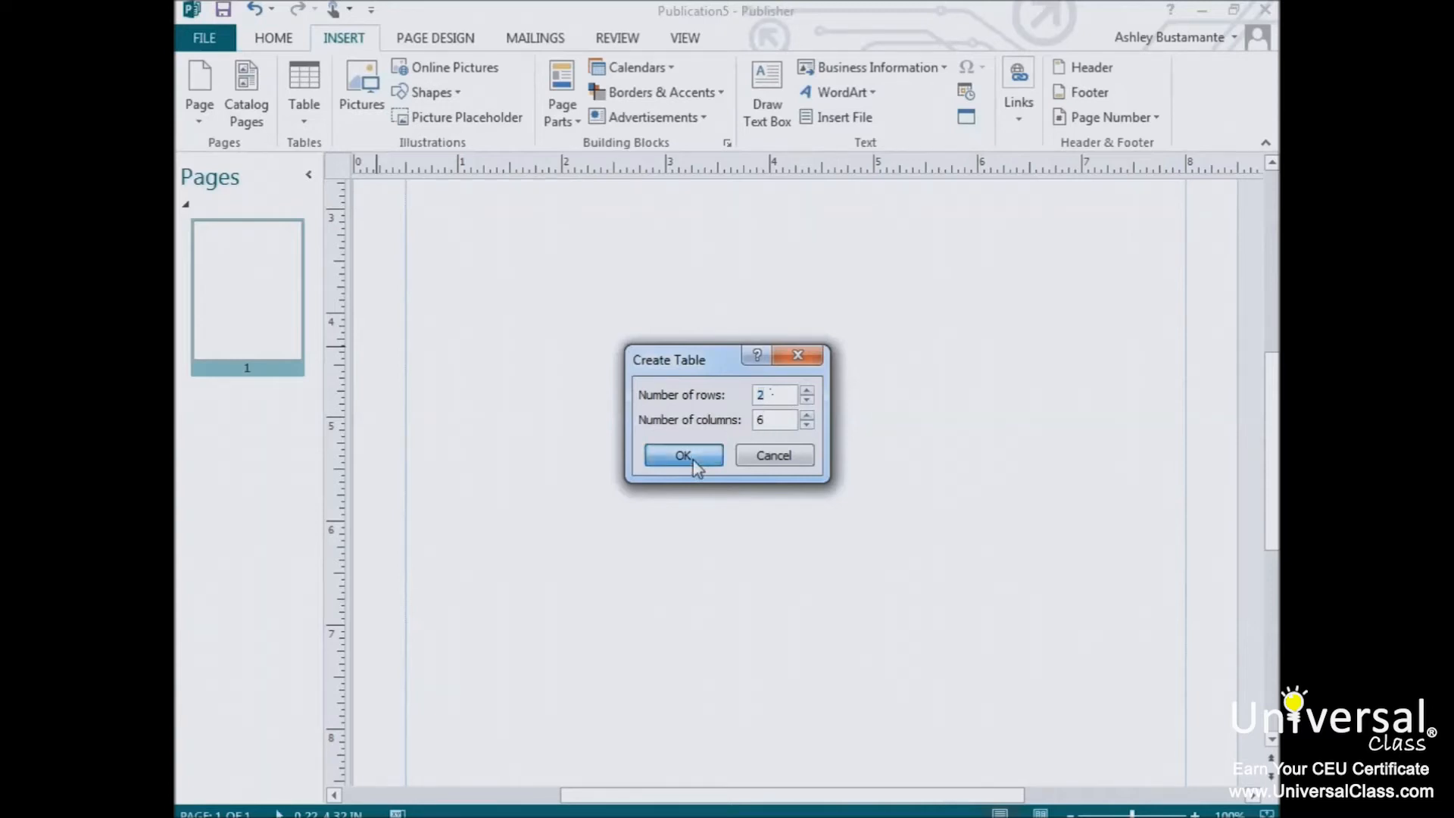
{"action": "left_click", "coordinate": [682, 455]}
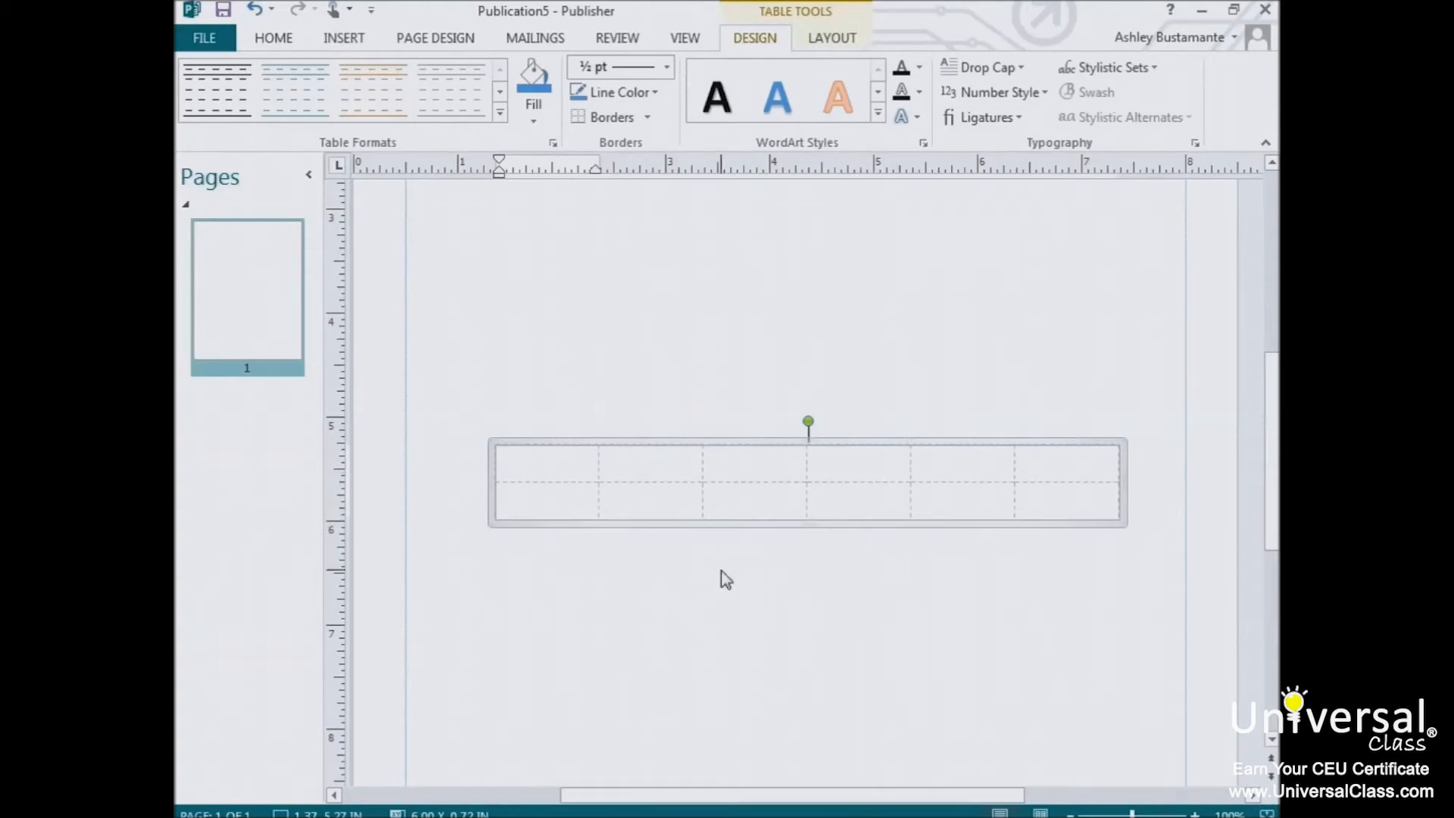
{"action": "mouse_move", "coordinate": [658, 556]}
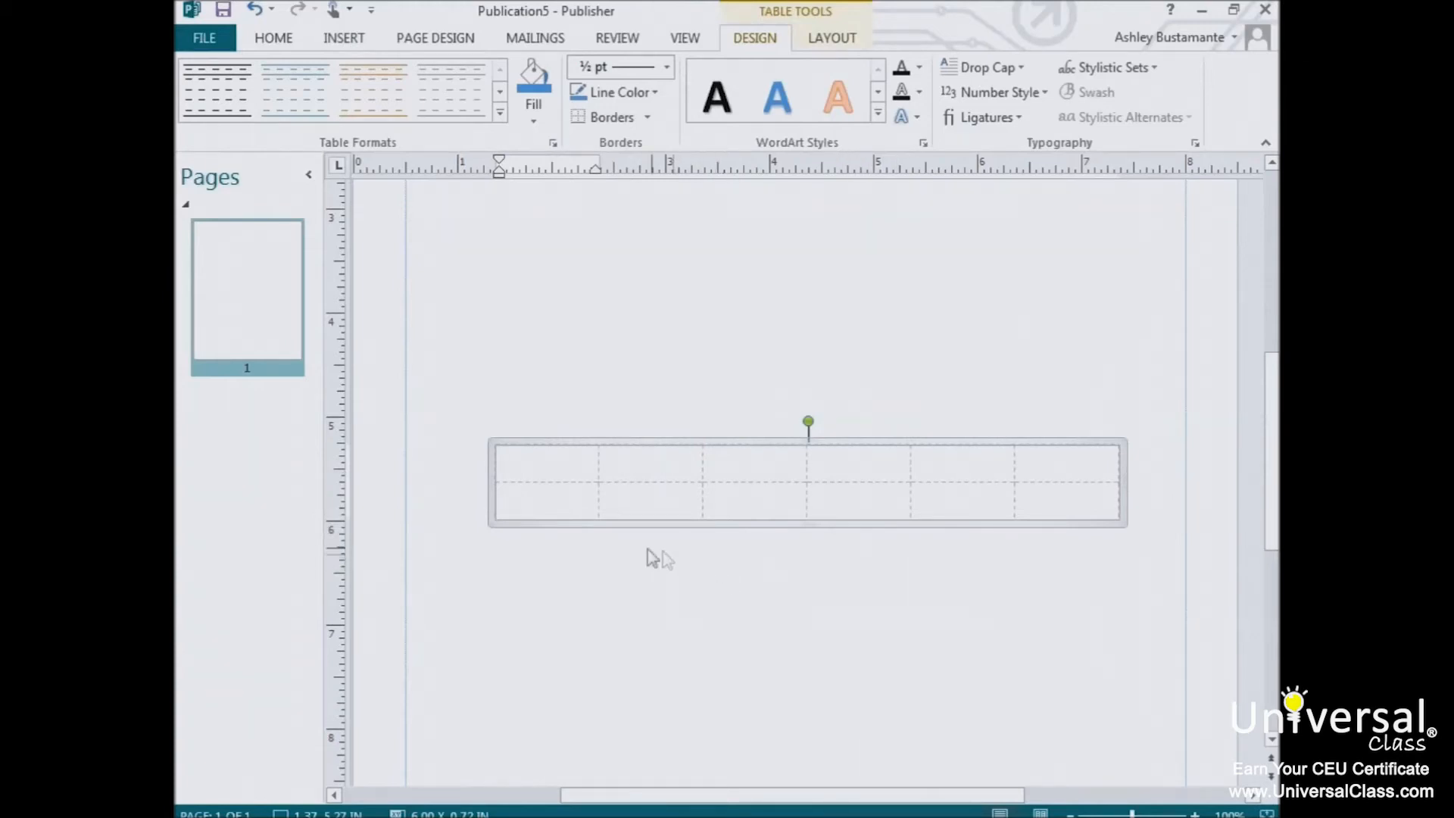
Type 'Add text' in the top-left cell and show the Table Tools Layout options.
{"action": "left_click", "coordinate": [549, 482]}
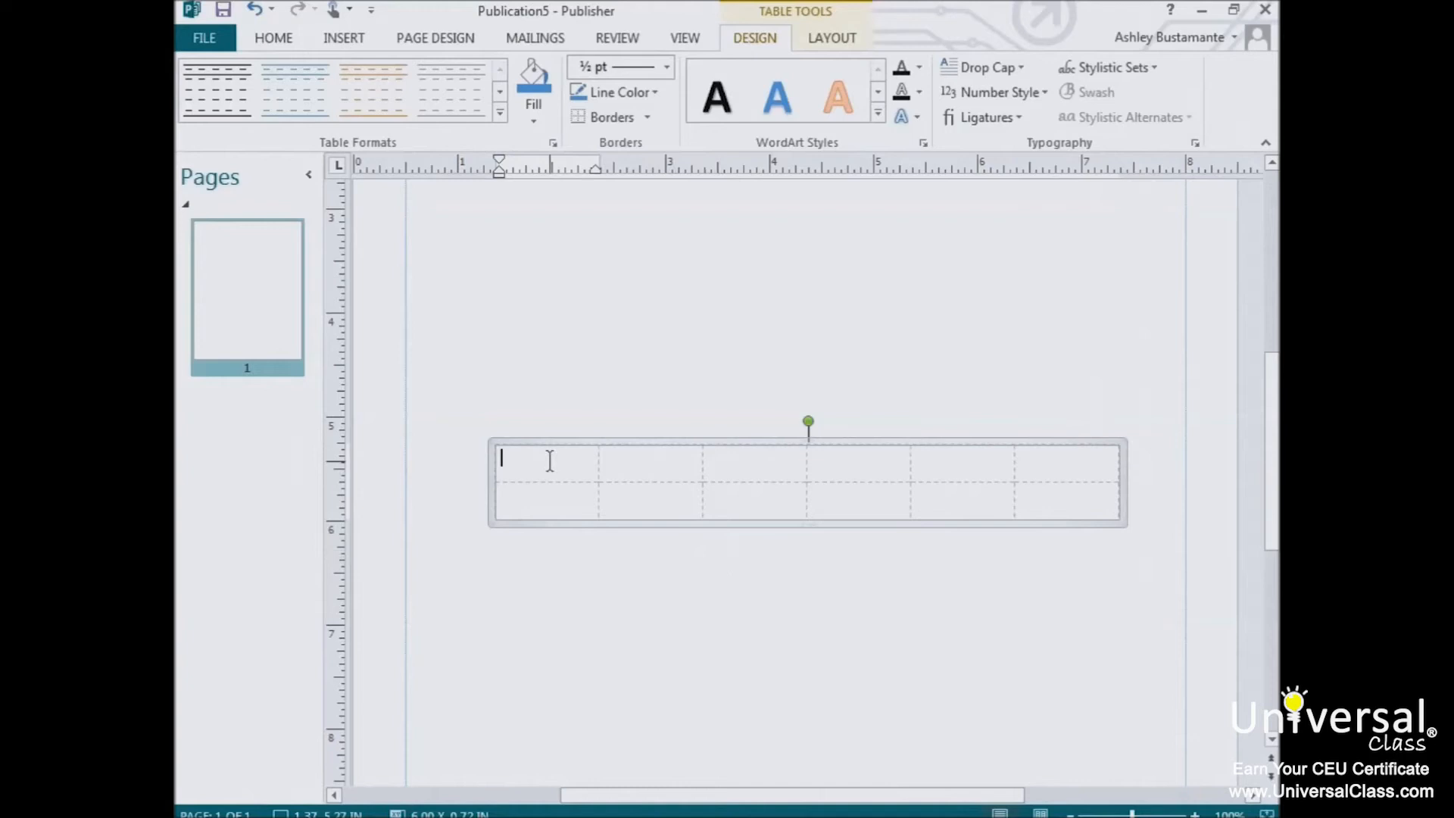
{"action": "type", "text": "Add text"}
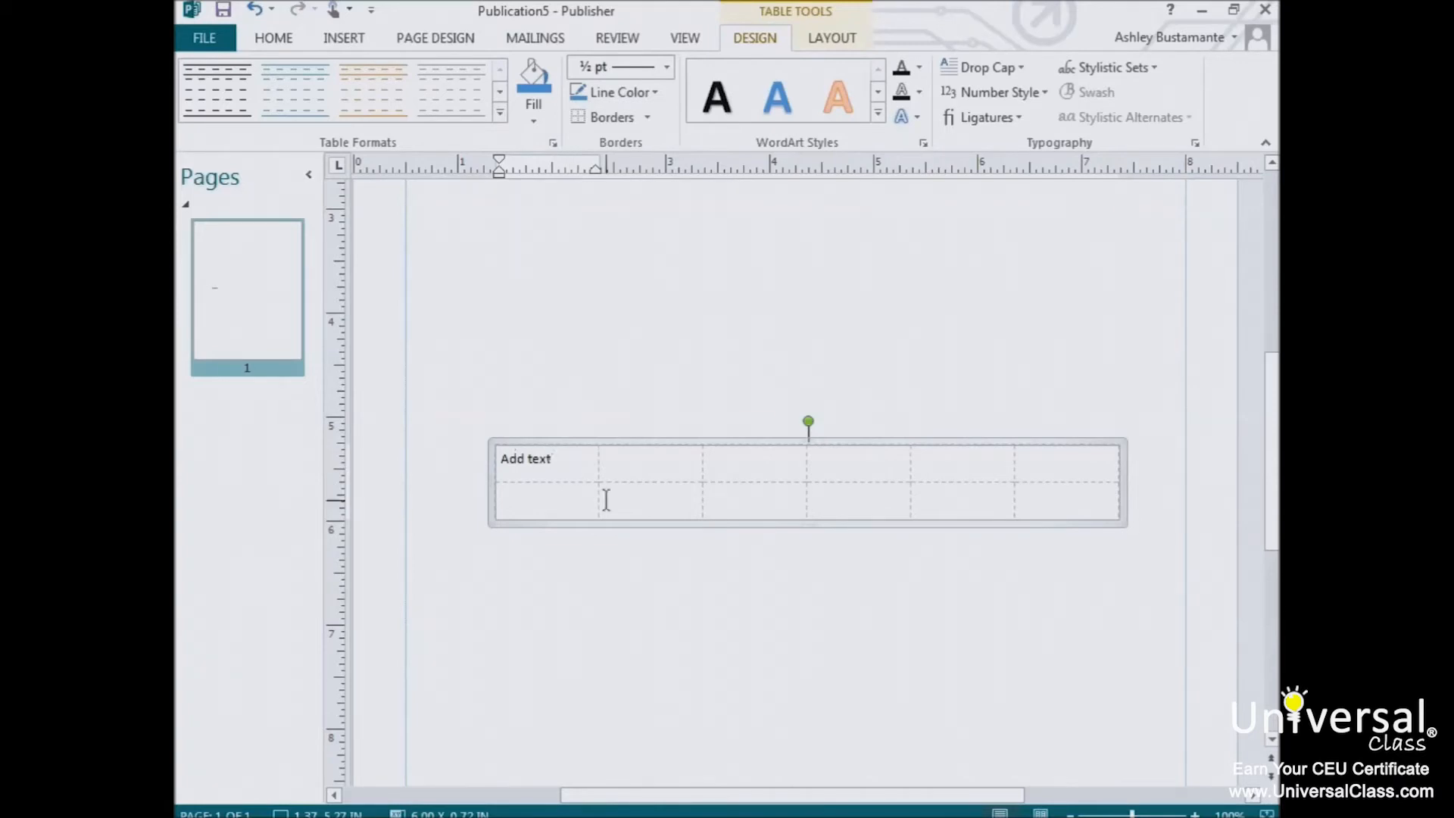
{"action": "mouse_move", "coordinate": [560, 500]}
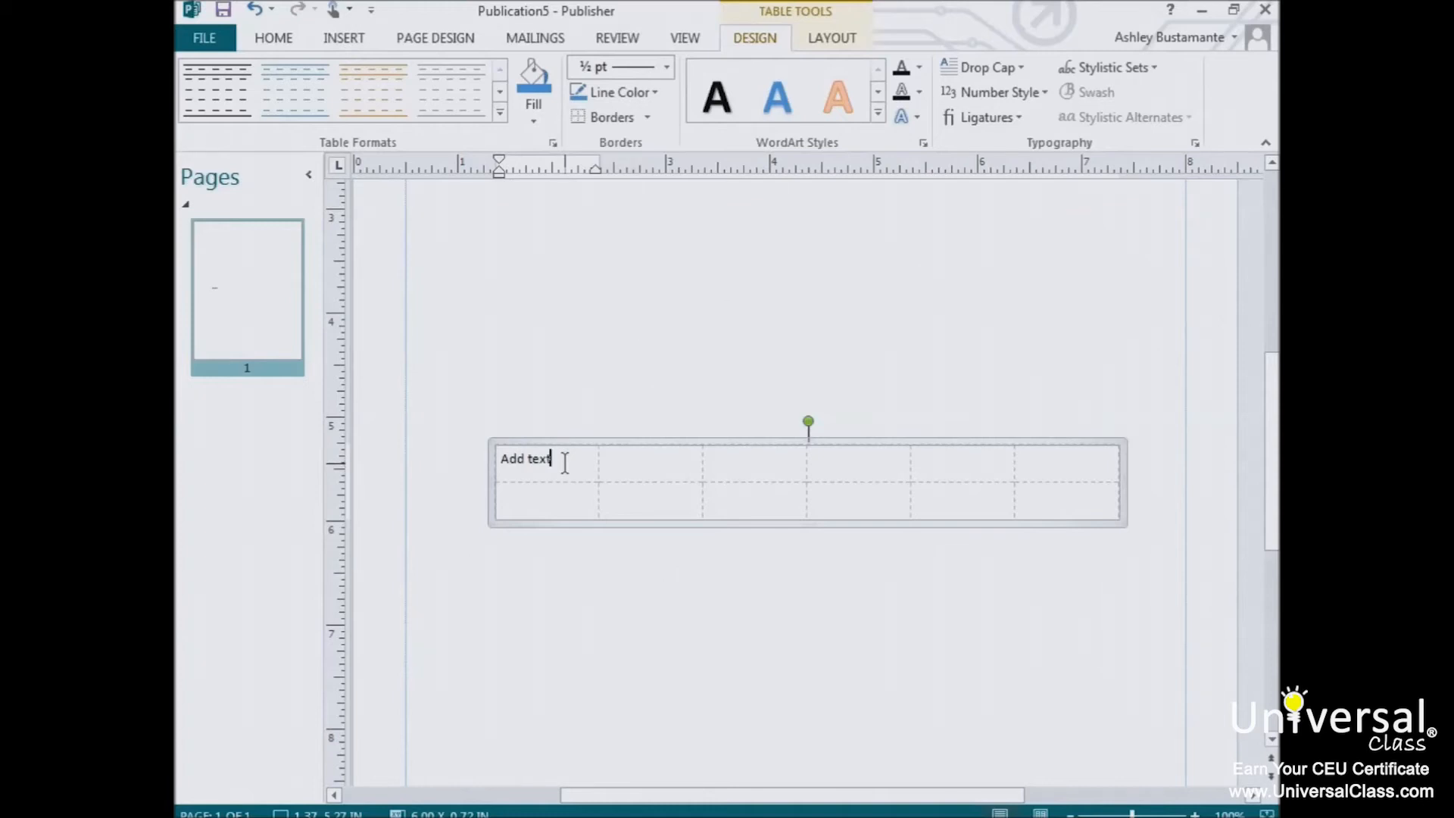
{"action": "left_click", "coordinate": [831, 38]}
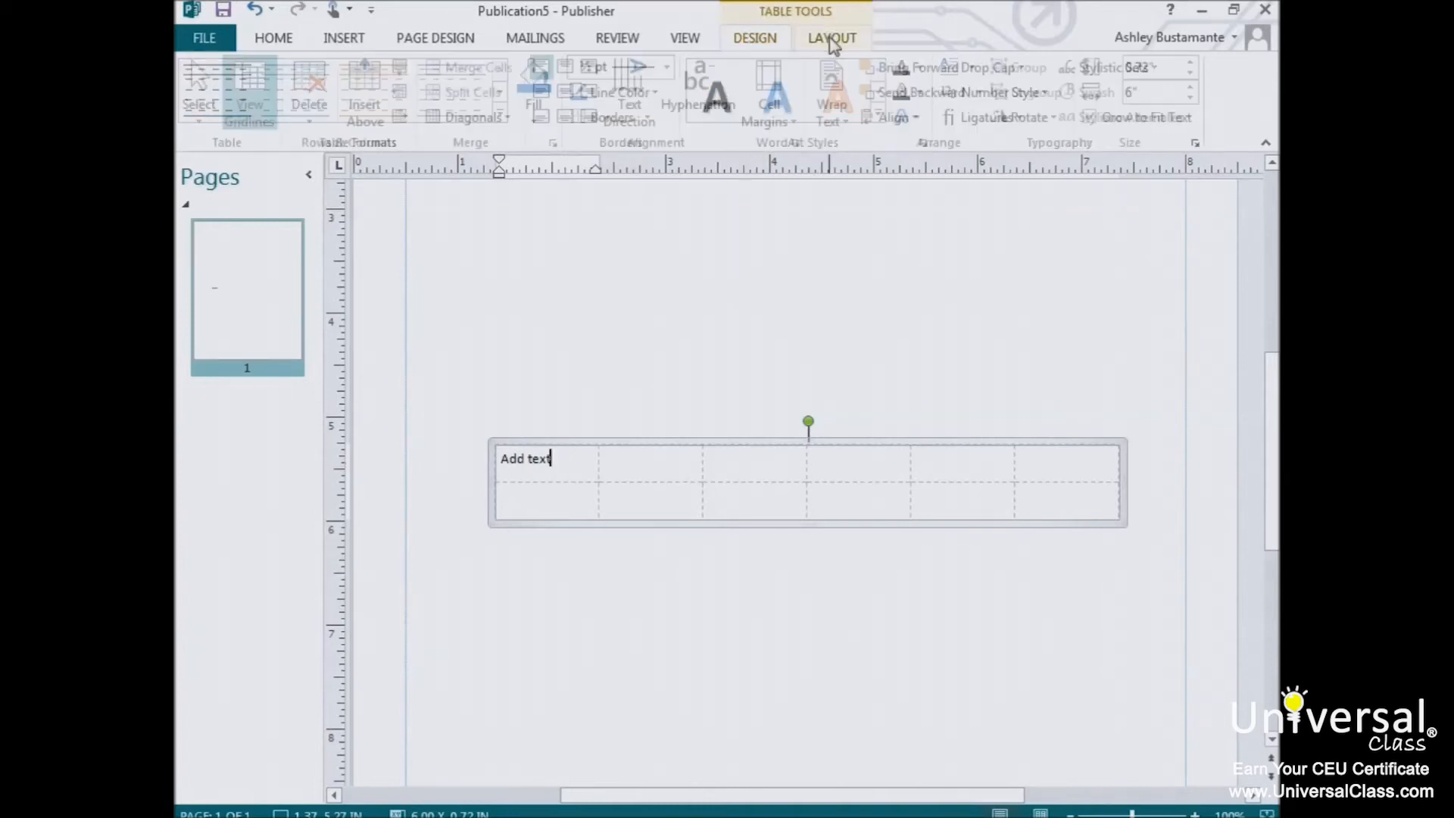
{"action": "left_click", "coordinate": [831, 38]}
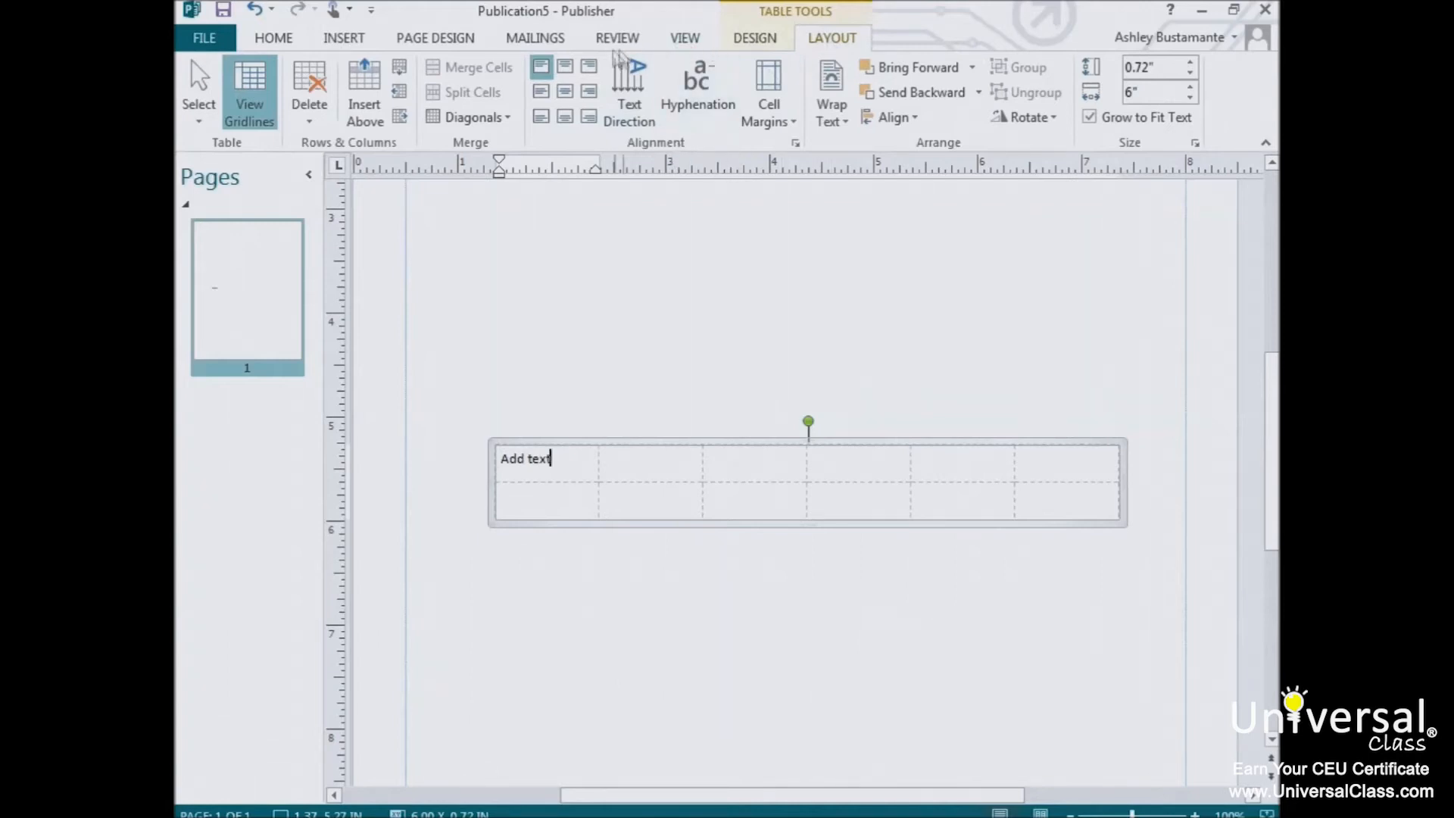
{"action": "mouse_move", "coordinate": [694, 144]}
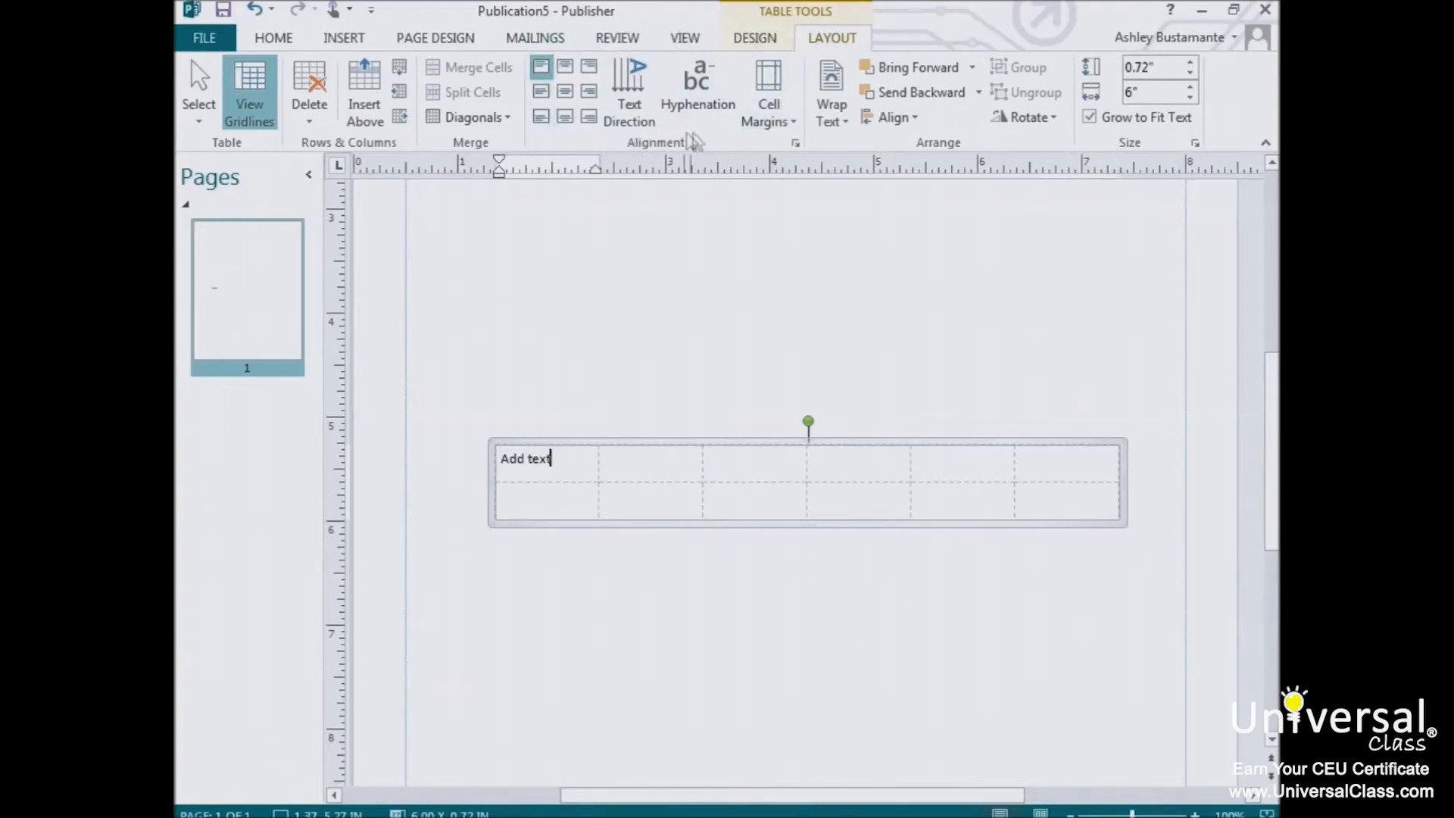
{"action": "mouse_move", "coordinate": [563, 118]}
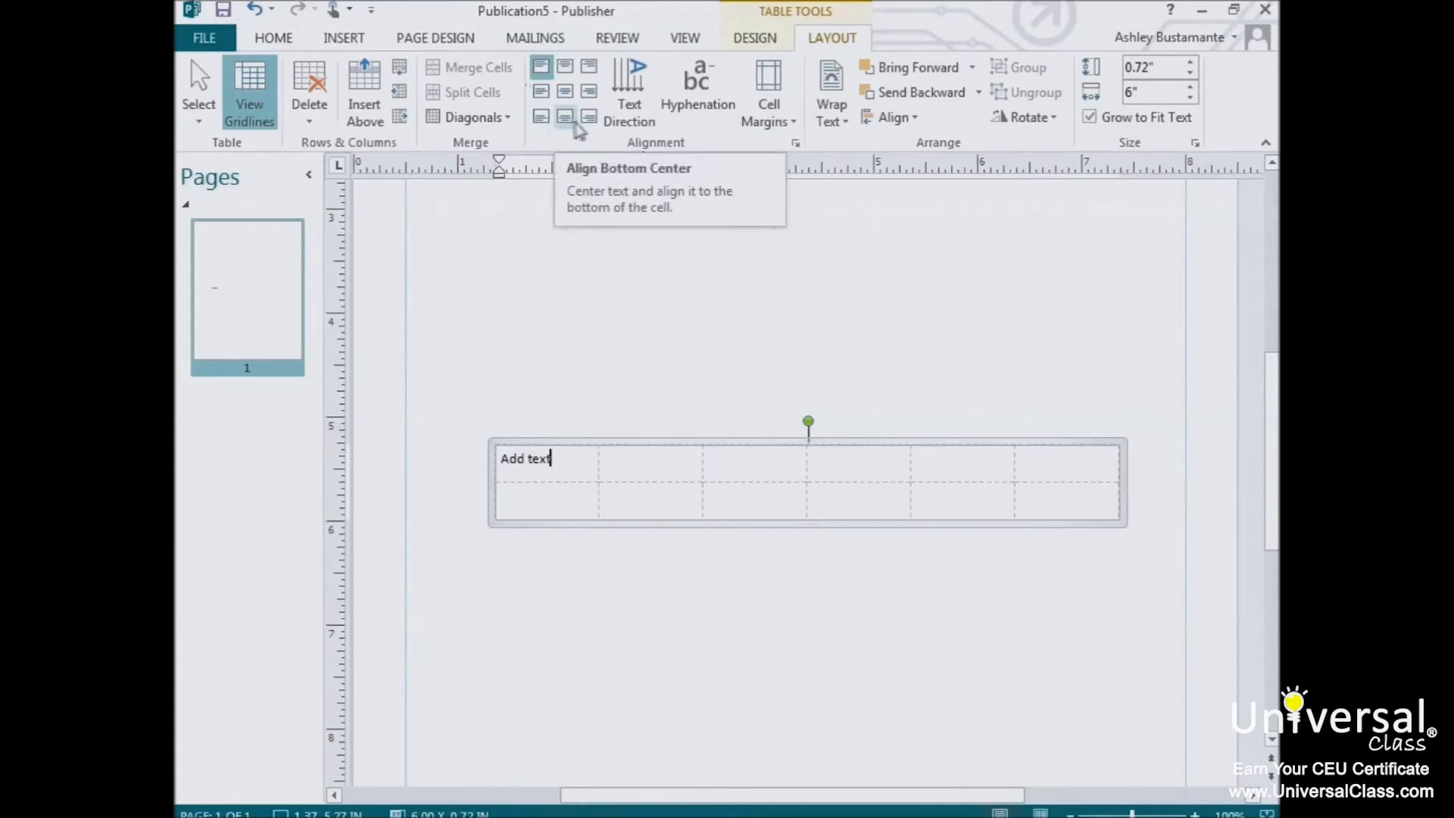
{"action": "mouse_move", "coordinate": [542, 66]}
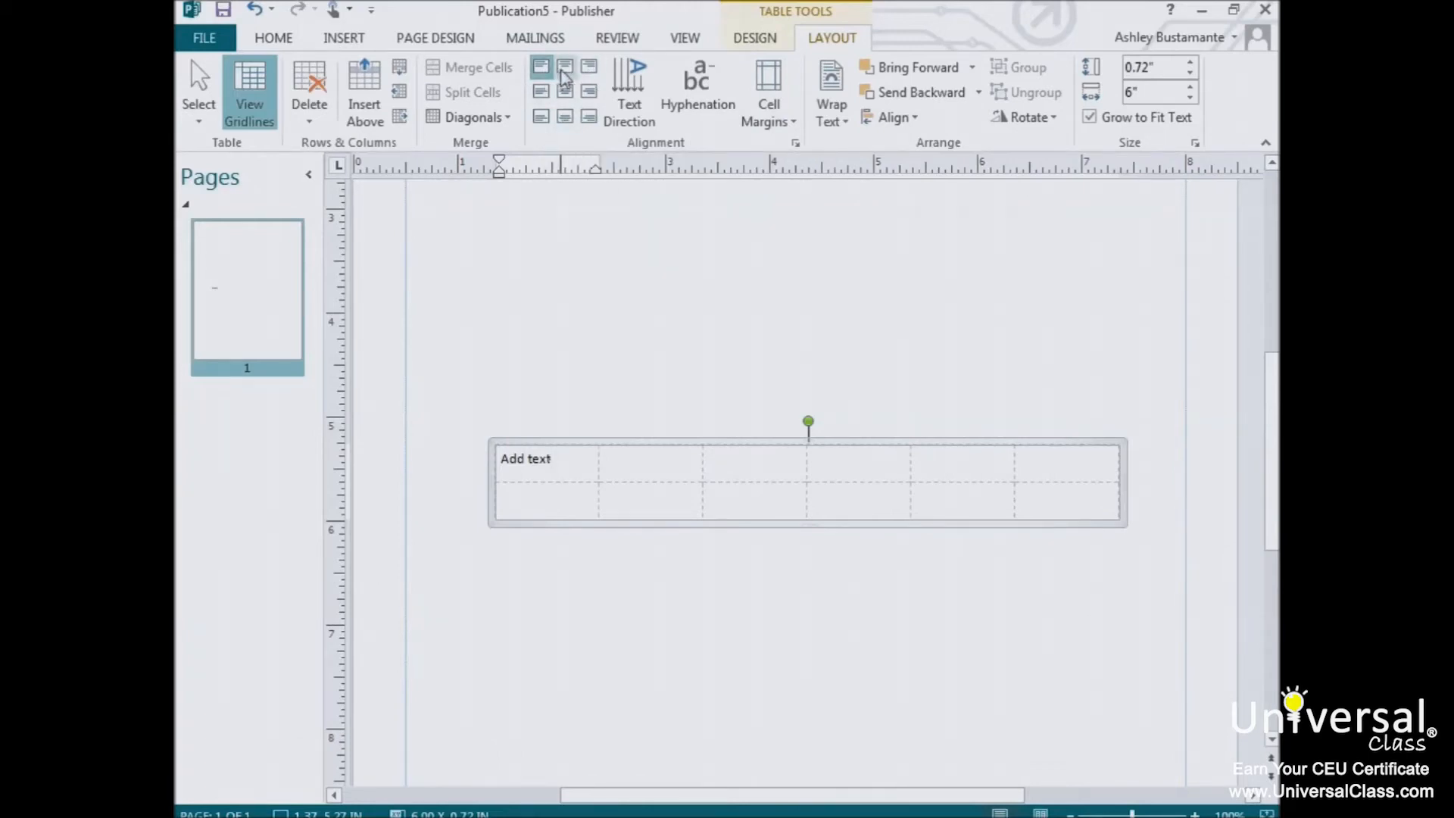
{"action": "mouse_move", "coordinate": [565, 67]}
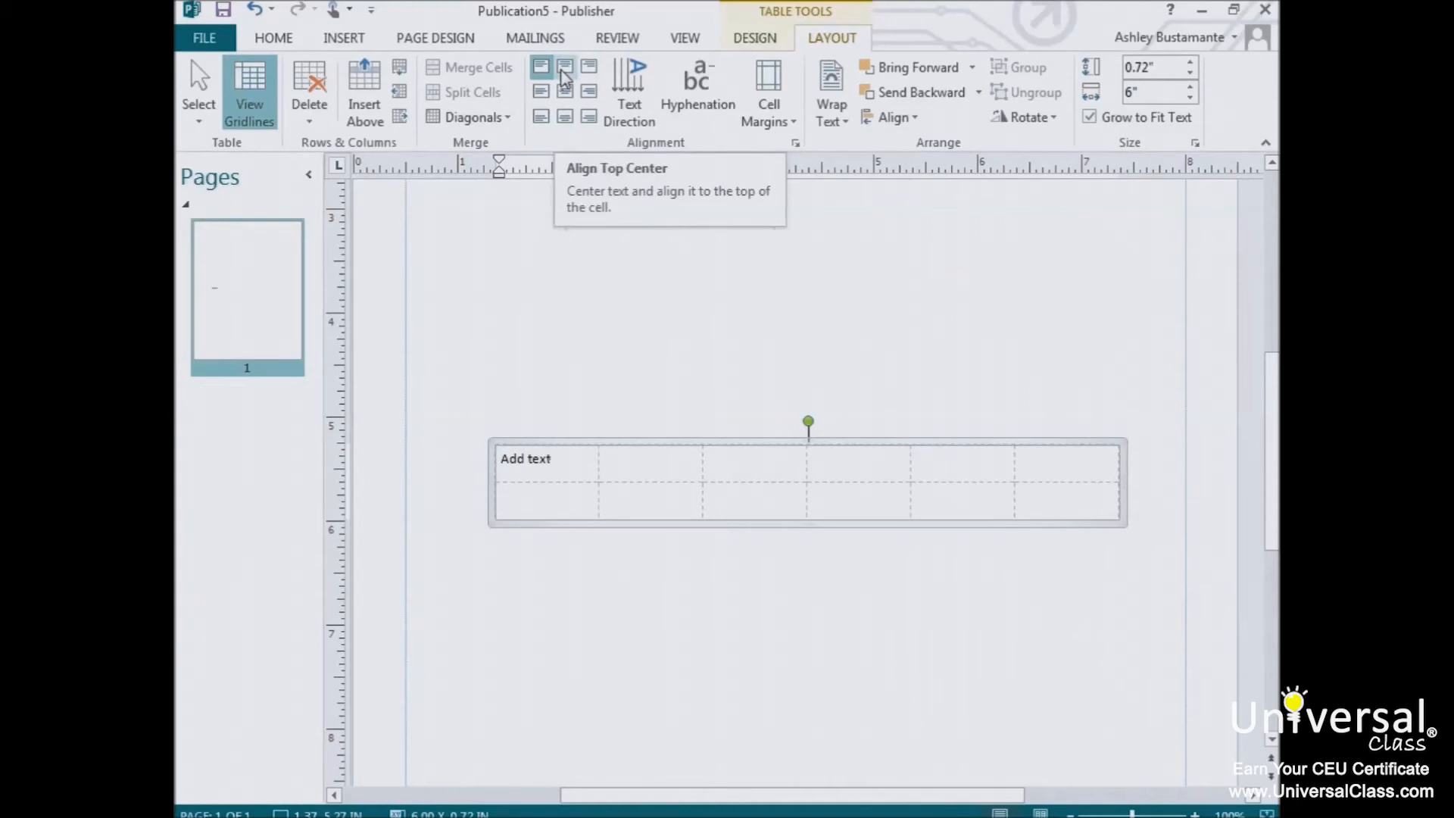
{"action": "mouse_move", "coordinate": [540, 92]}
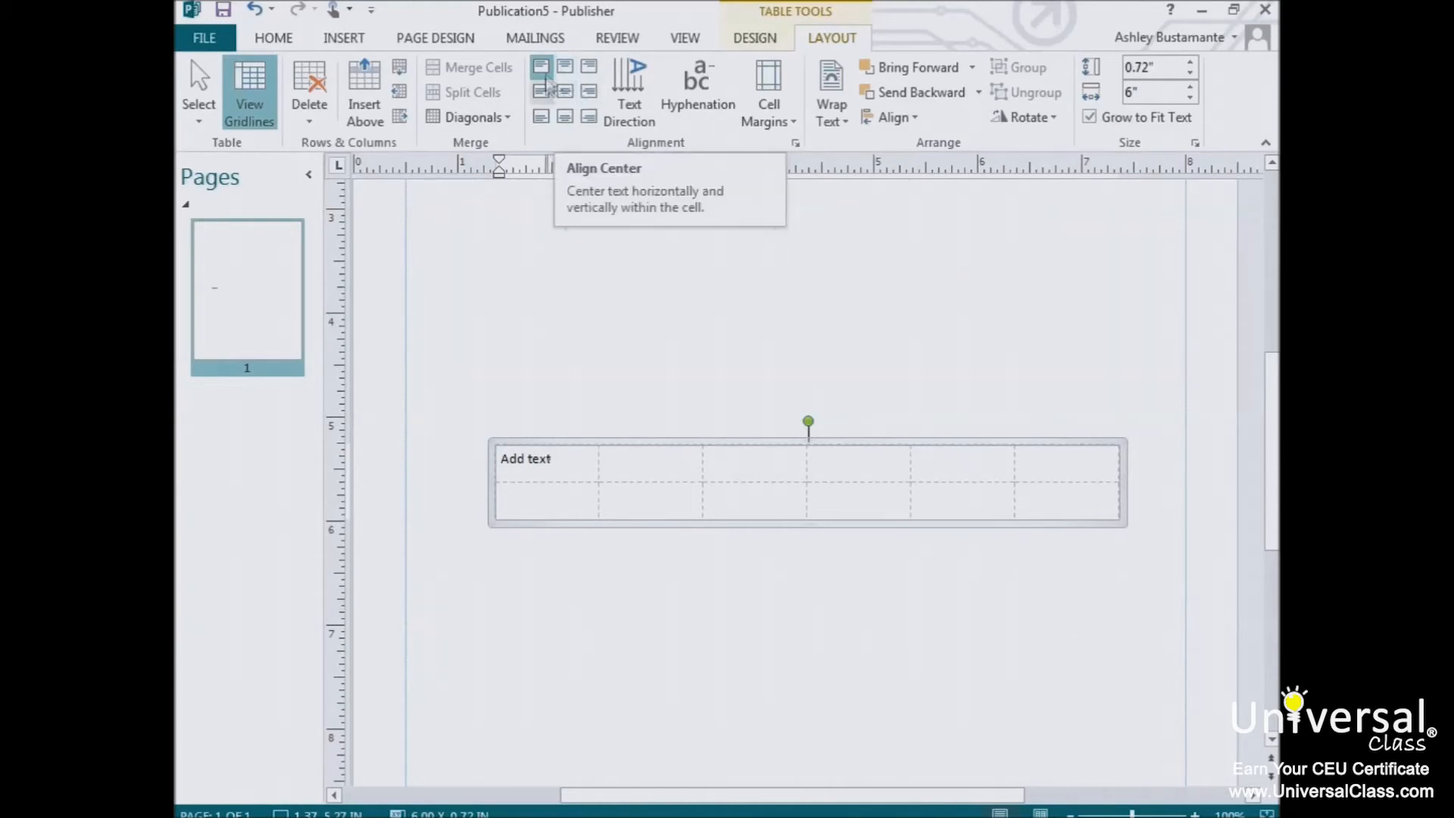
{"action": "mouse_move", "coordinate": [565, 120]}
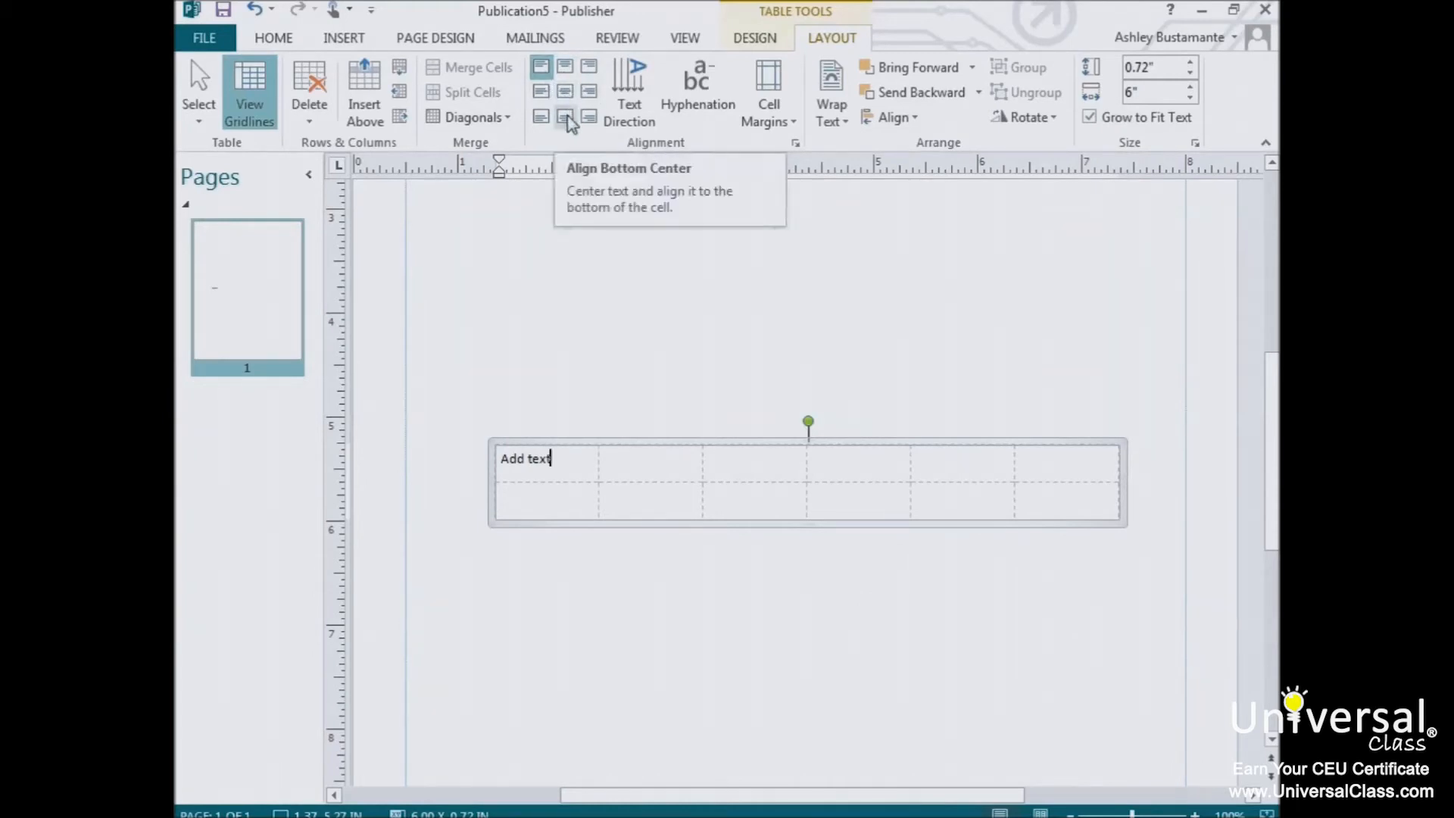
{"action": "mouse_move", "coordinate": [691, 148]}
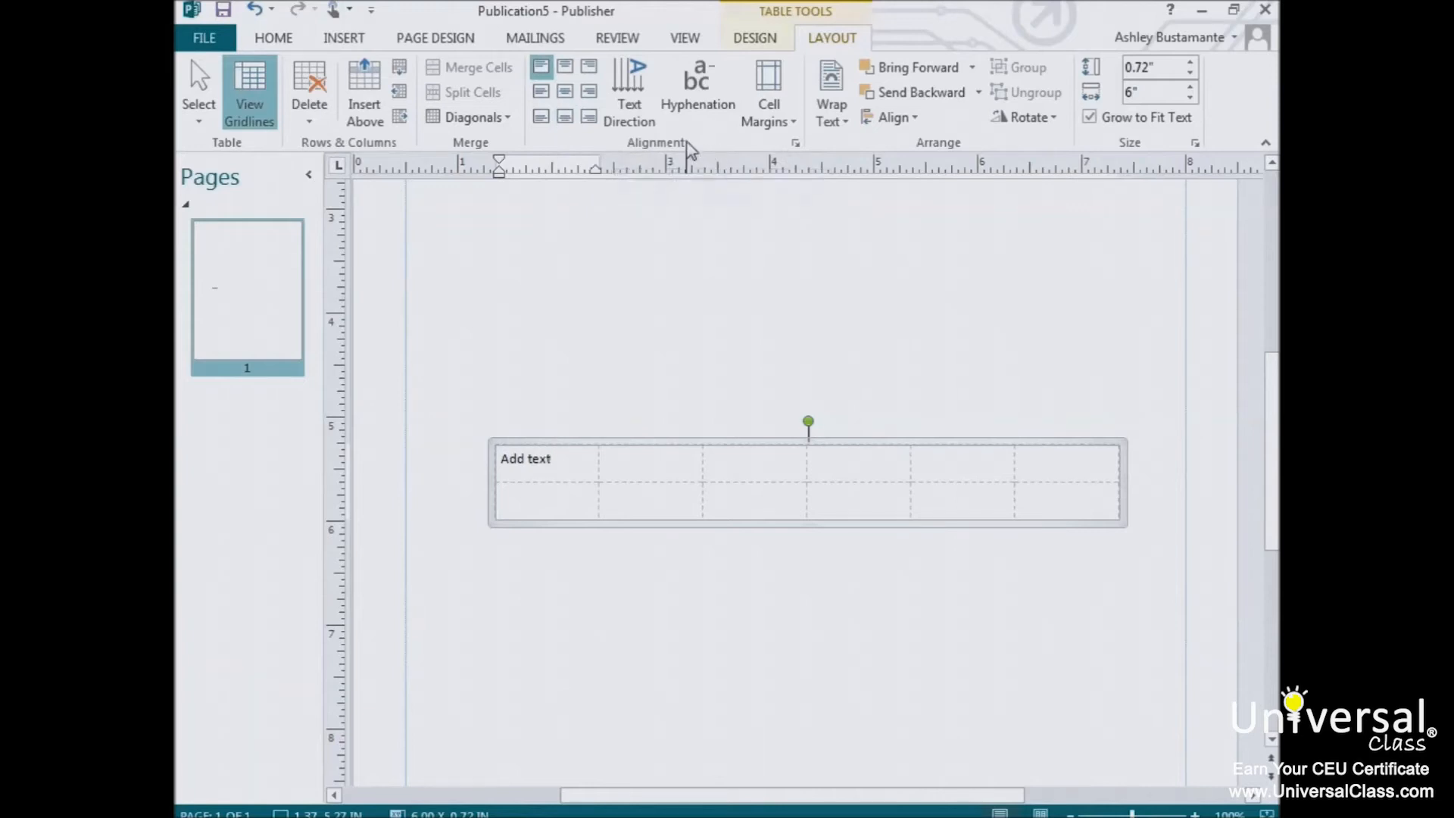
{"action": "left_click", "coordinate": [542, 458]}
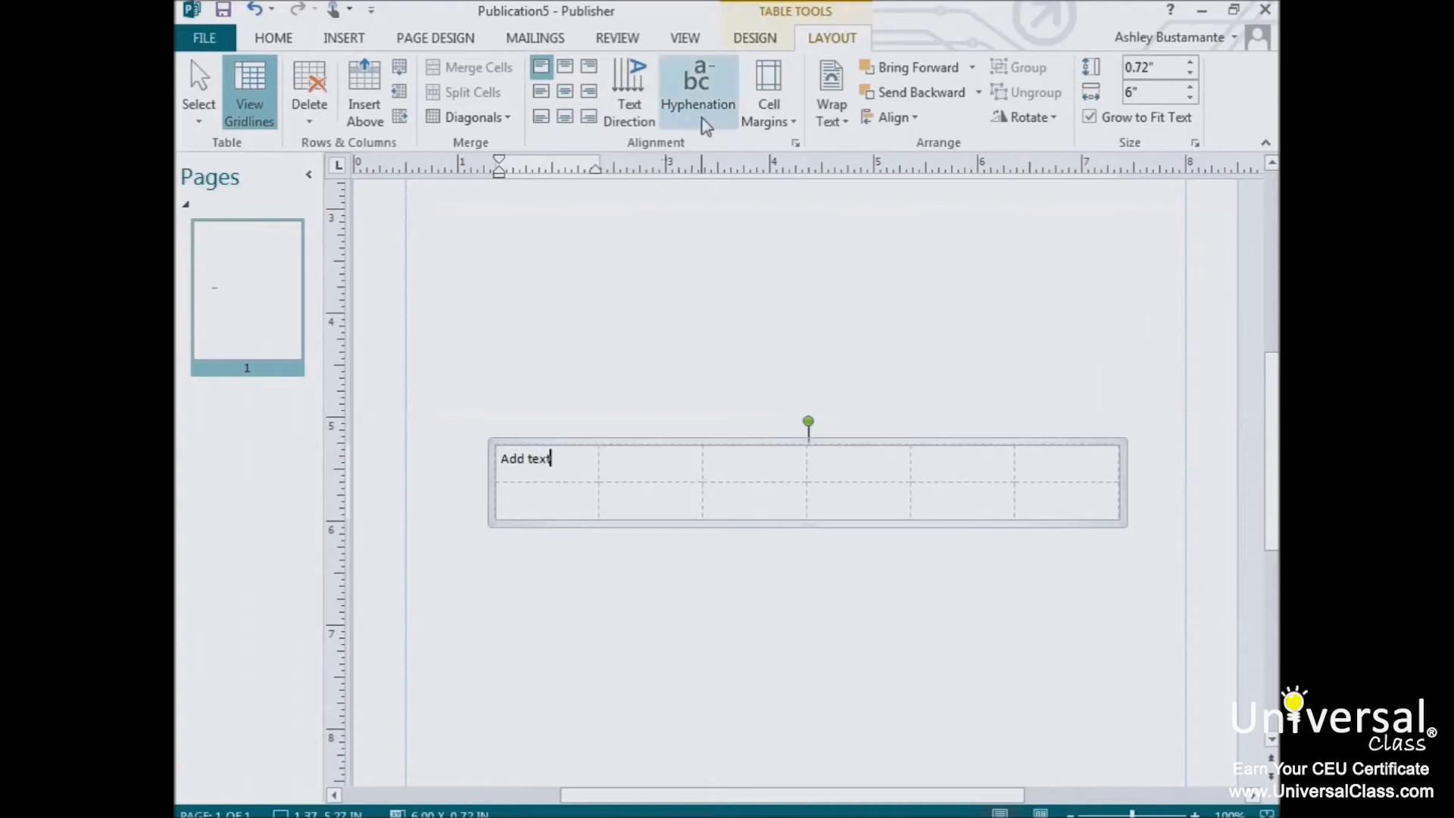
{"action": "mouse_move", "coordinate": [721, 152]}
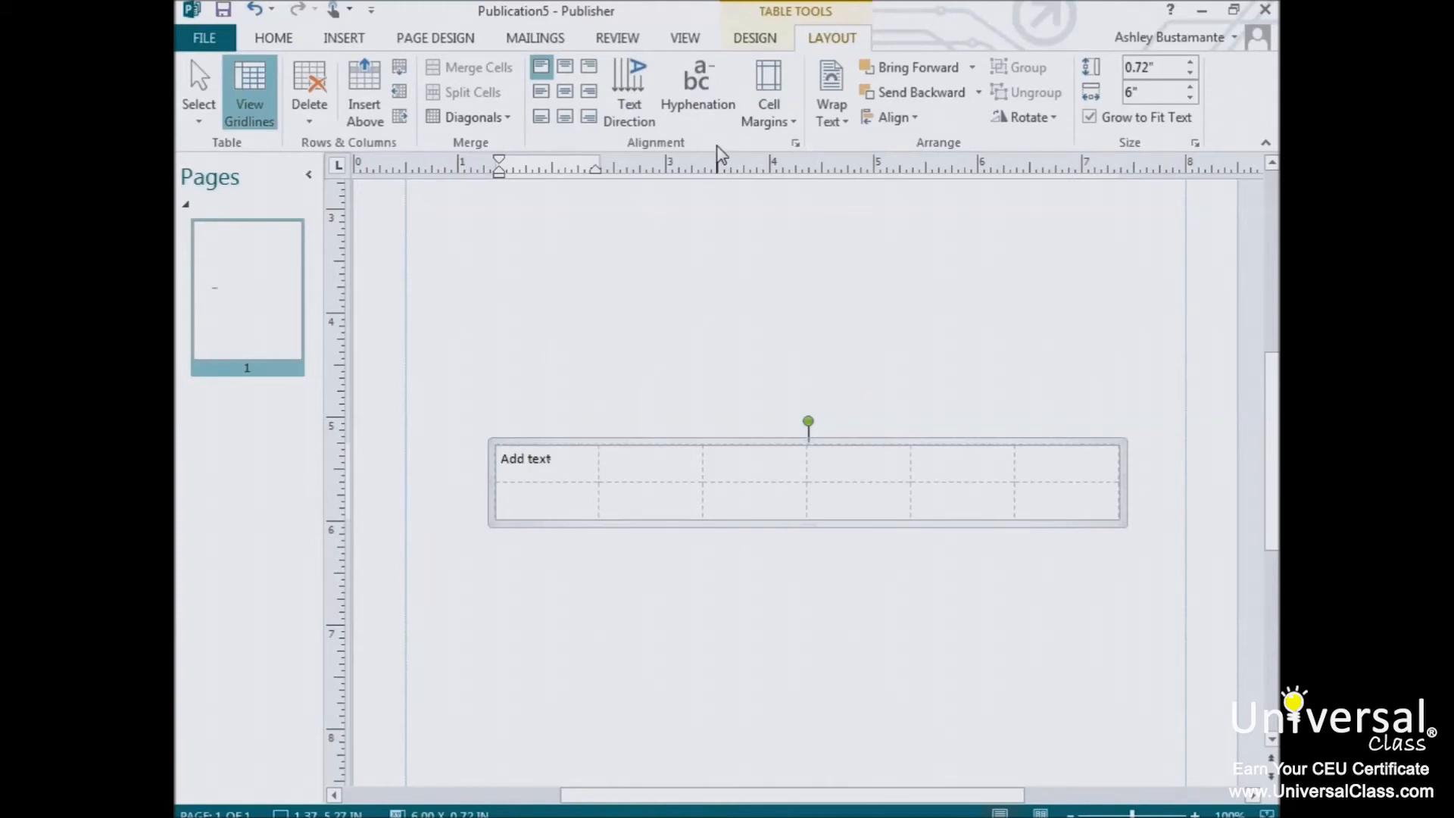
{"action": "left_click", "coordinate": [526, 458]}
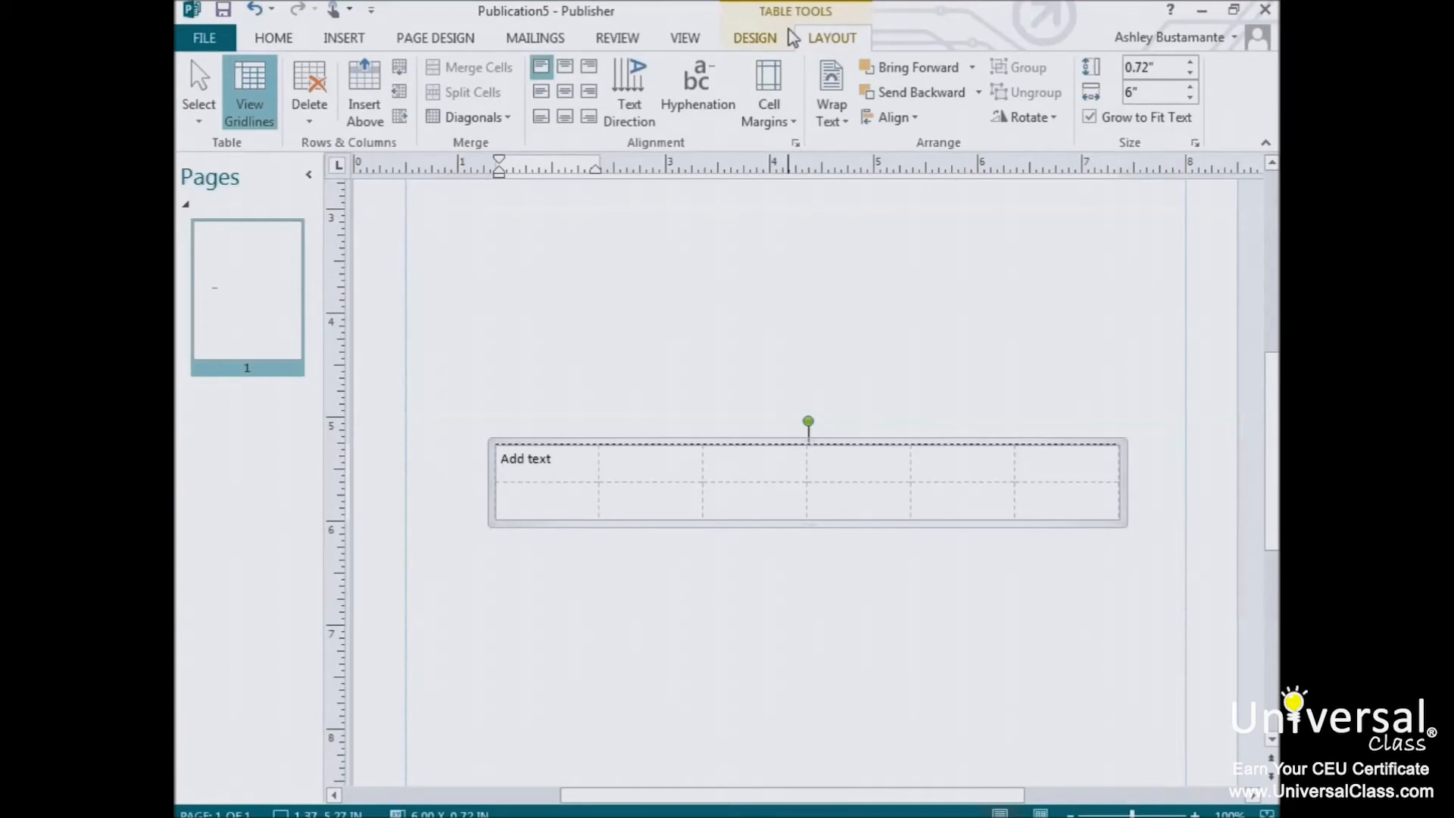
{"action": "left_click", "coordinate": [524, 458]}
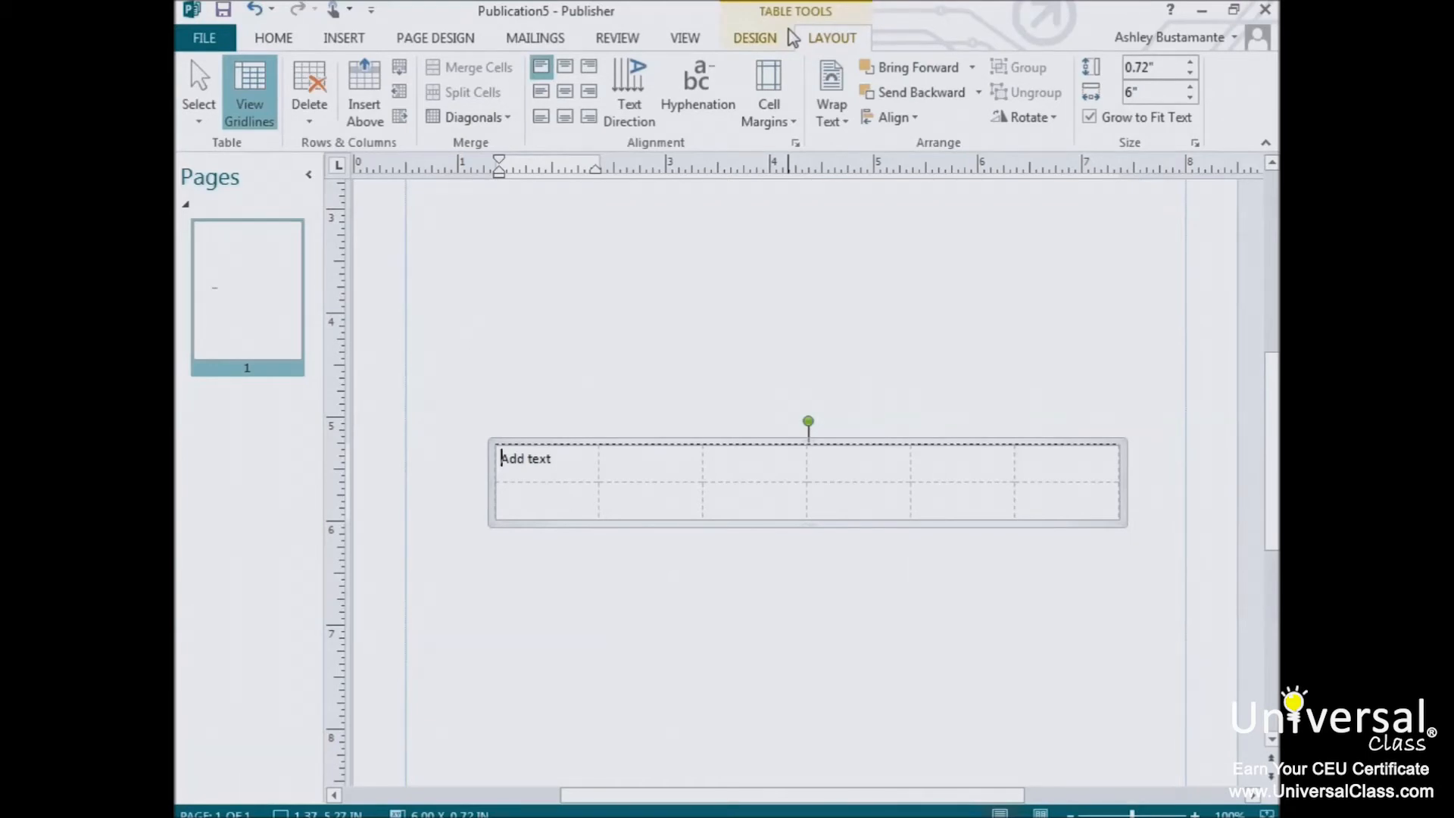
Apply a gray shaded format from the Table Formats gallery.
{"action": "left_click", "coordinate": [754, 38]}
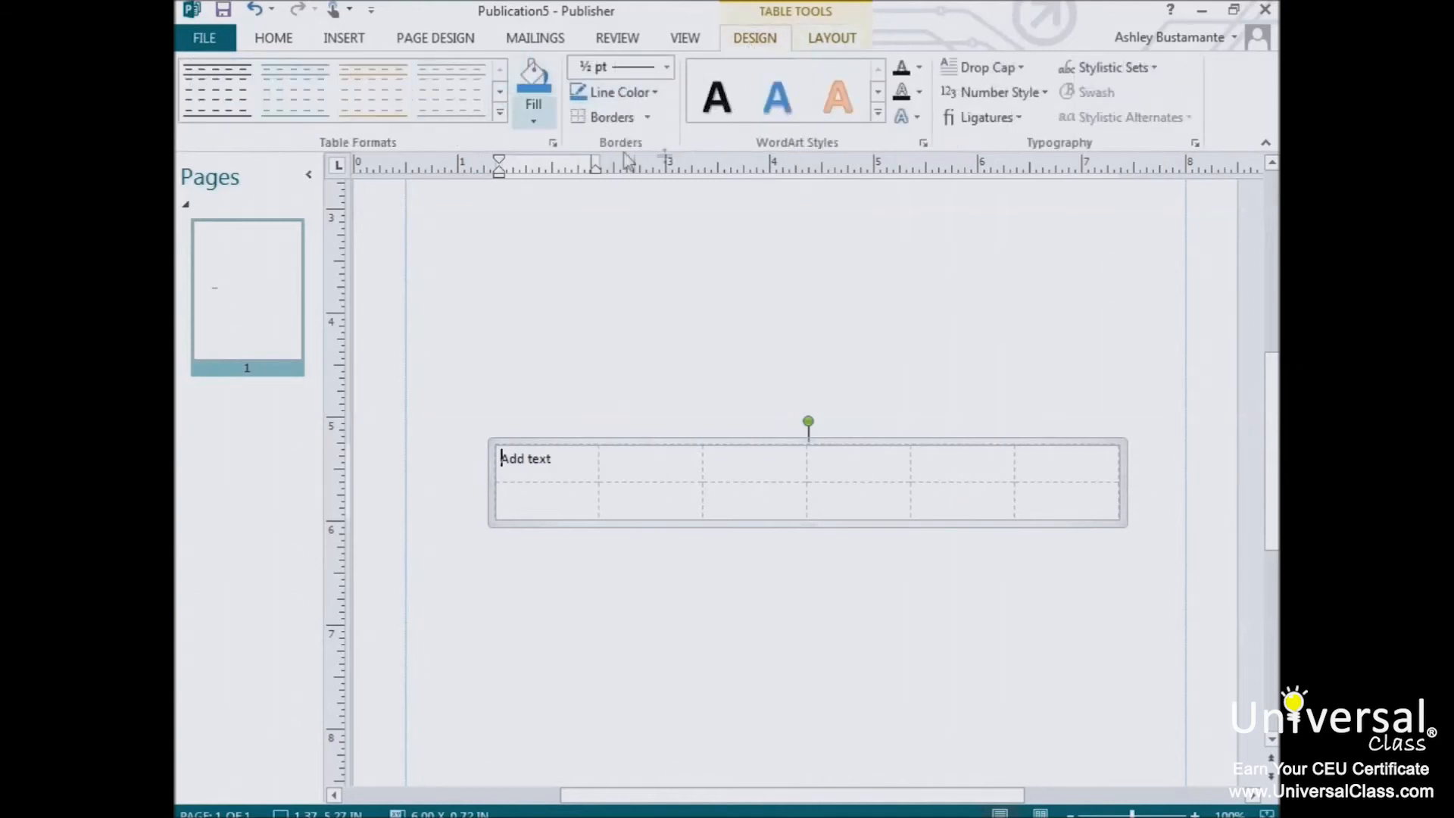
{"action": "mouse_move", "coordinate": [744, 158]}
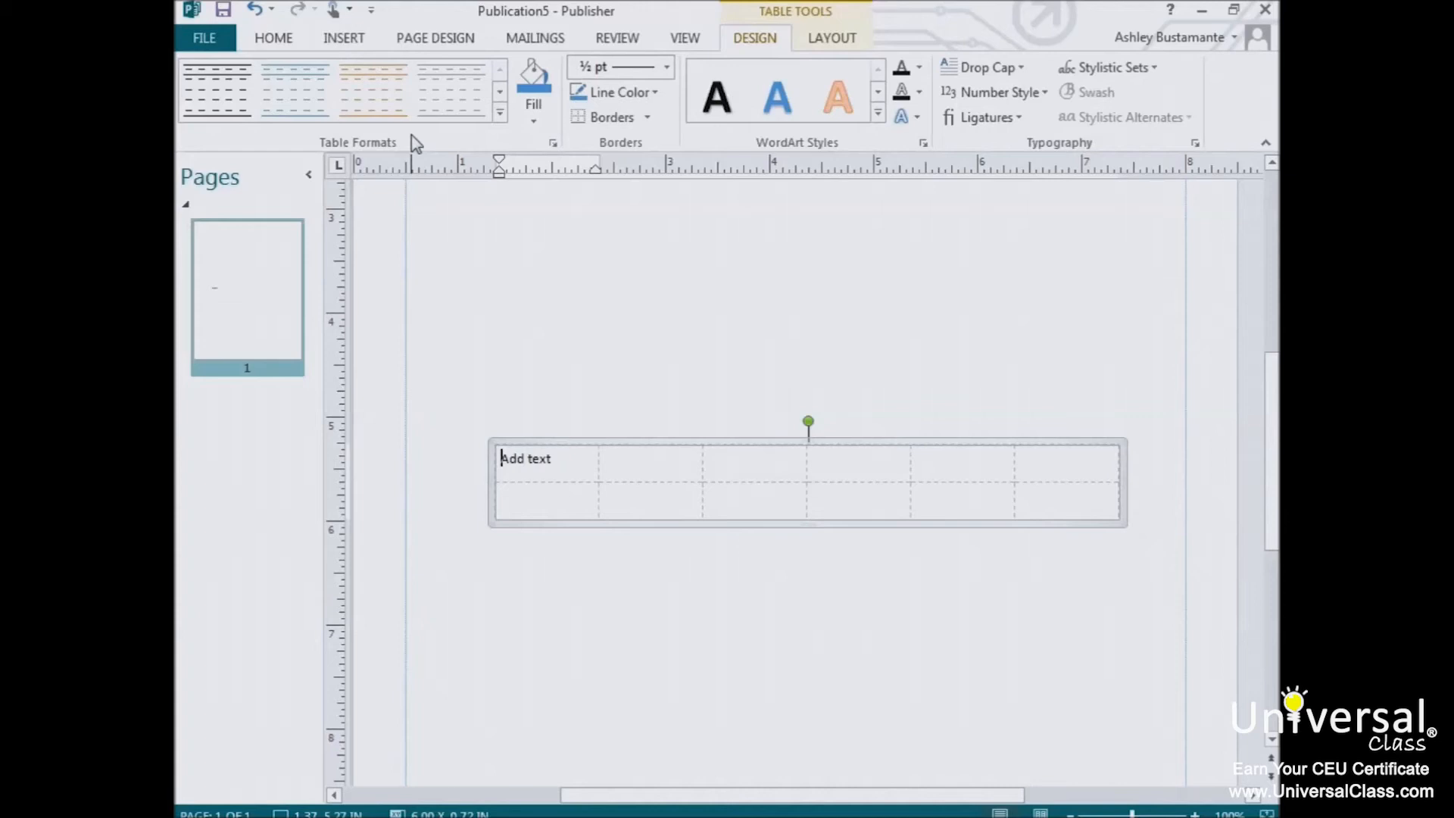
{"action": "mouse_move", "coordinate": [552, 149]}
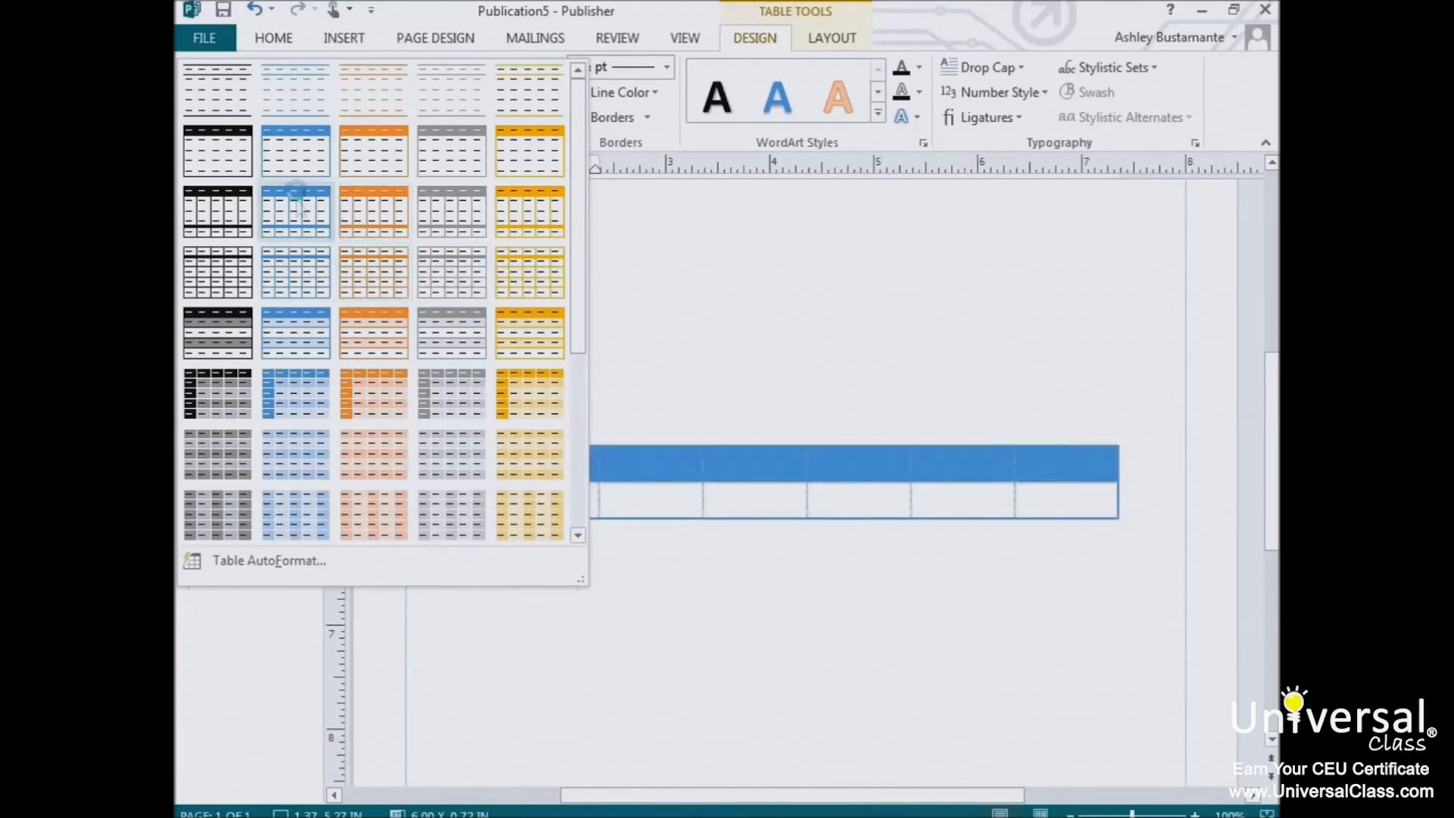
{"action": "left_click", "coordinate": [534, 103]}
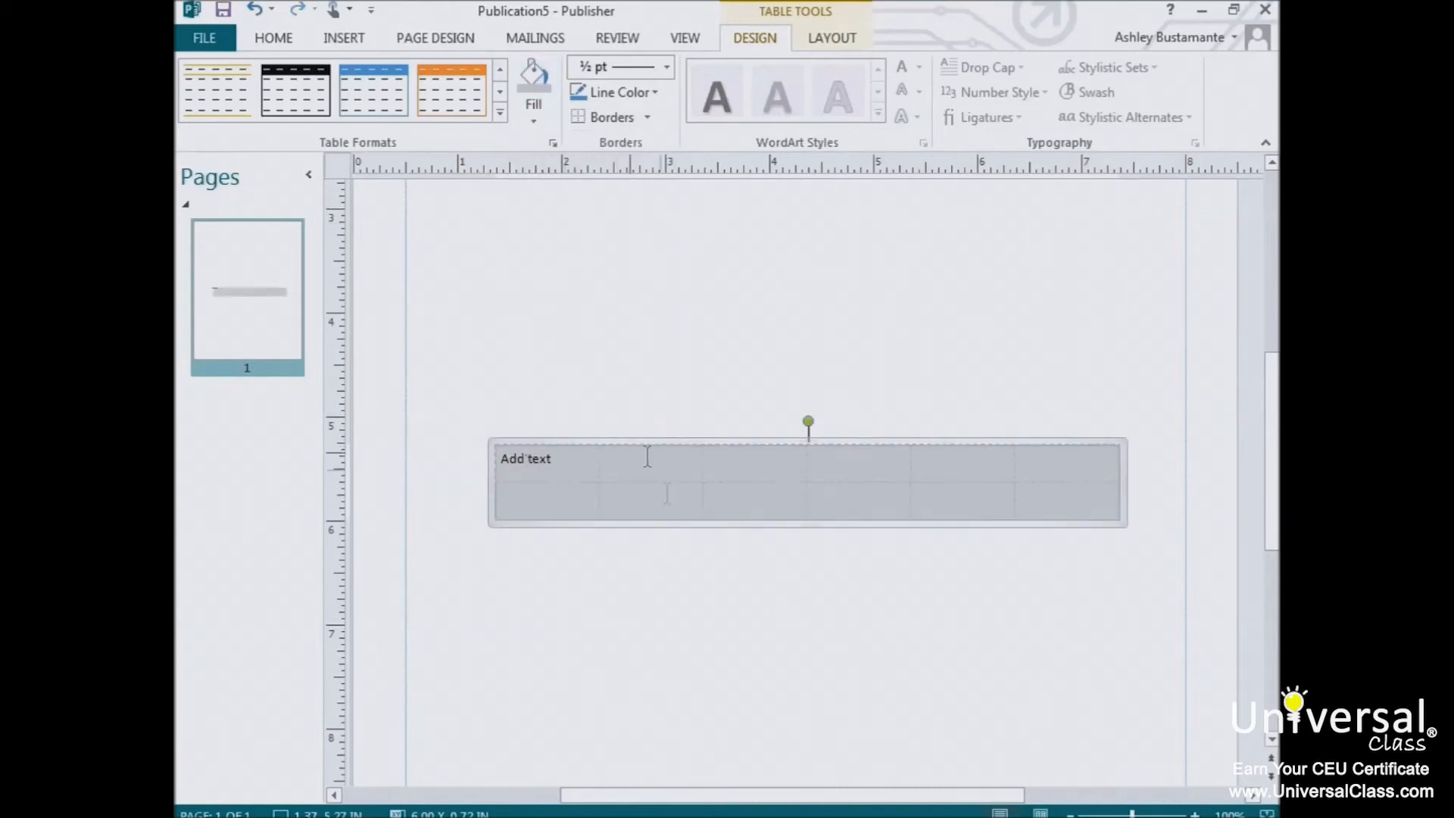
{"action": "mouse_move", "coordinate": [496, 443]}
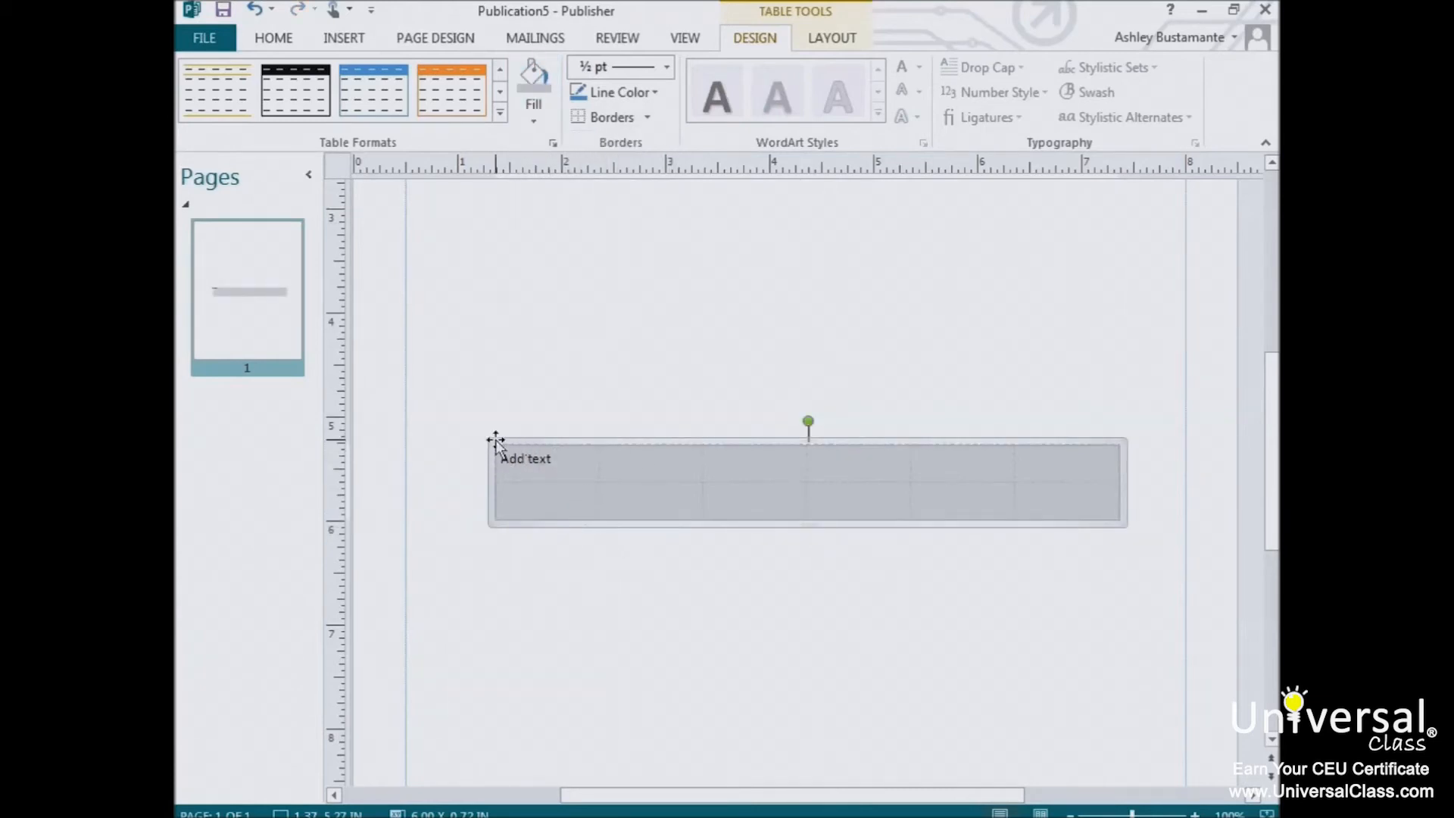
{"action": "left_click", "coordinate": [591, 463]}
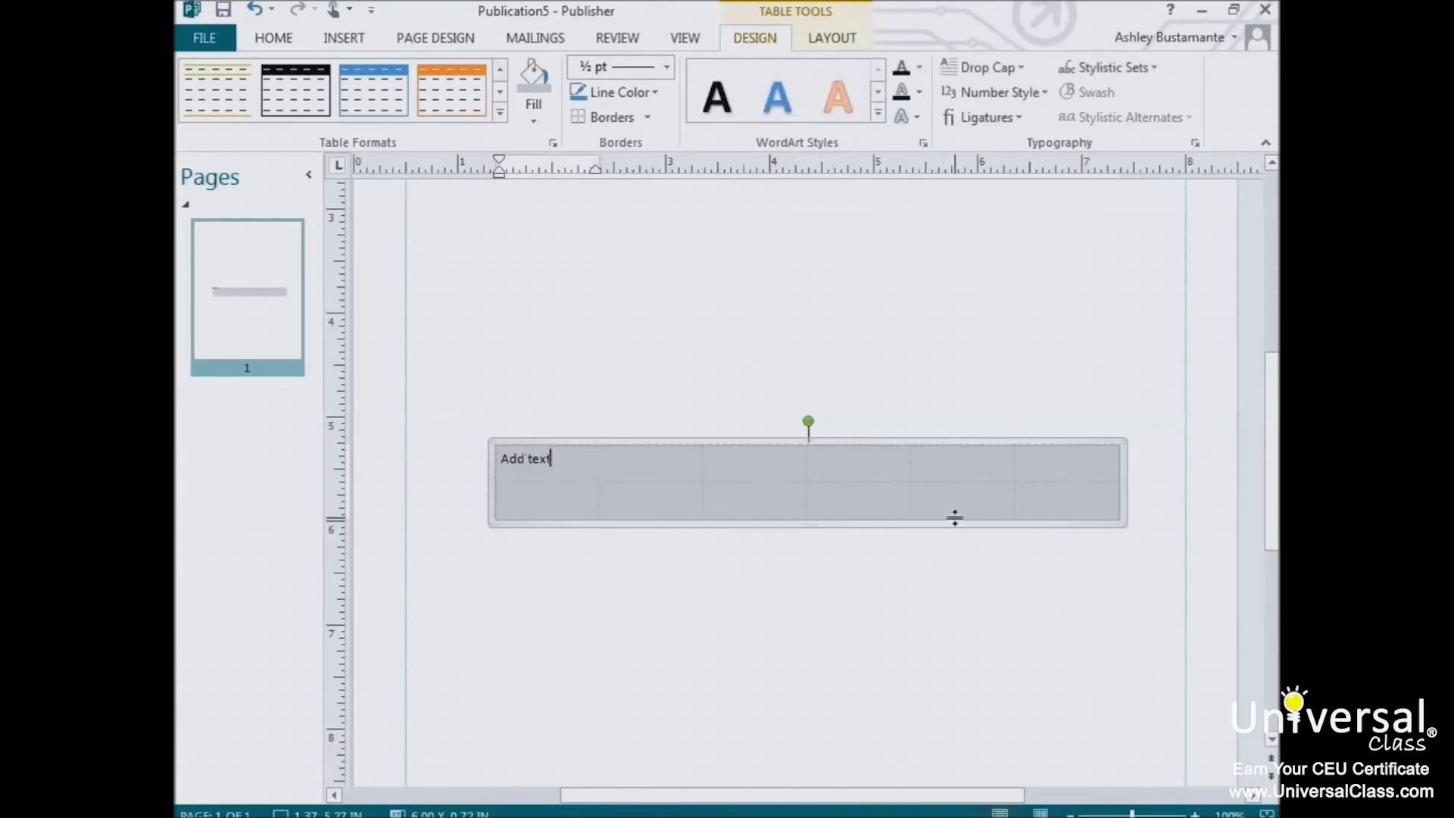
{"action": "mouse_move", "coordinate": [649, 121]}
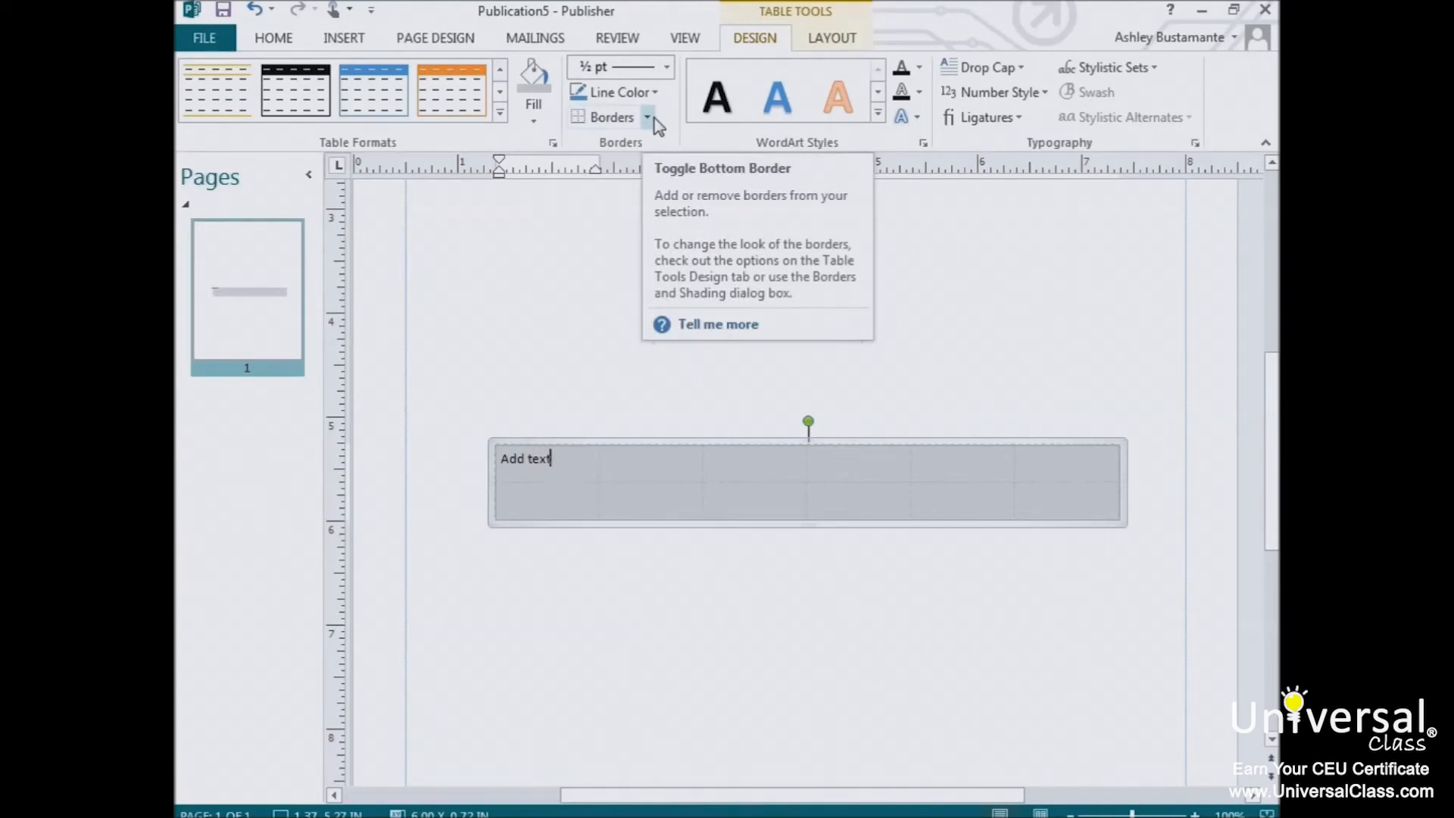
{"action": "mouse_move", "coordinate": [817, 54]}
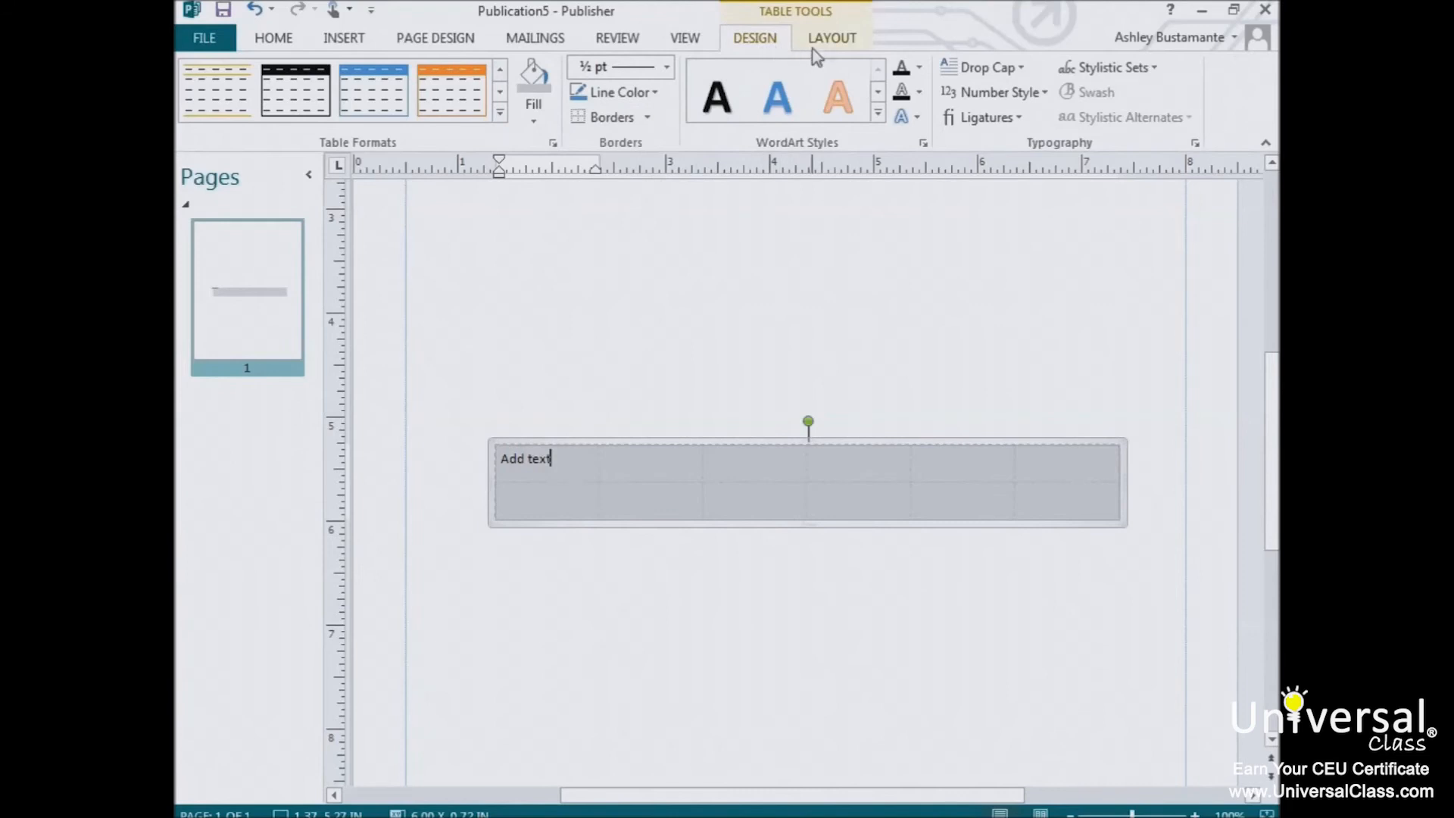
Select both cells of the second column with the Layout options showing.
{"action": "left_click", "coordinate": [831, 38]}
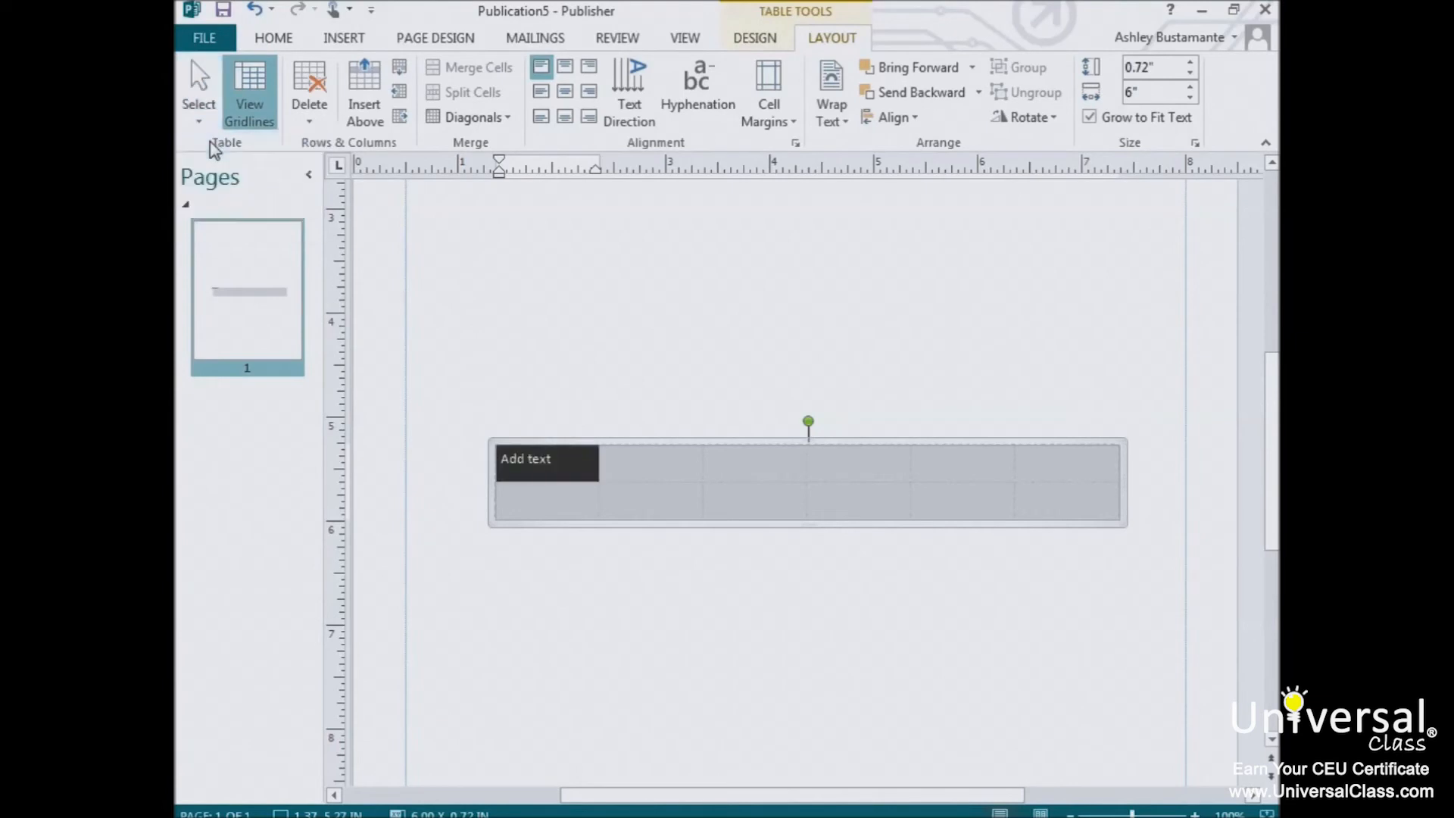
{"action": "mouse_move", "coordinate": [517, 486]}
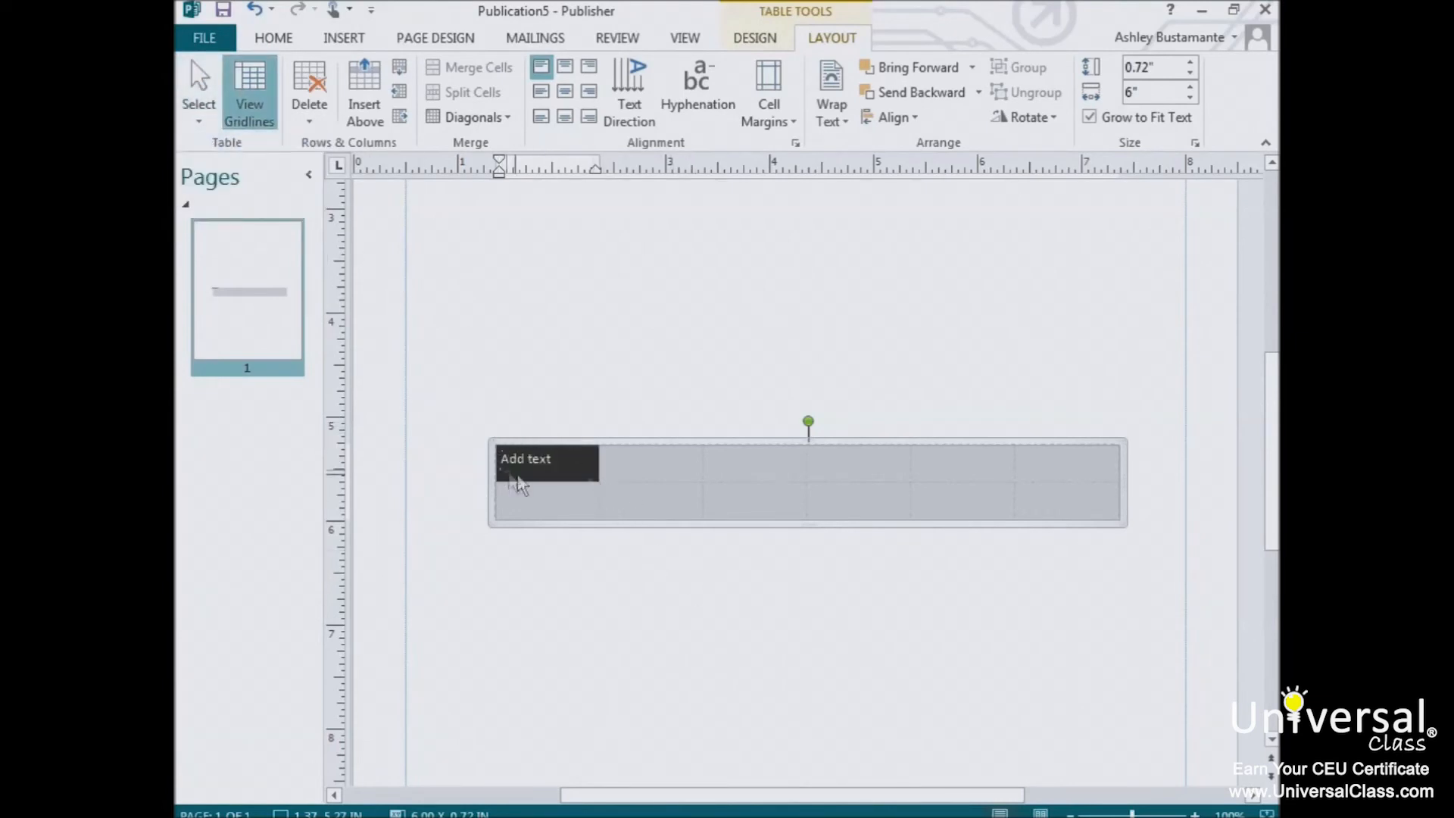
{"action": "mouse_move", "coordinate": [519, 427]}
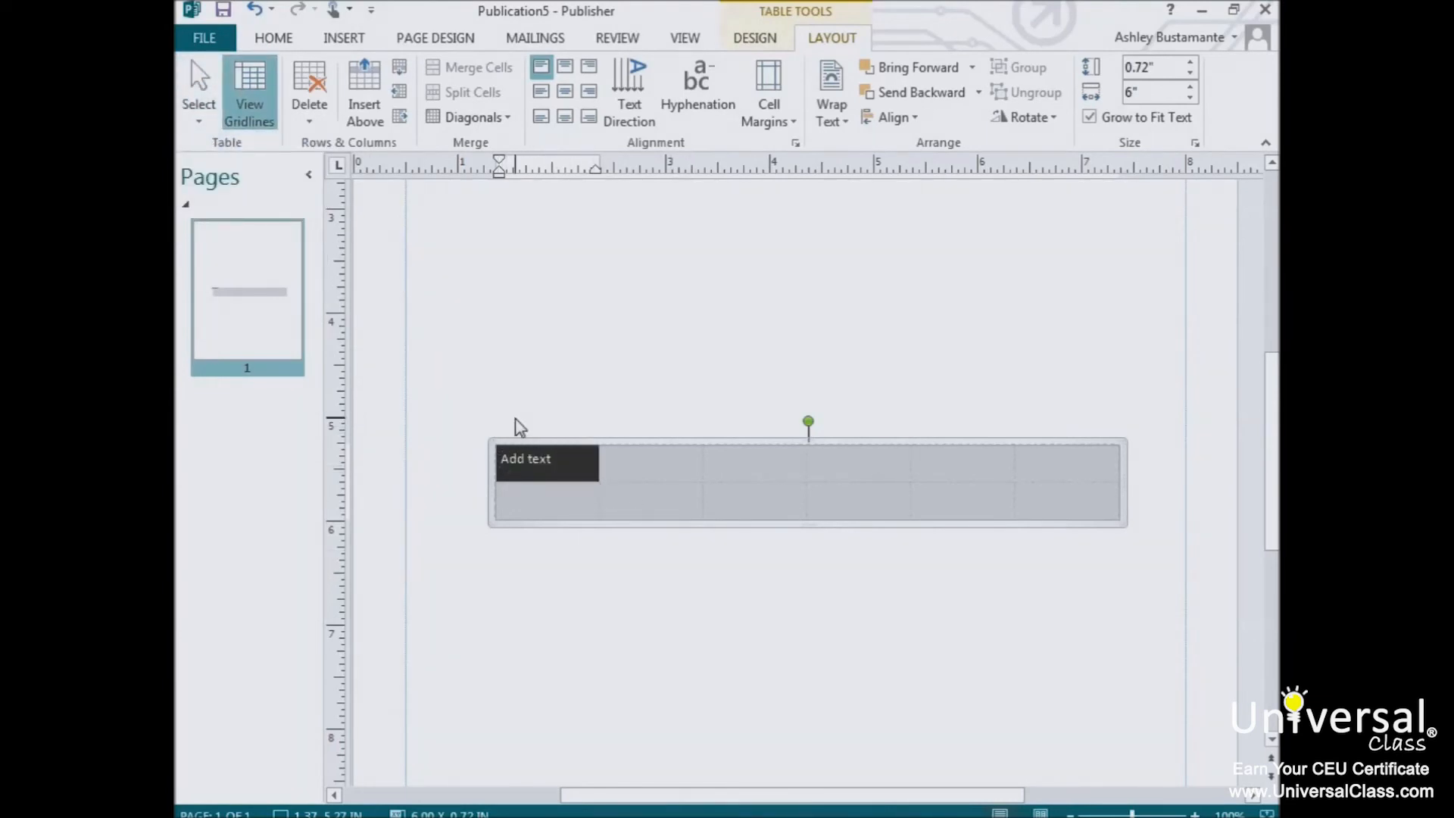
{"action": "left_click", "coordinate": [546, 458]}
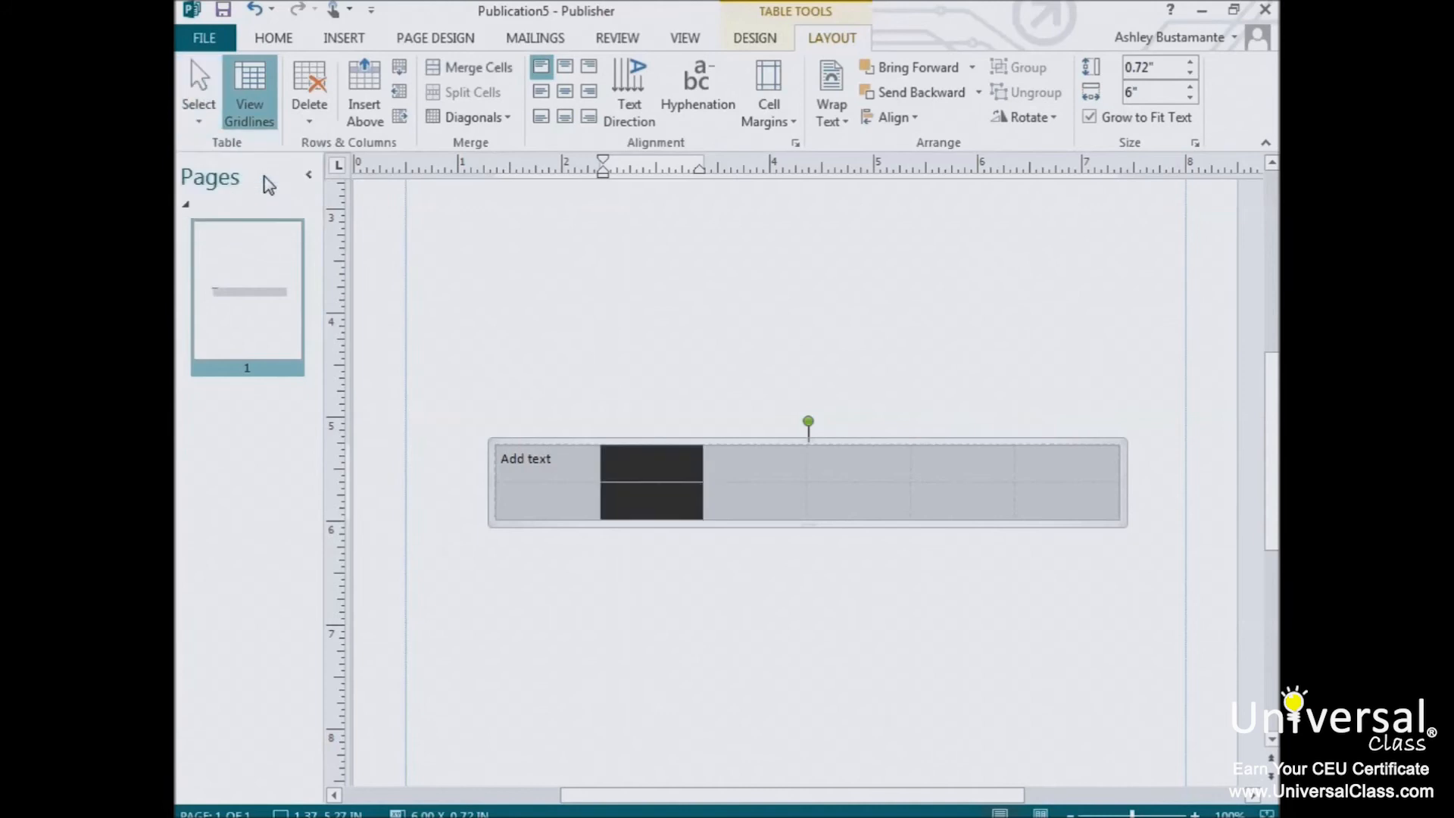
Widen the first column so the table spans about 6.33 inches.
{"action": "left_click", "coordinate": [727, 396]}
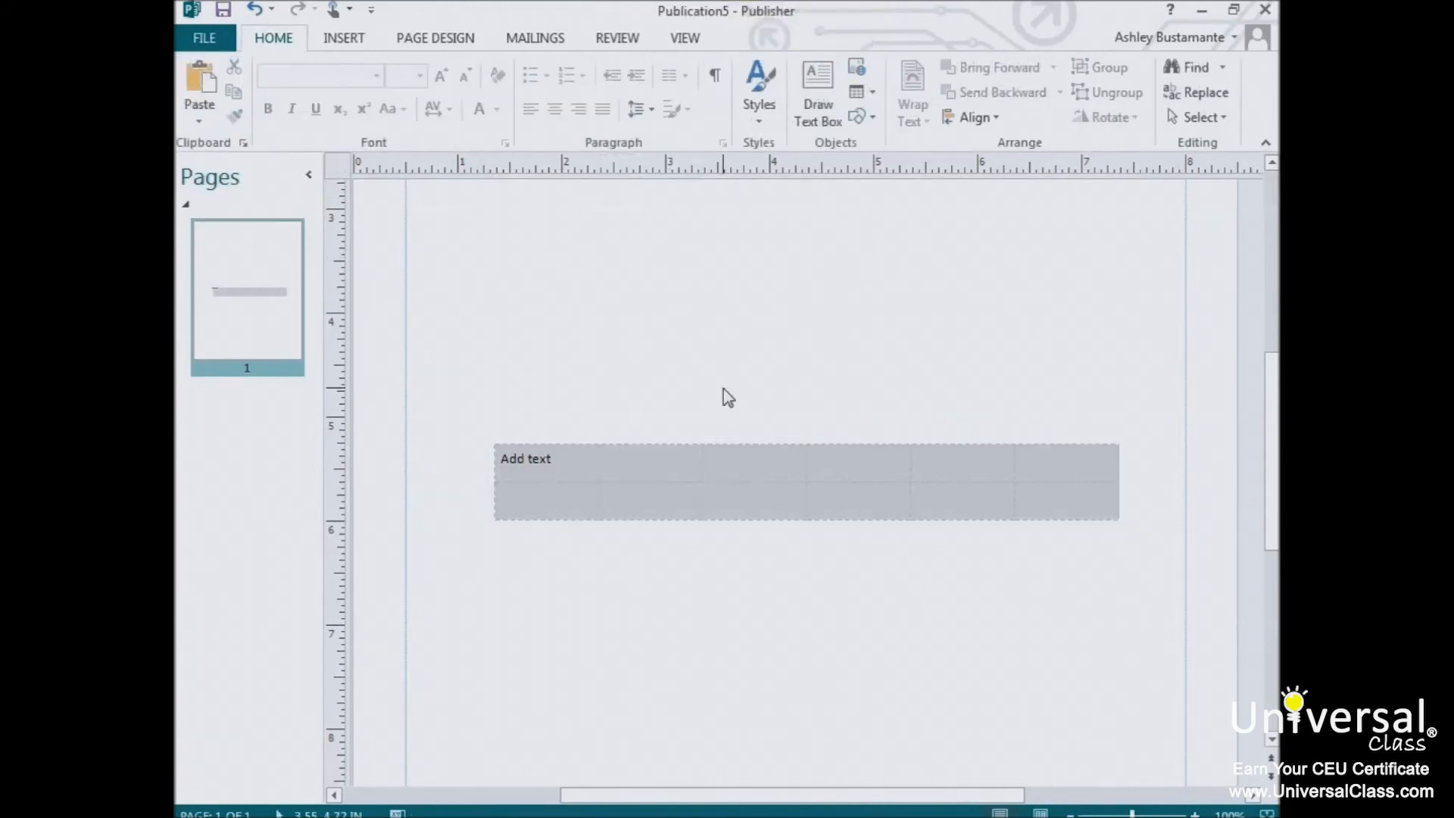
{"action": "mouse_move", "coordinate": [737, 388]}
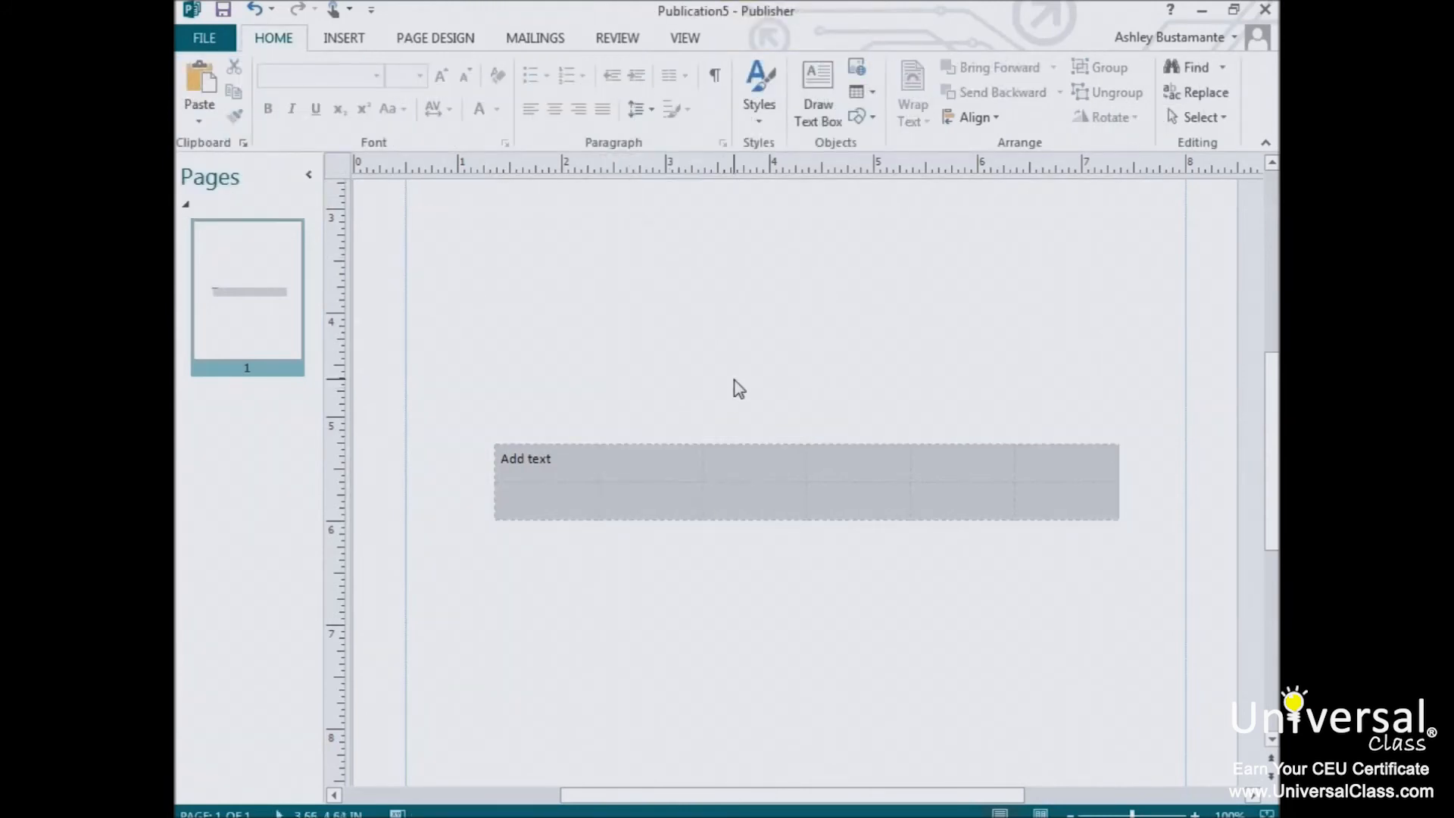
{"action": "mouse_move", "coordinate": [597, 469]}
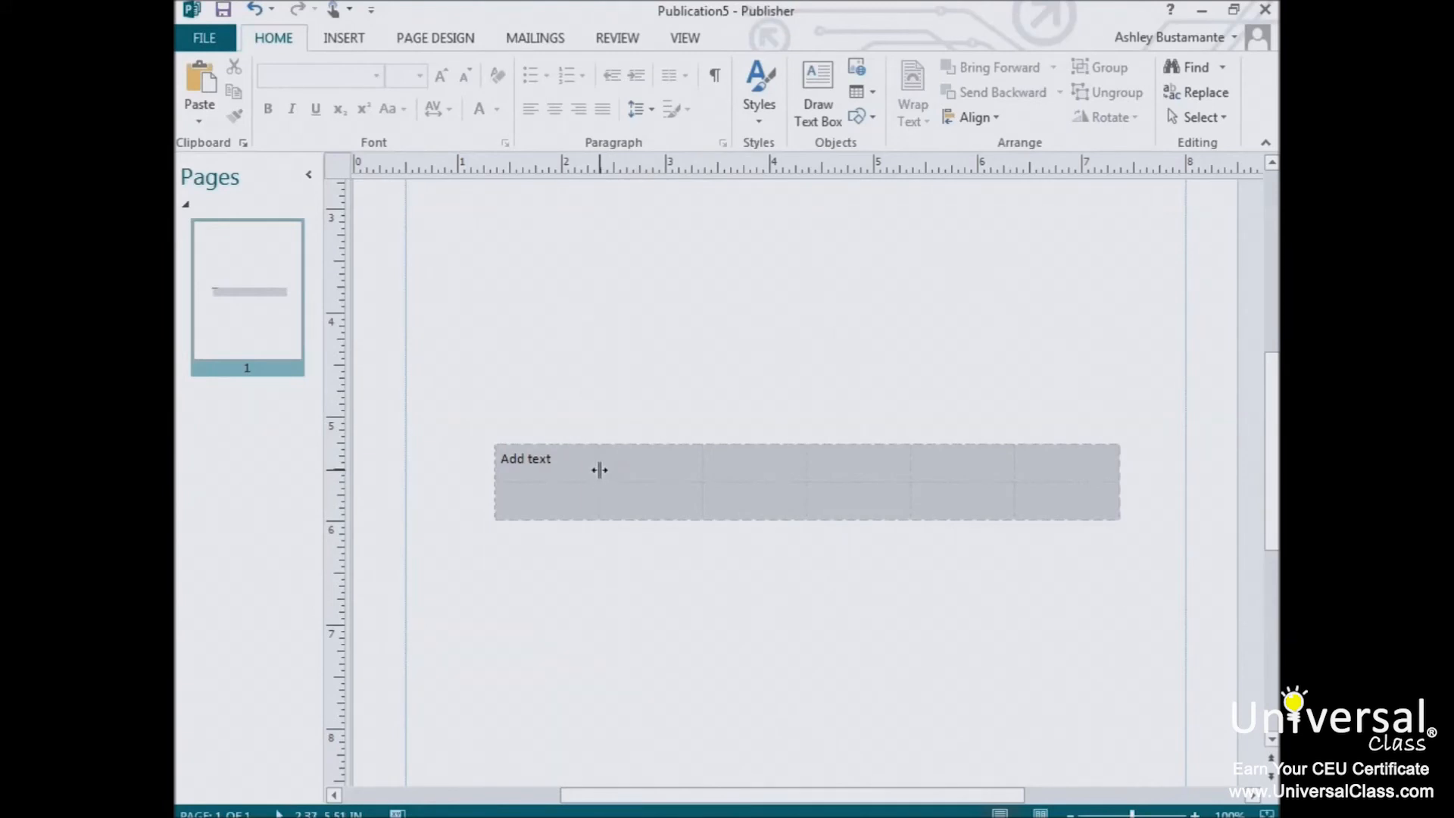
{"action": "left_click", "coordinate": [807, 482]}
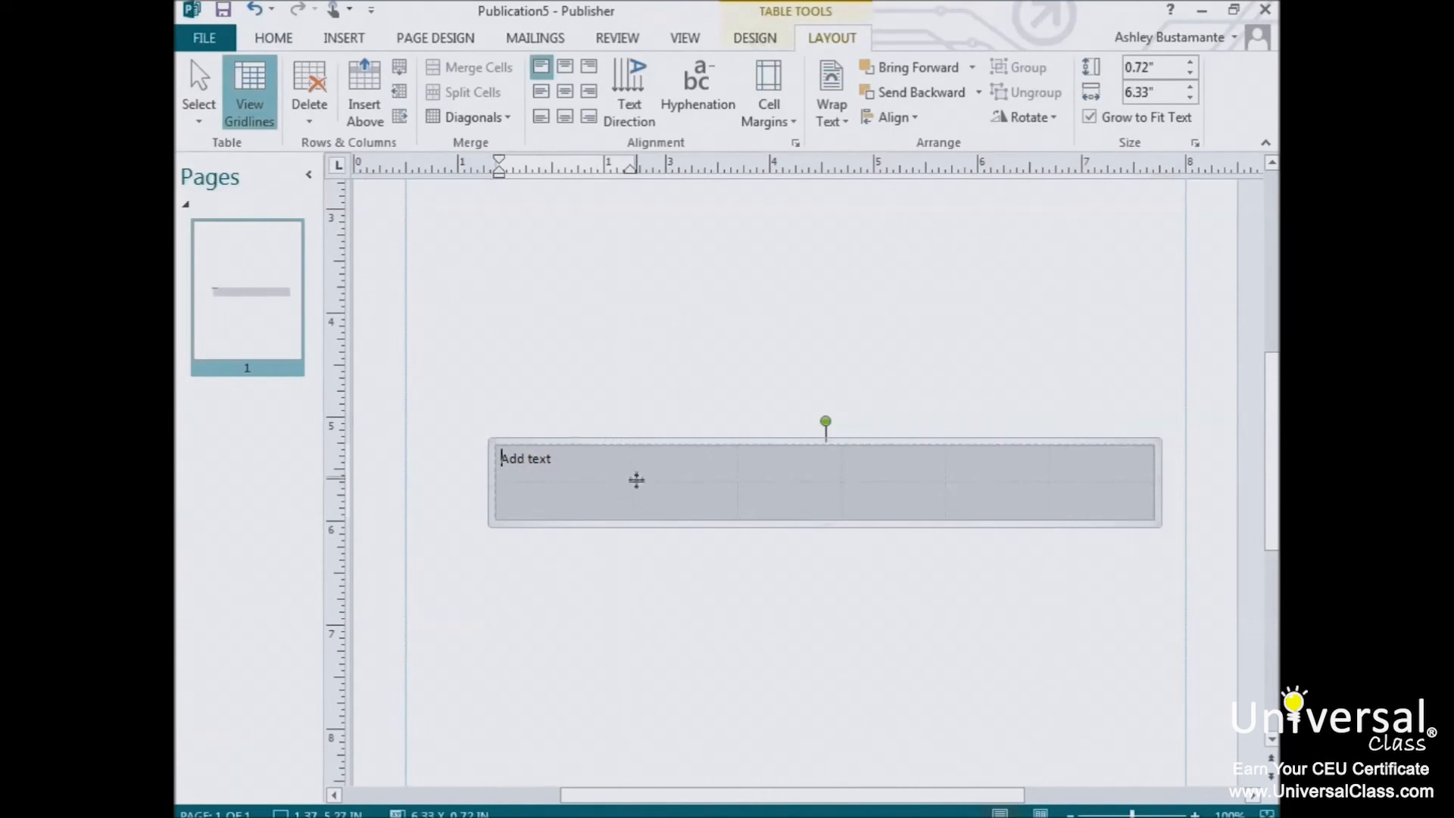
{"action": "mouse_move", "coordinate": [736, 475]}
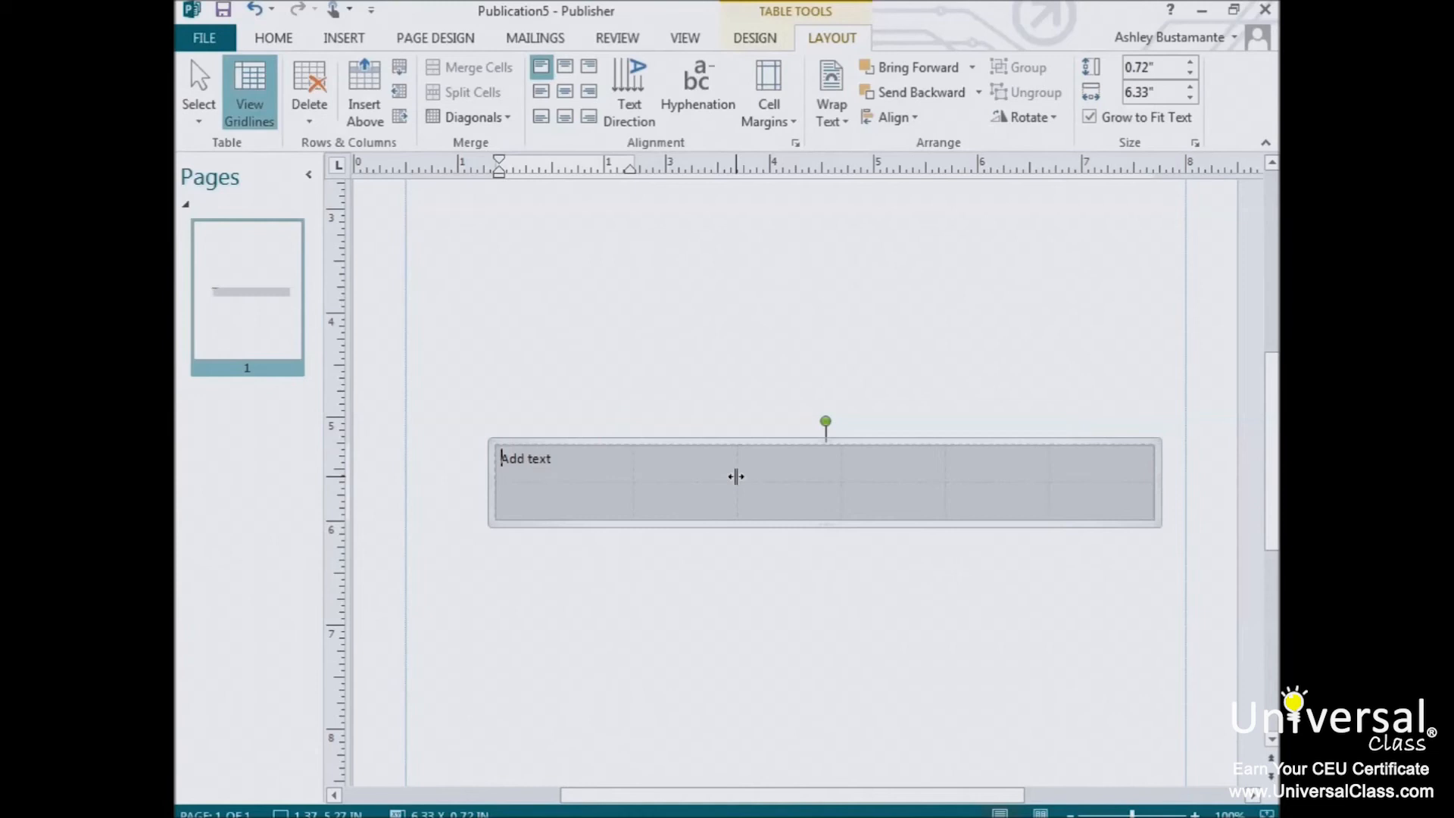
{"action": "mouse_move", "coordinate": [656, 466]}
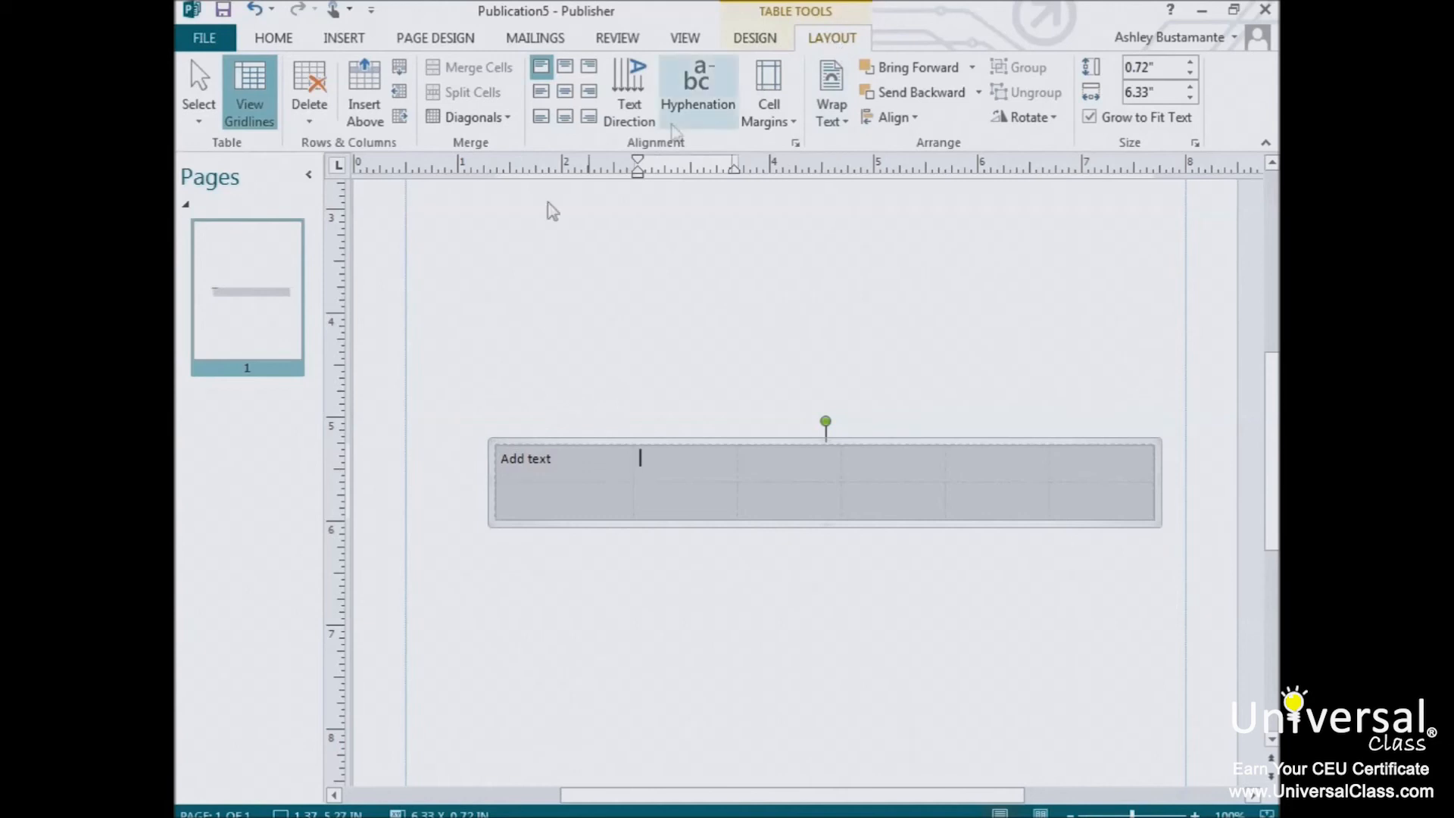
{"action": "mouse_move", "coordinate": [383, 161]}
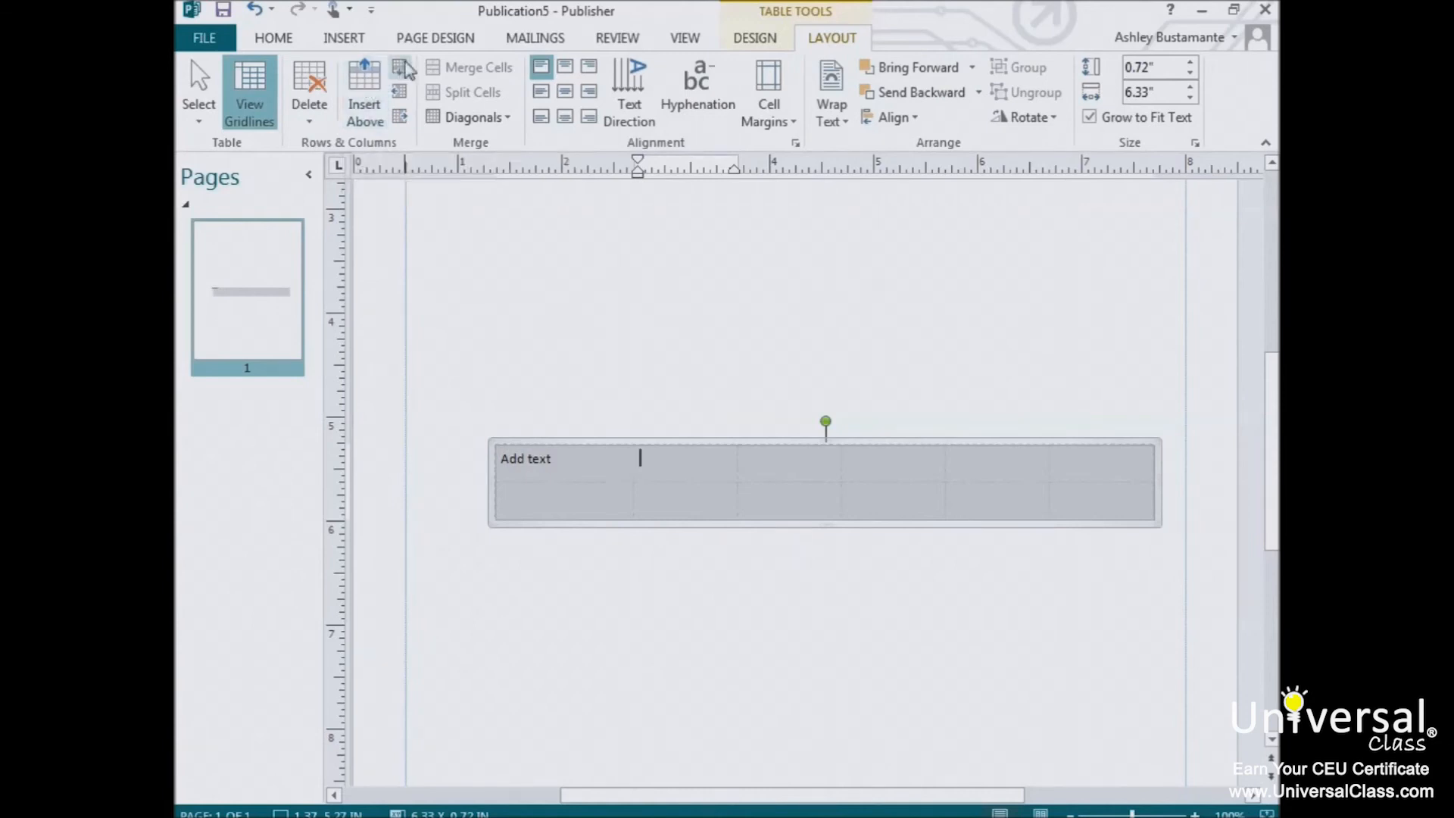
{"action": "mouse_move", "coordinate": [416, 146]}
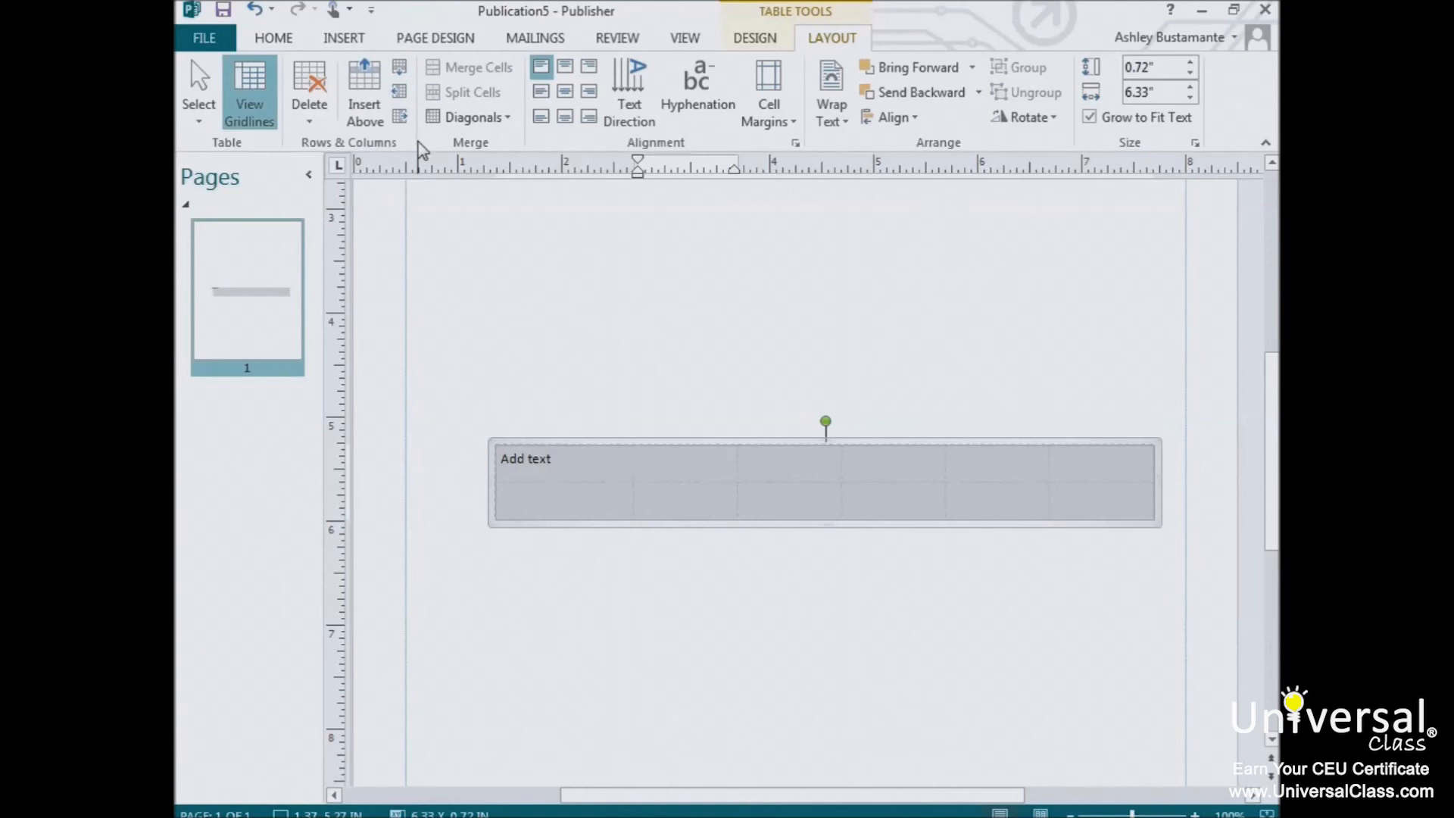
{"action": "mouse_move", "coordinate": [683, 464]}
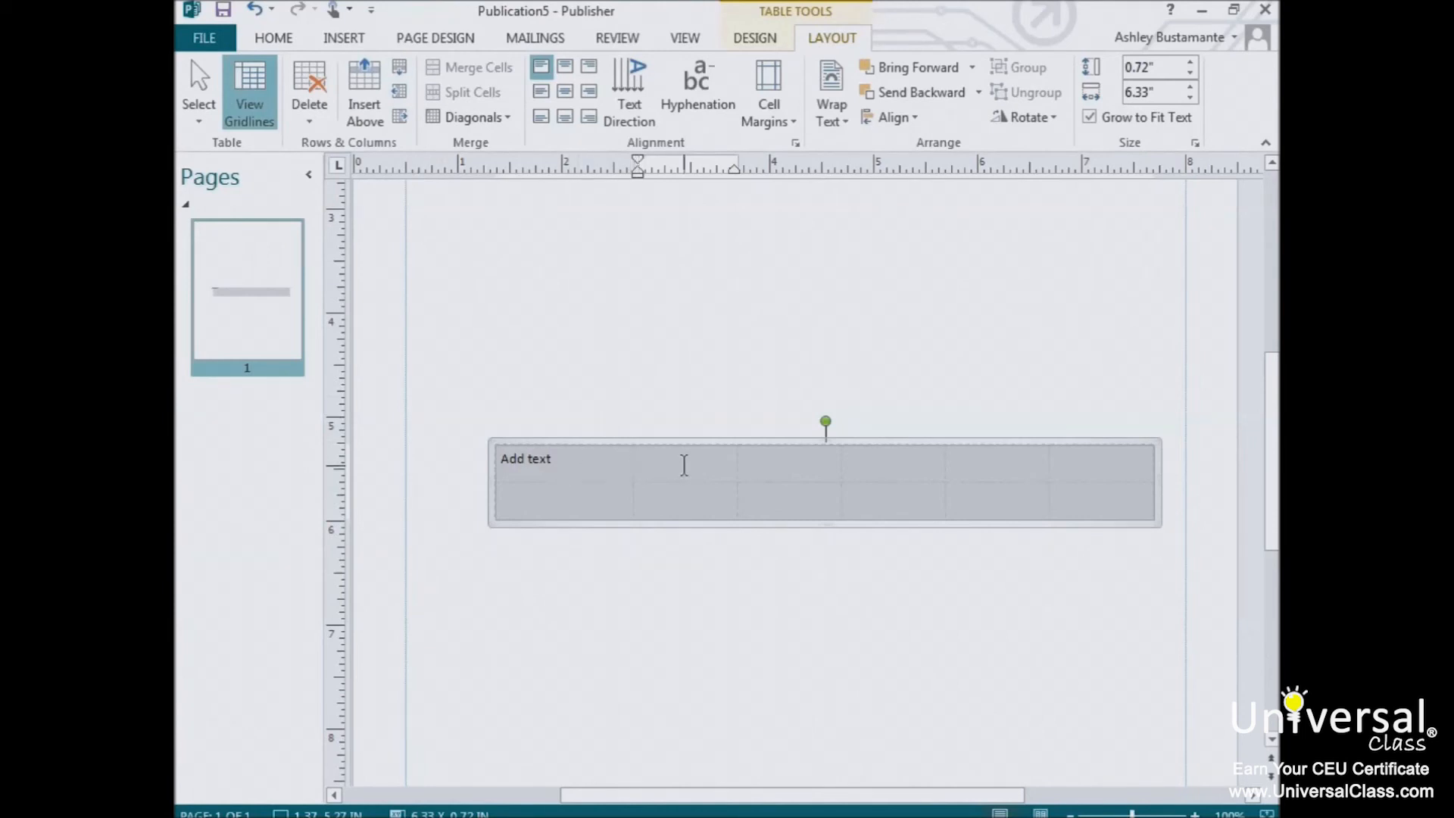
Delete one row, leaving a single 6.33 by 0.36 inch row.
{"action": "right_click", "coordinate": [683, 464]}
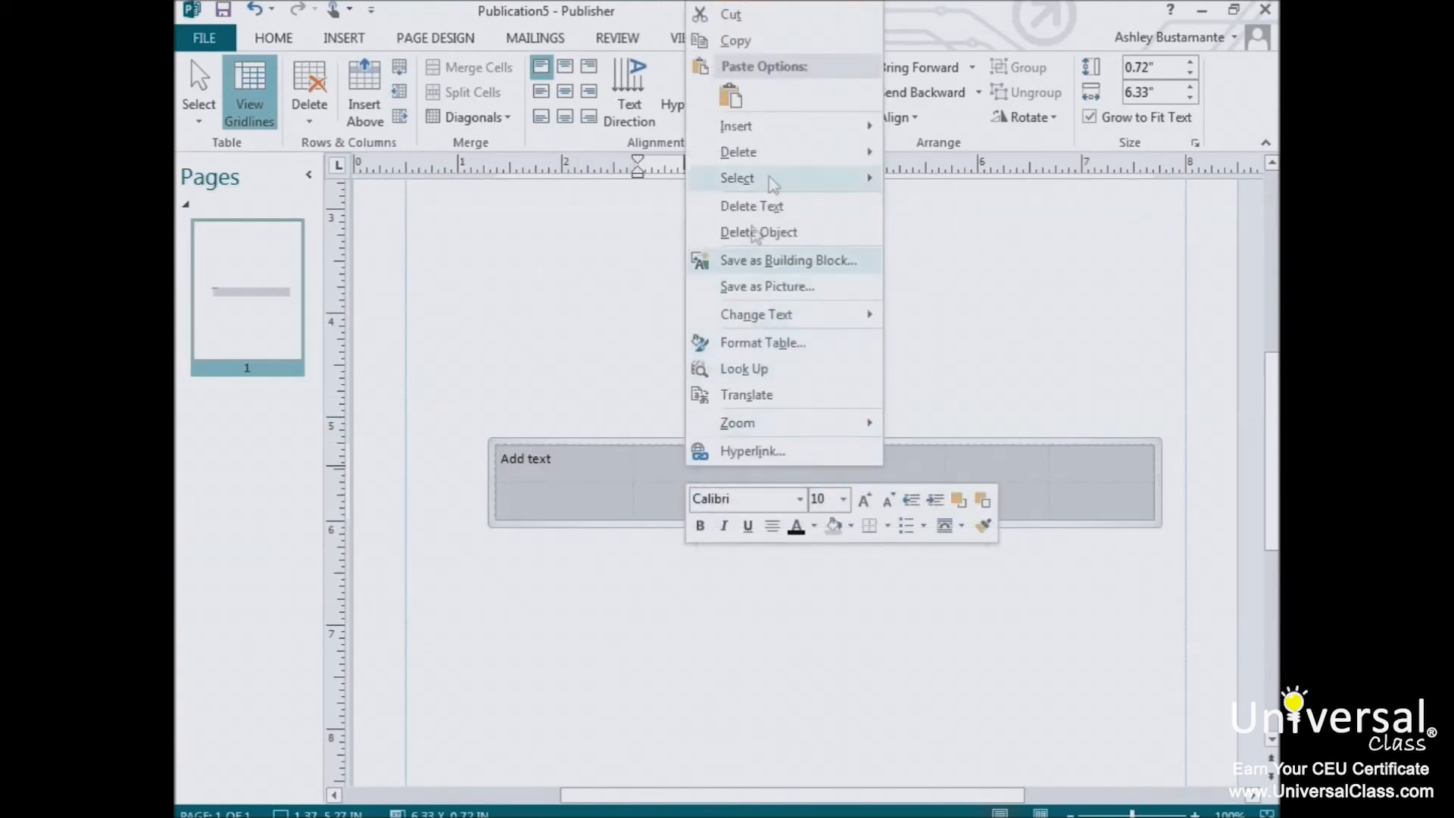
{"action": "mouse_move", "coordinate": [738, 152]}
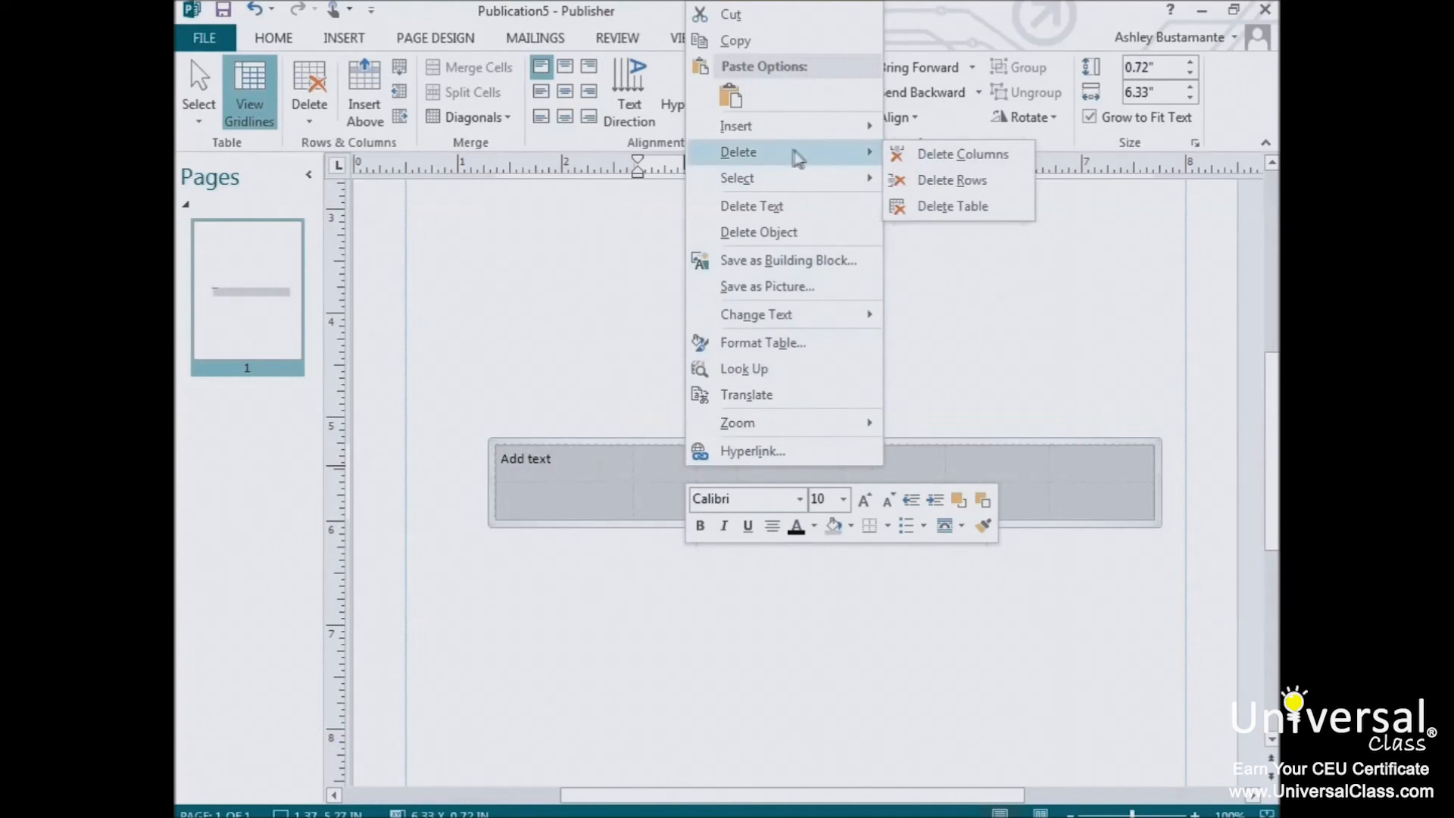
{"action": "mouse_move", "coordinate": [961, 154]}
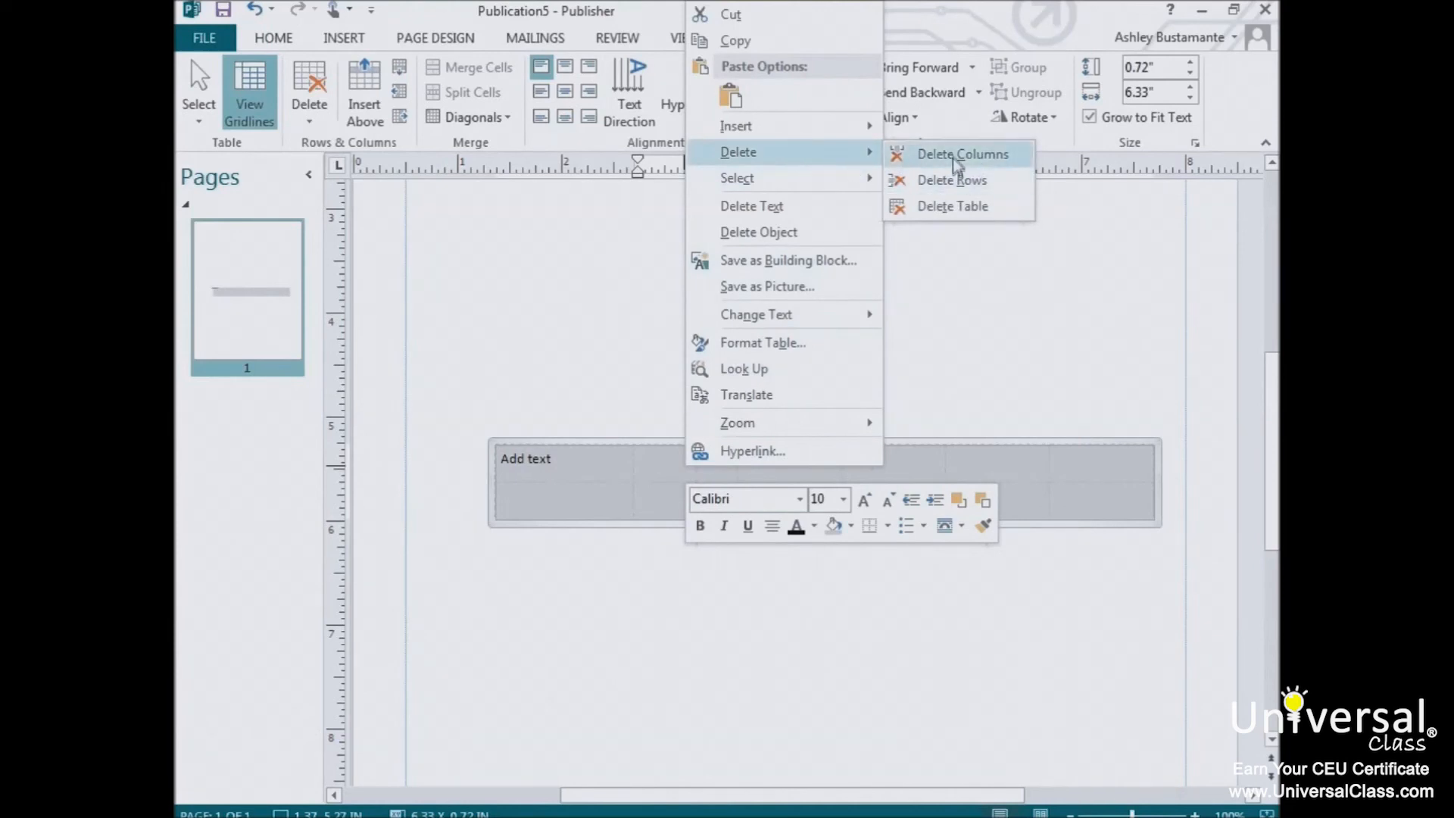
{"action": "mouse_move", "coordinate": [951, 180]}
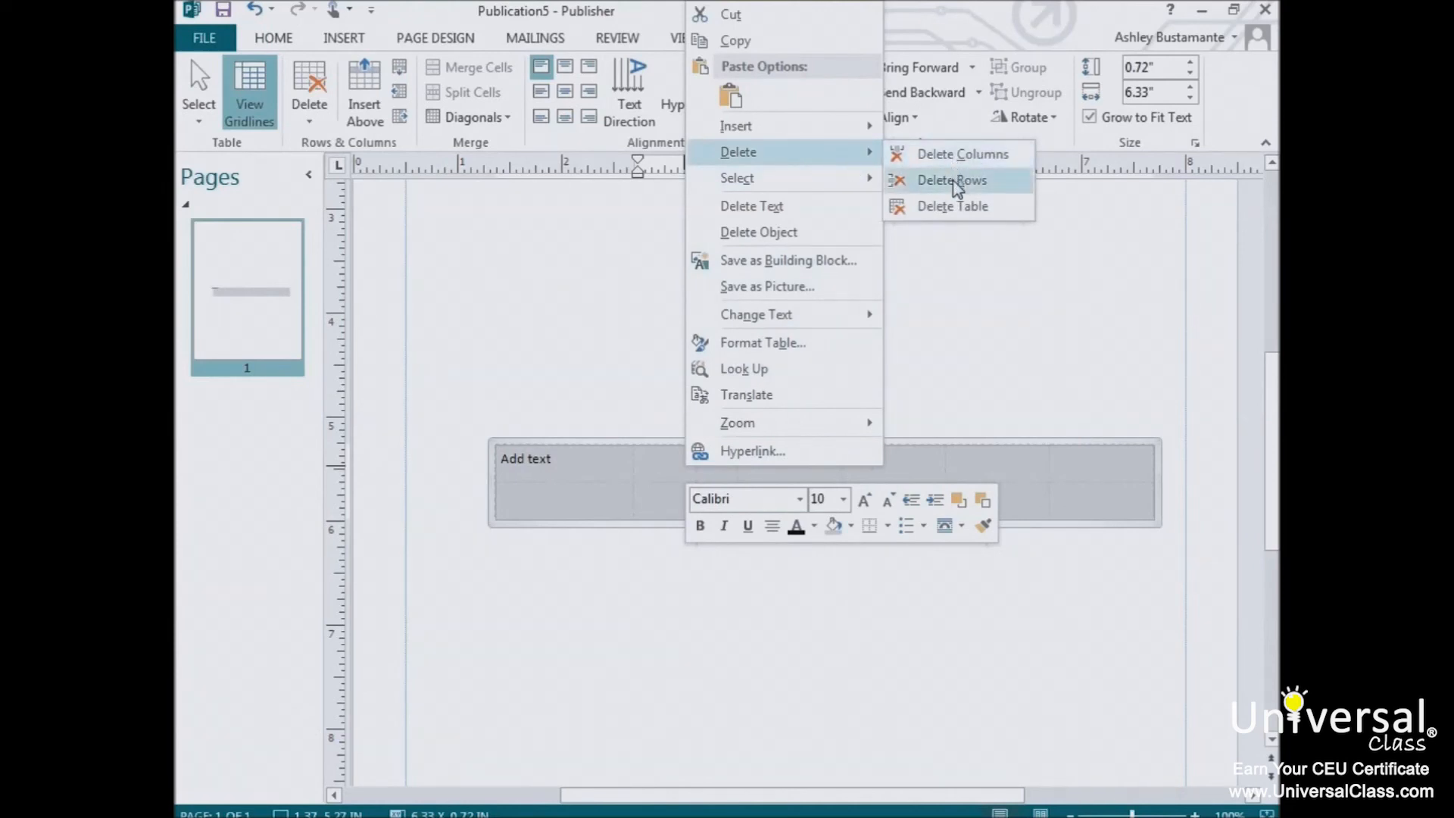
{"action": "left_click", "coordinate": [951, 181]}
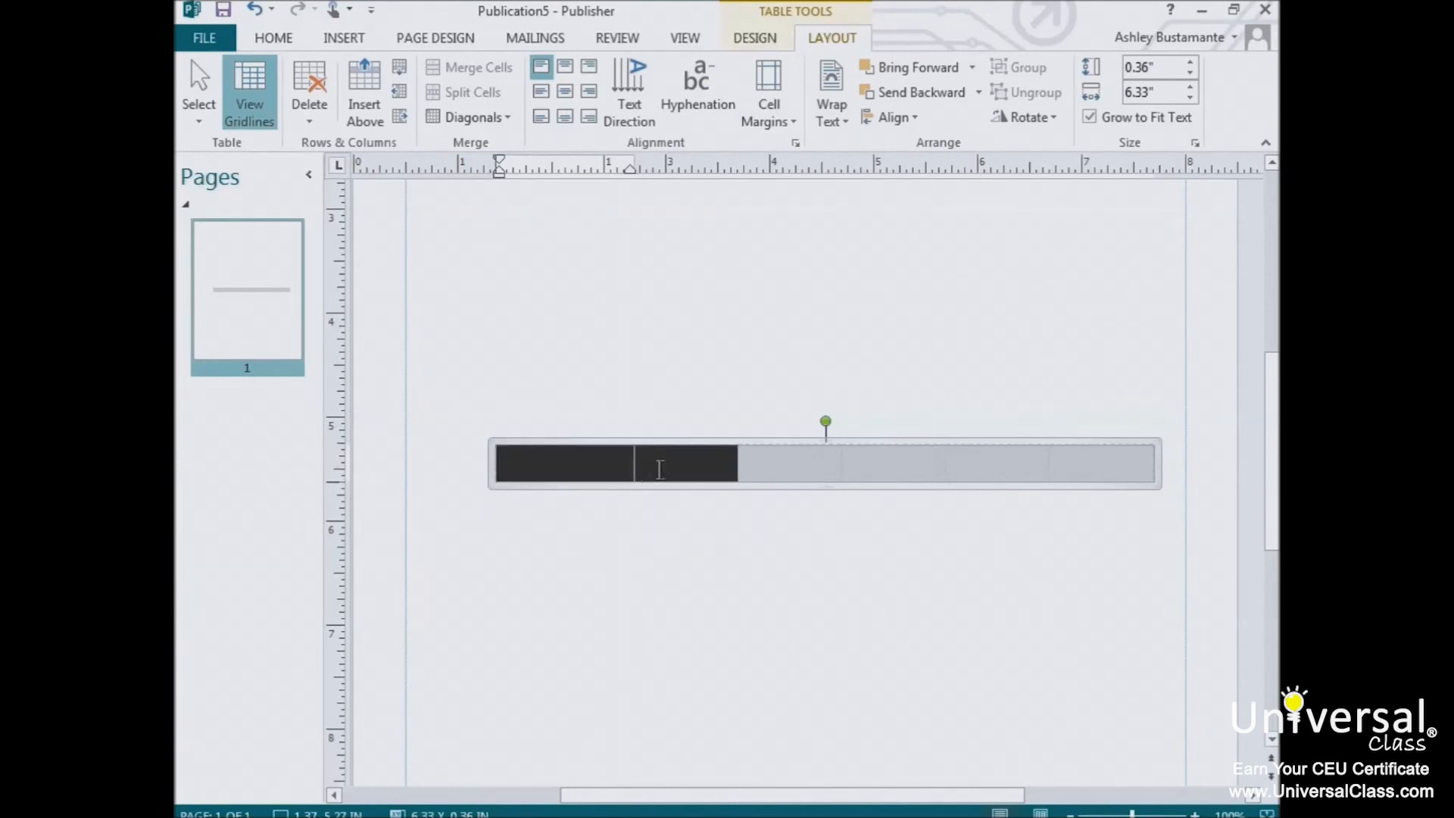
{"action": "mouse_move", "coordinate": [691, 466]}
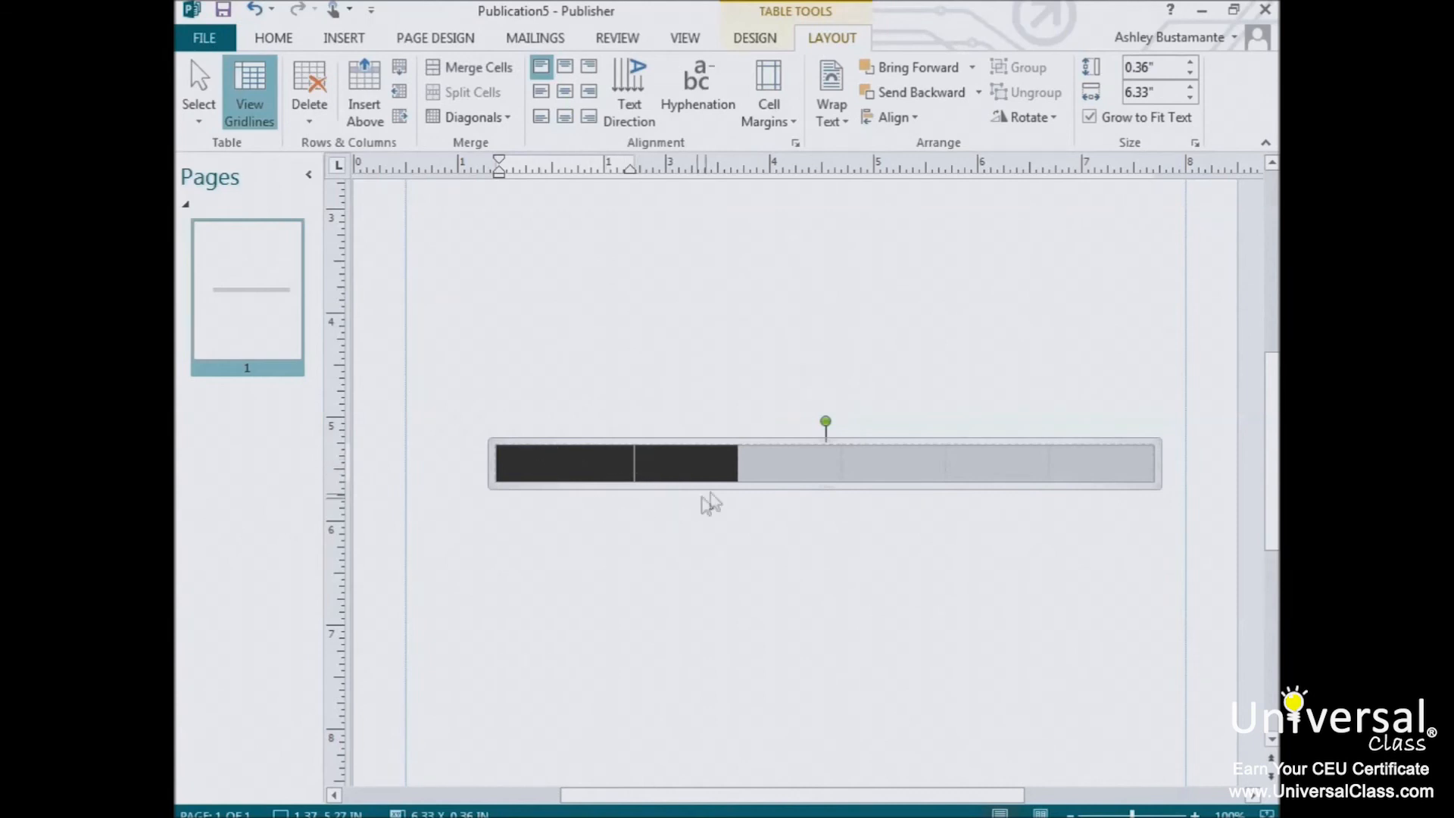
{"action": "left_click", "coordinate": [646, 468]}
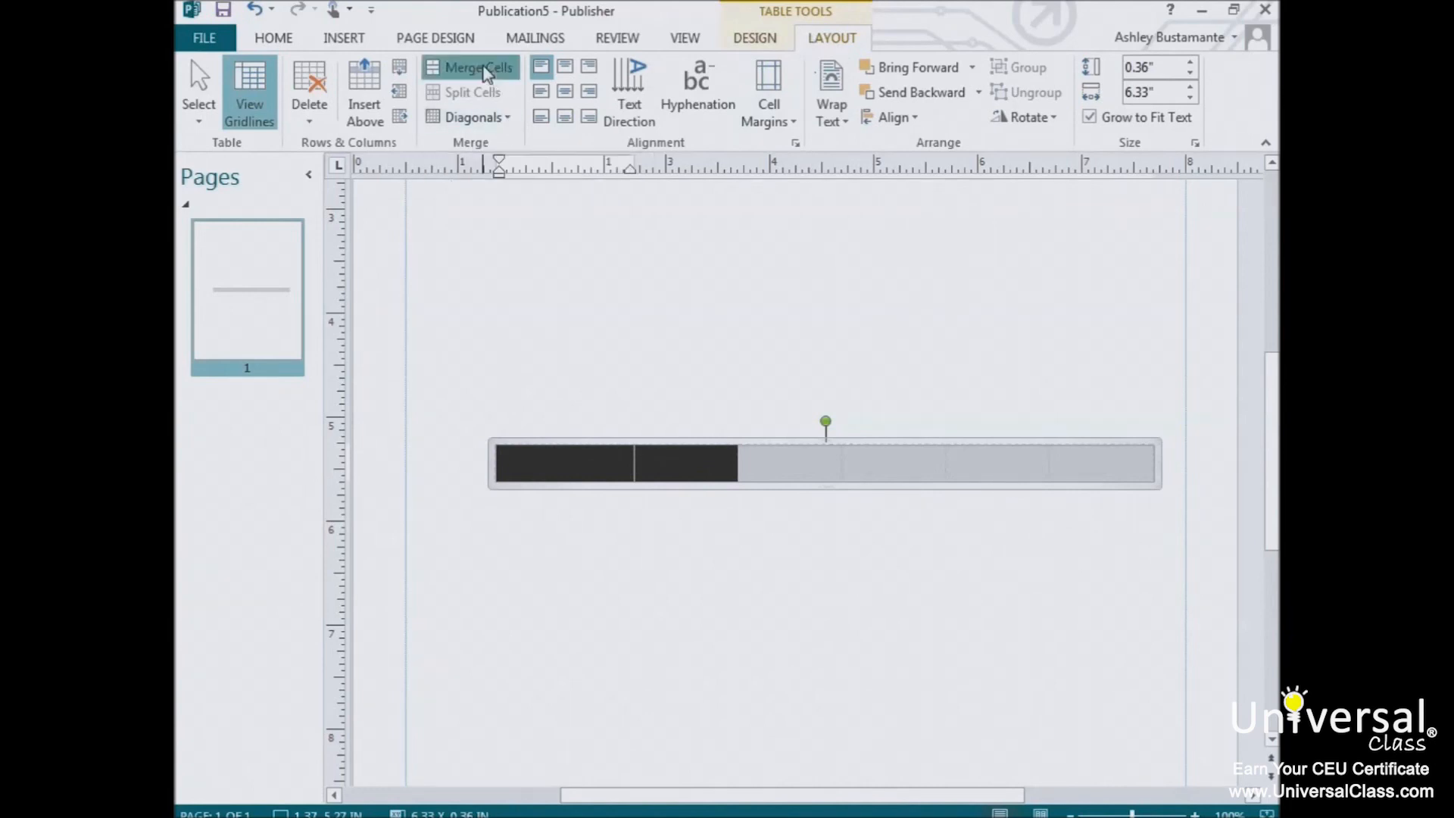
{"action": "left_click", "coordinate": [471, 67]}
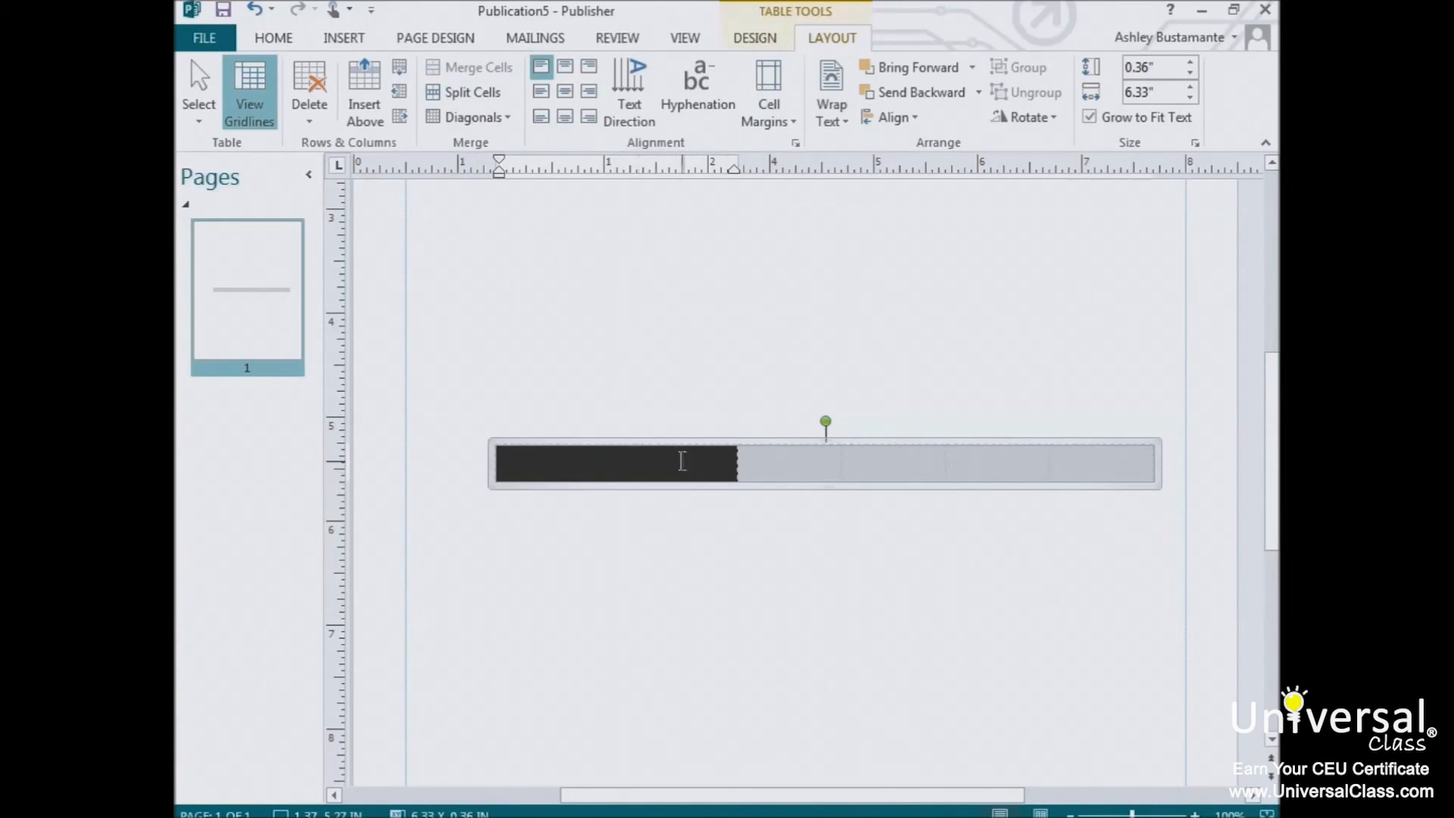
{"action": "mouse_move", "coordinate": [473, 92]}
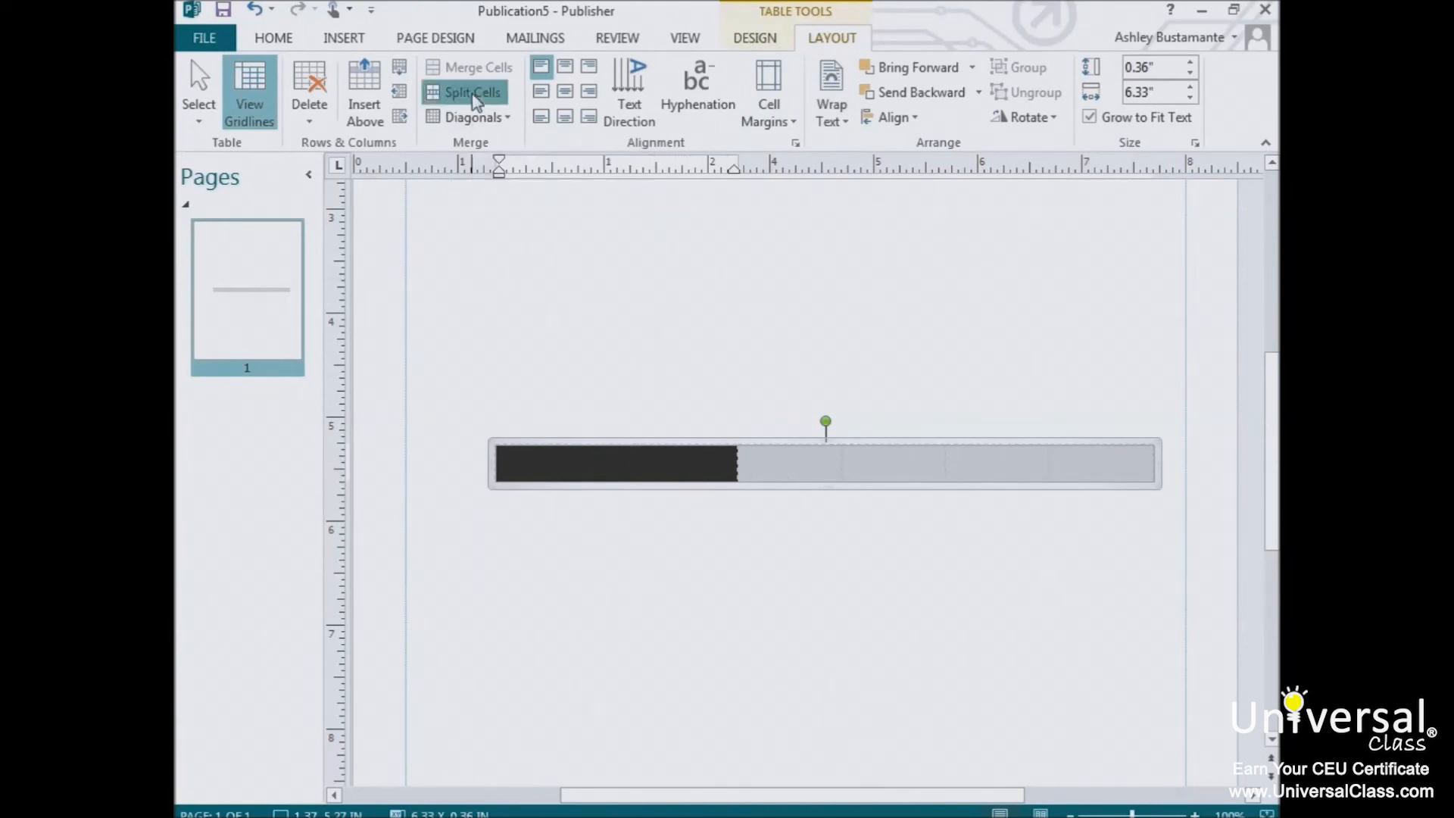
{"action": "left_click", "coordinate": [470, 91]}
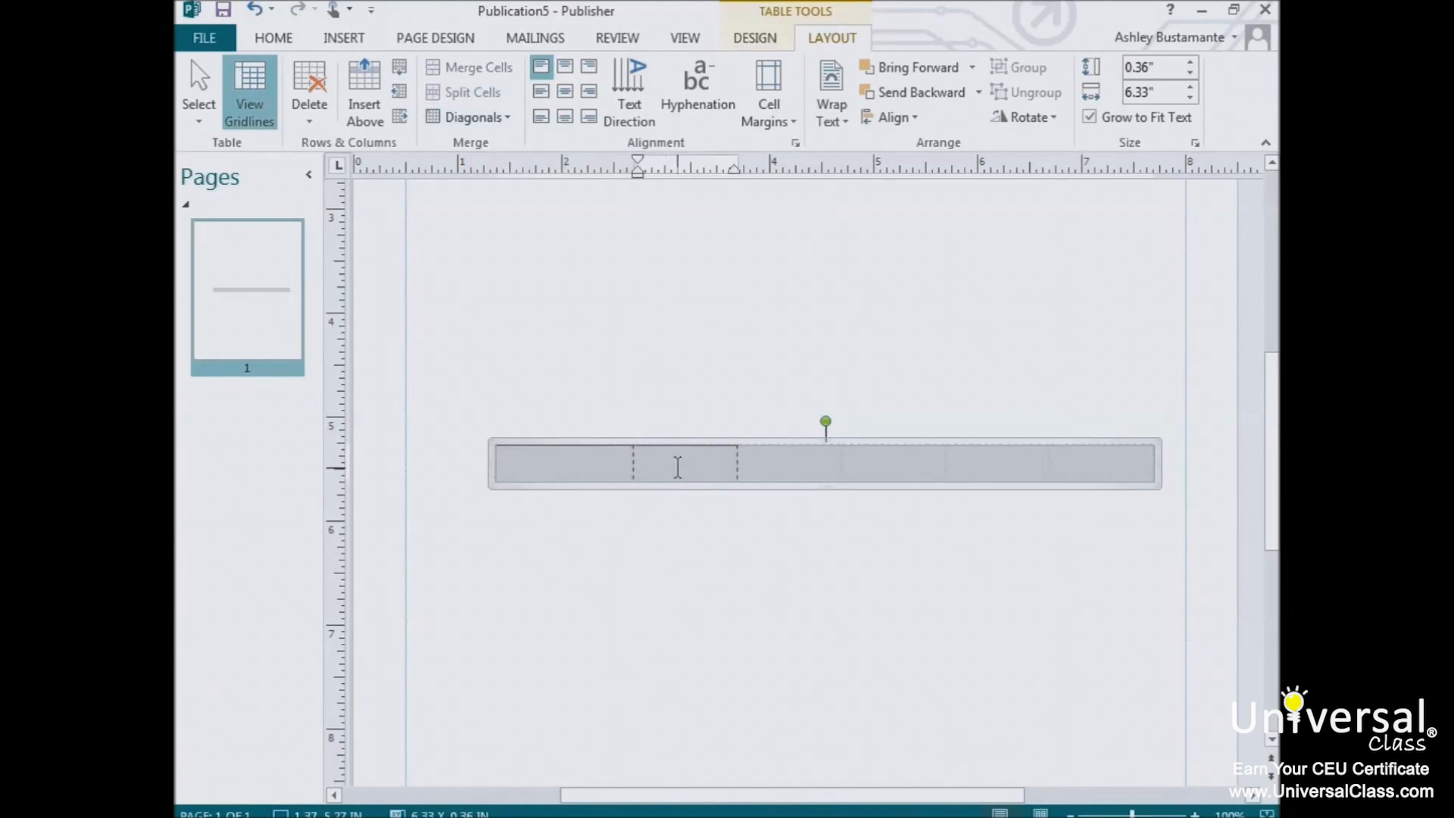
{"action": "left_click", "coordinate": [637, 463]}
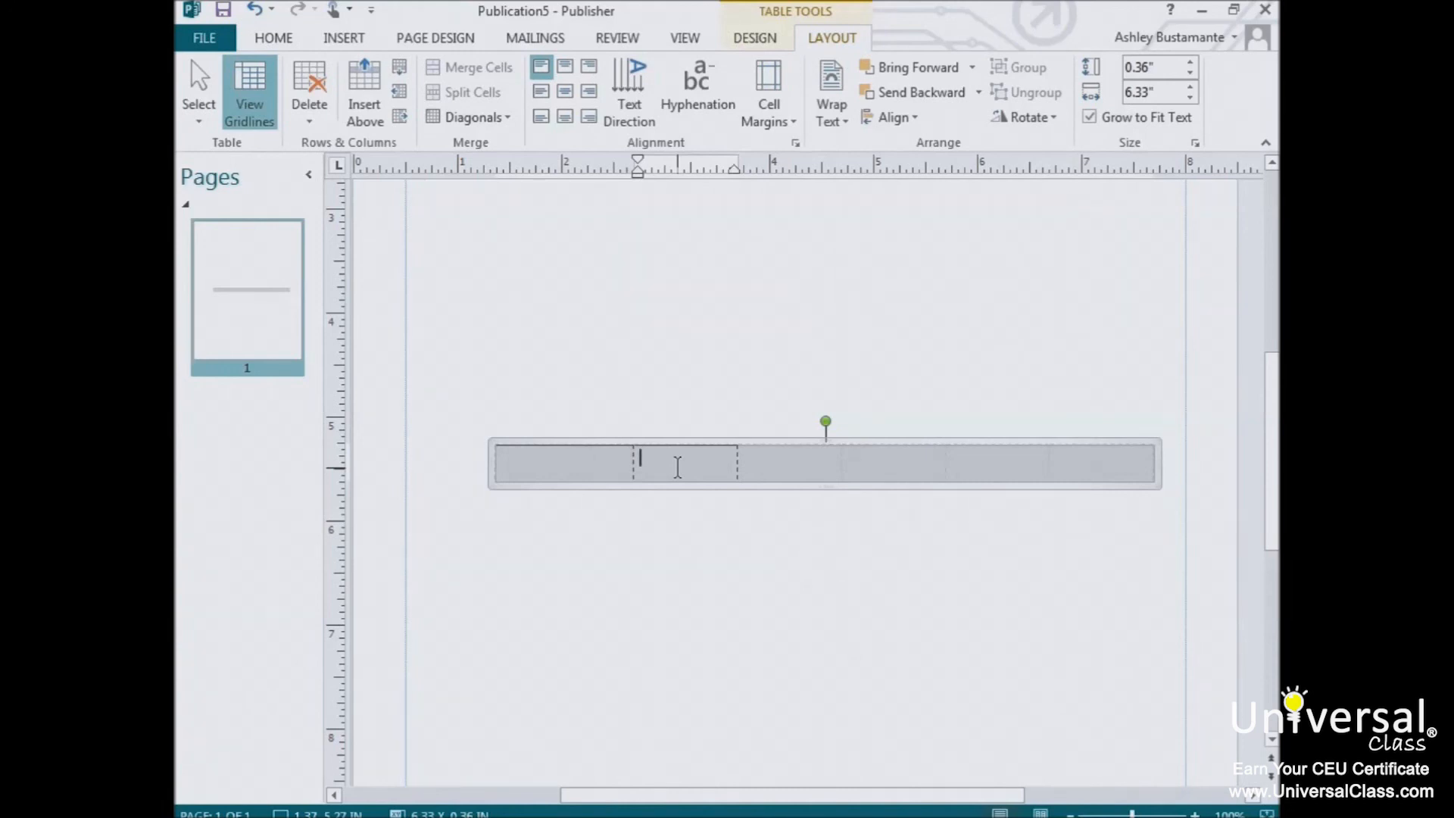
{"action": "left_click", "coordinate": [515, 456]}
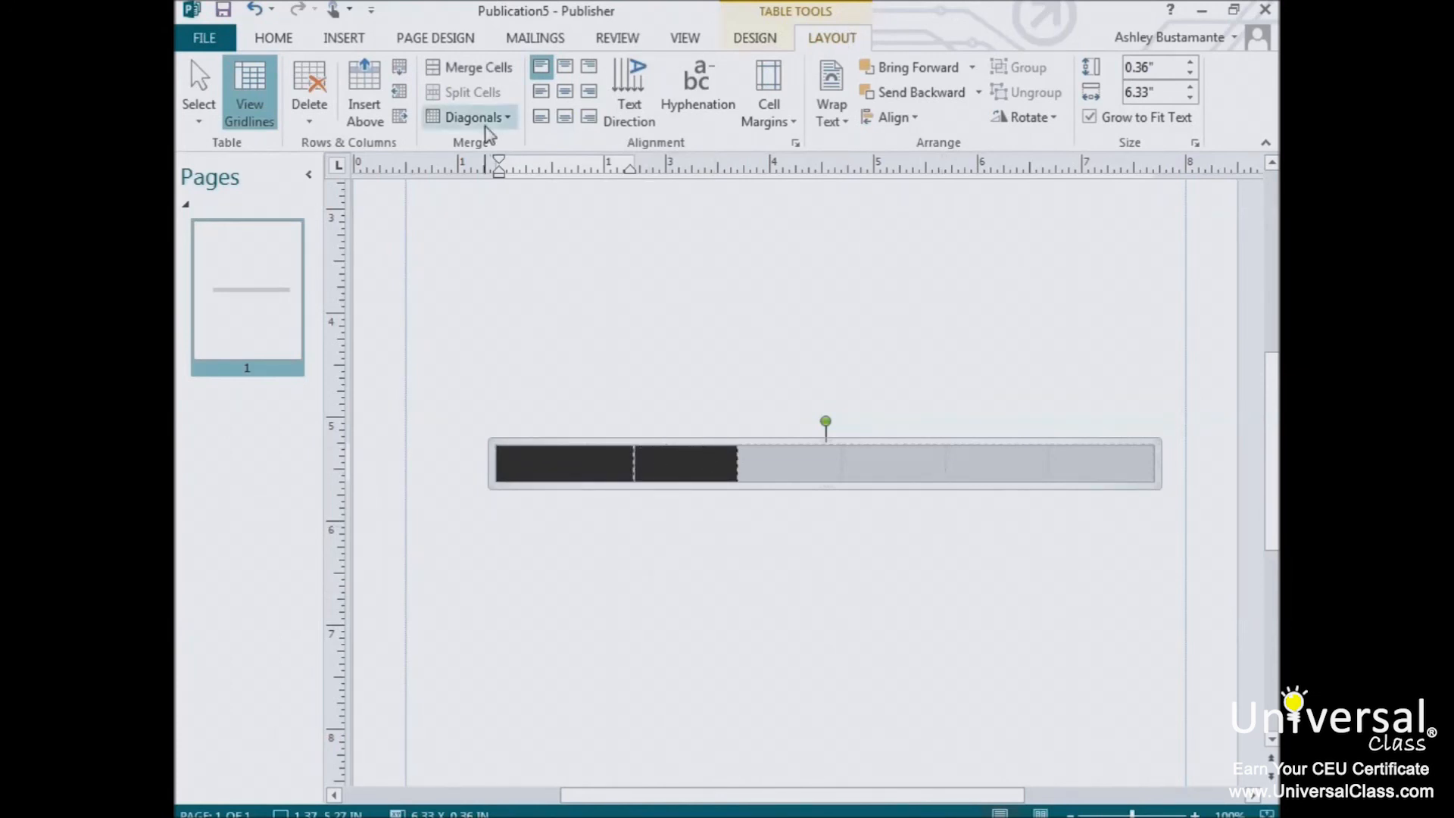
Divide the first two cells with a Divide Down diagonal and type 1 and 2 in the first cell.
{"action": "left_click", "coordinate": [475, 116]}
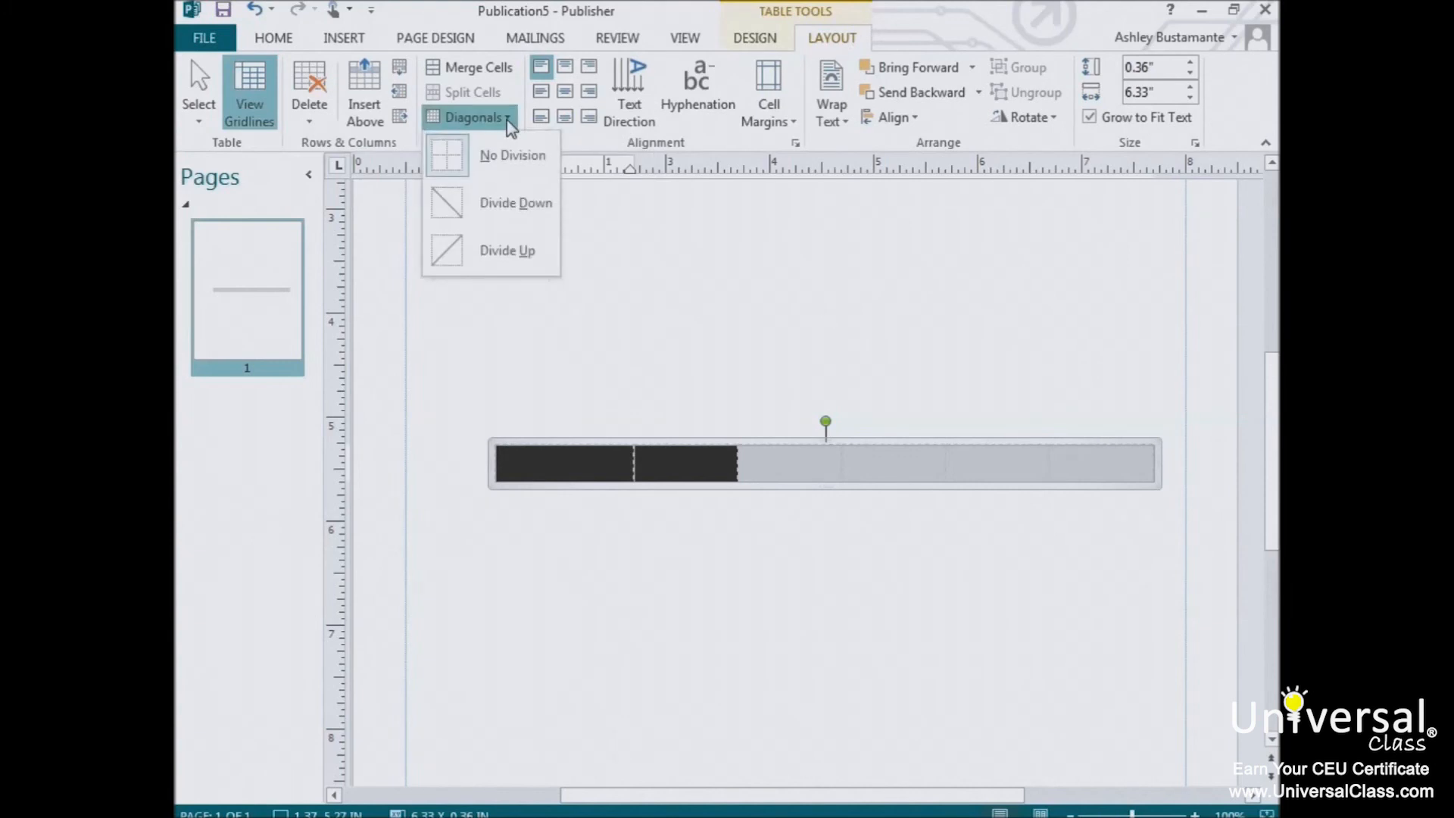
{"action": "mouse_move", "coordinate": [508, 203]}
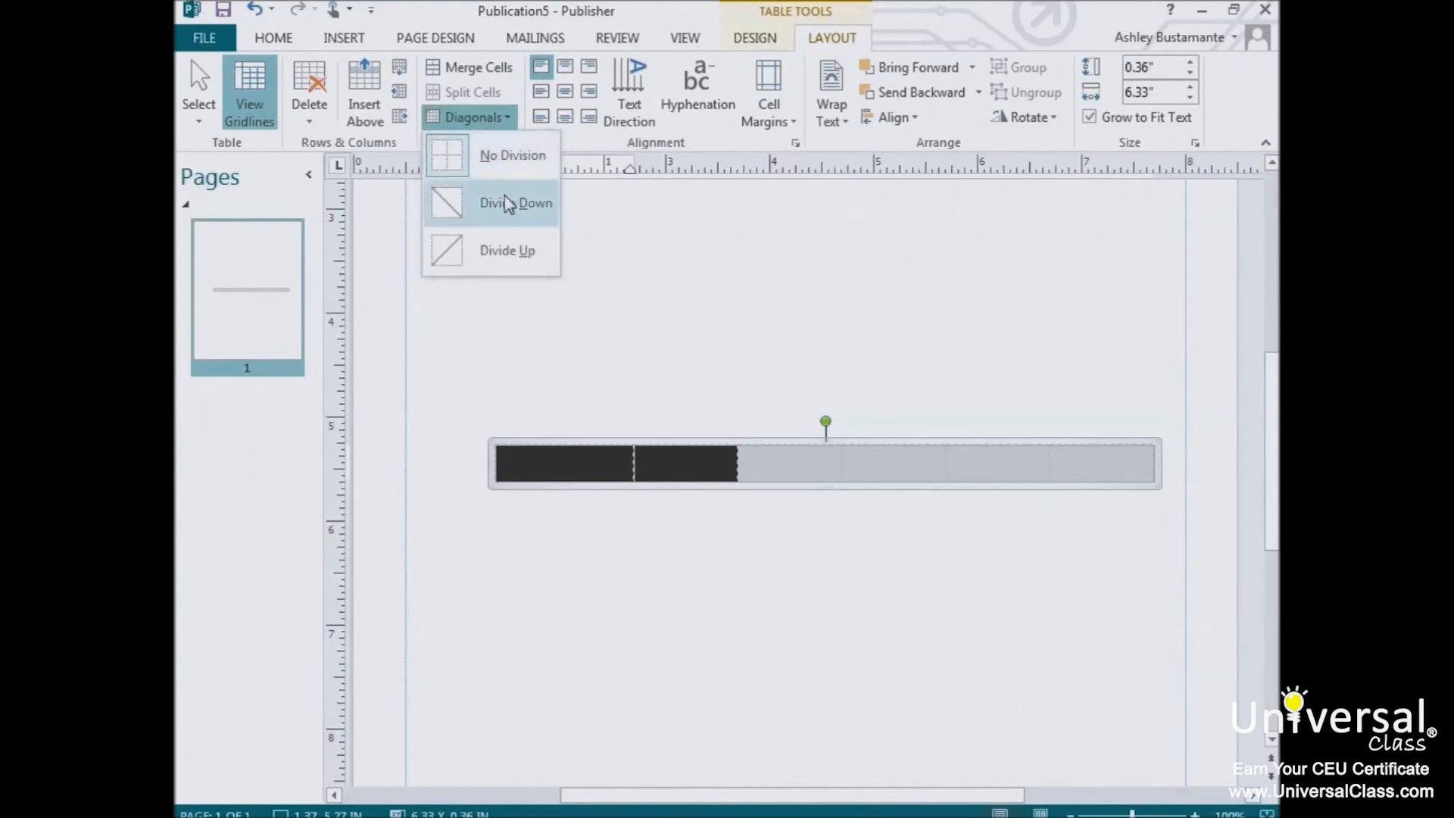
{"action": "mouse_move", "coordinate": [508, 232]}
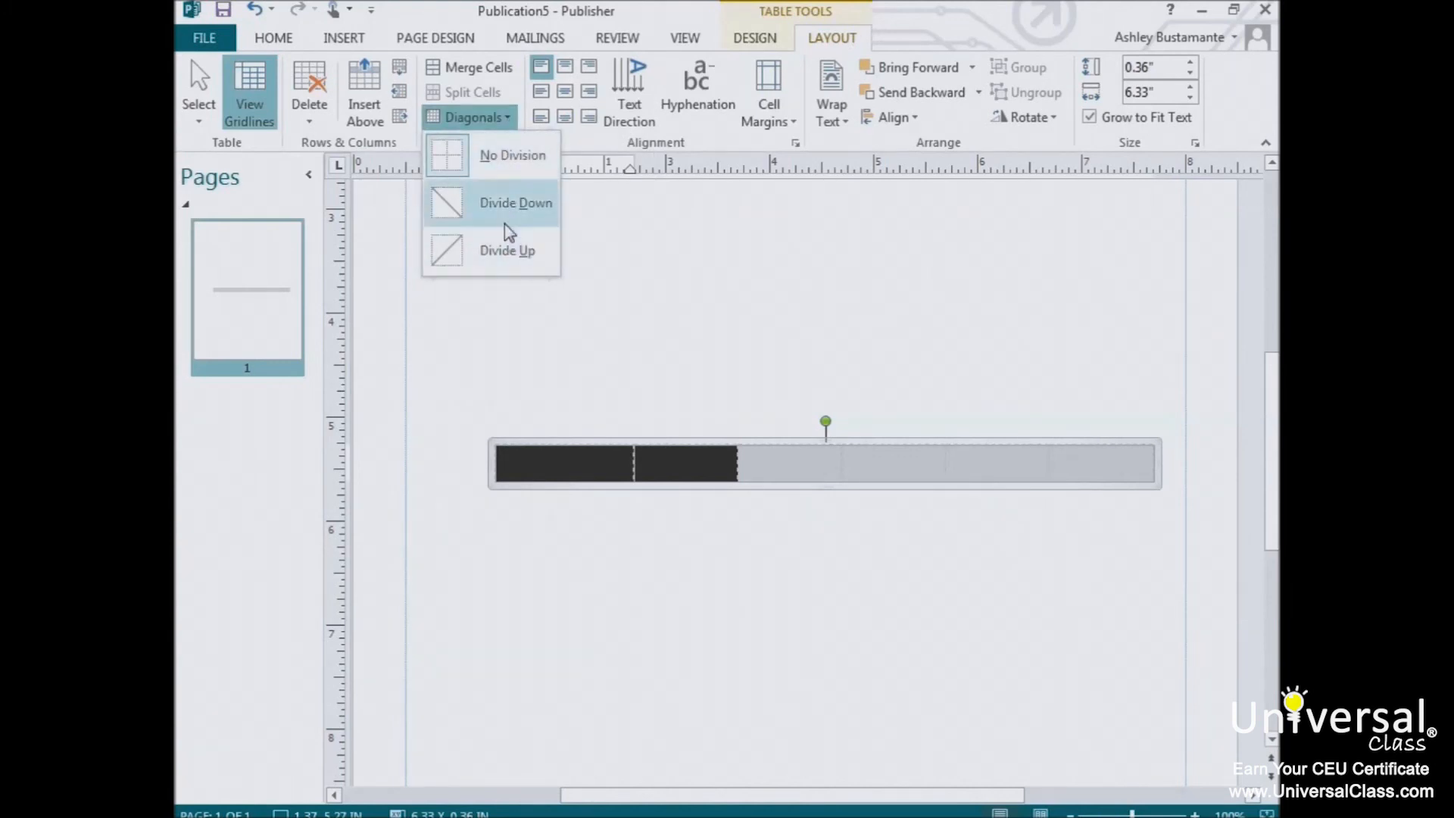
{"action": "left_click", "coordinate": [516, 202]}
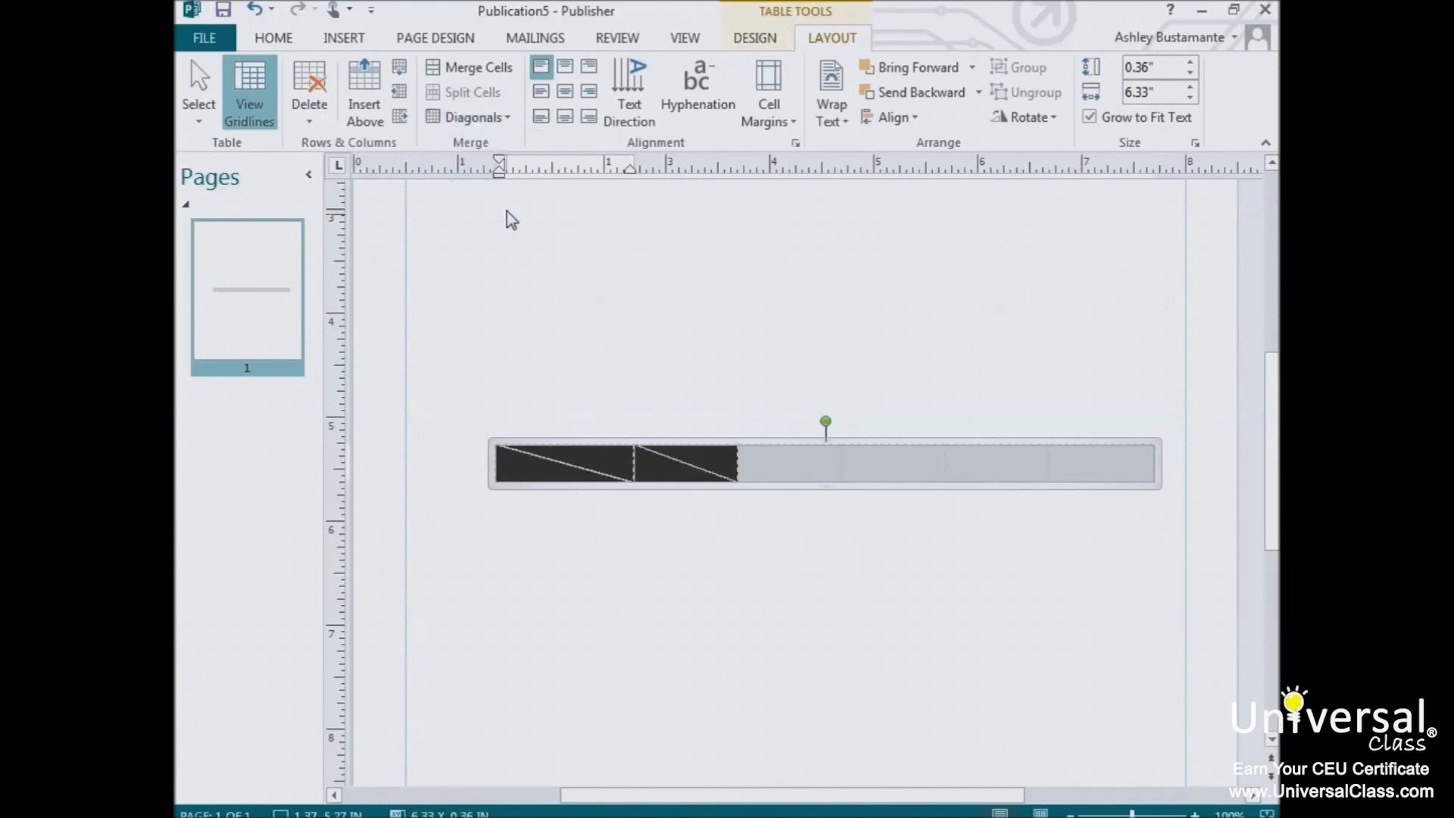
{"action": "left_click", "coordinate": [616, 462]}
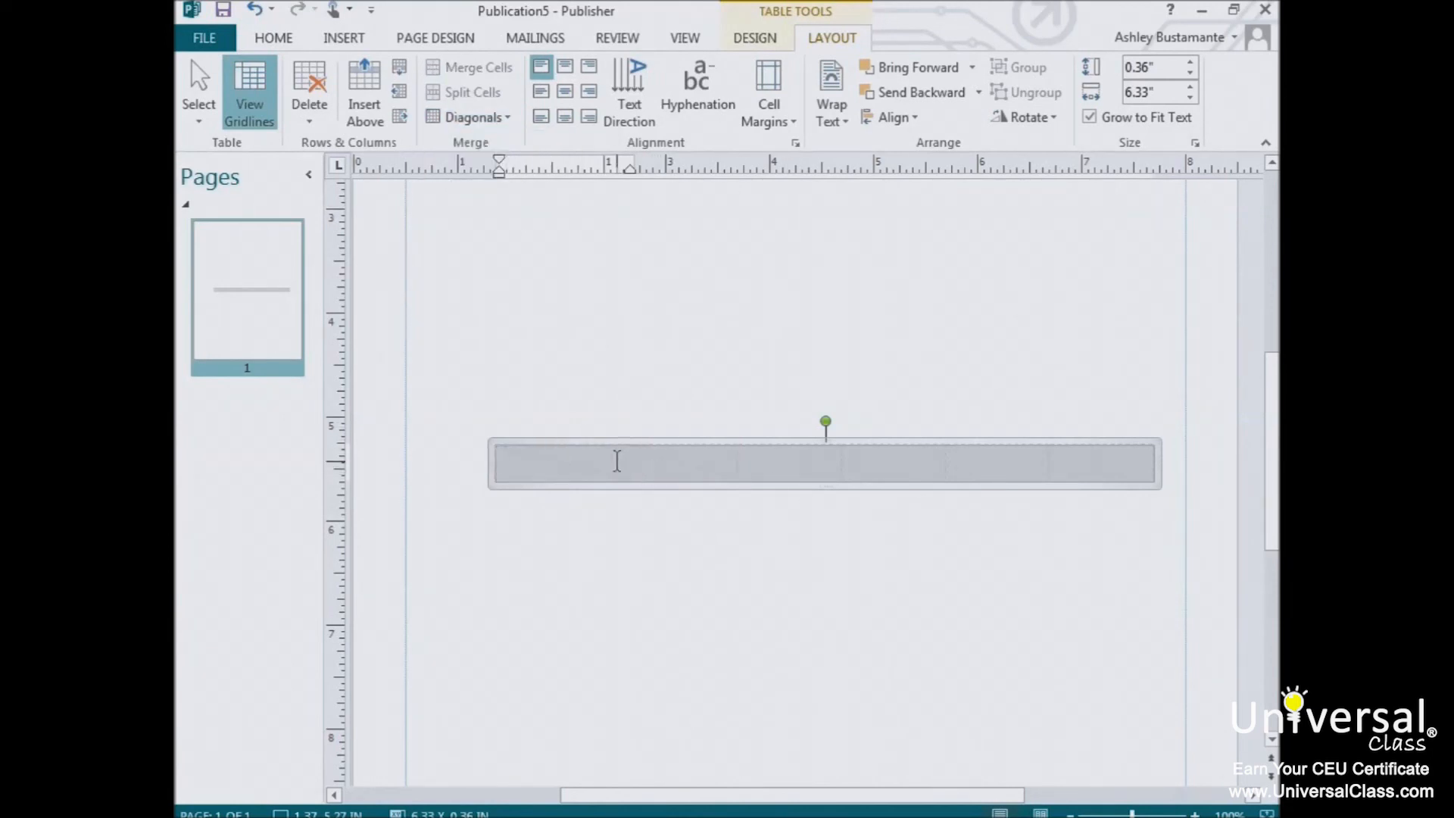
{"action": "type", "text": "1"}
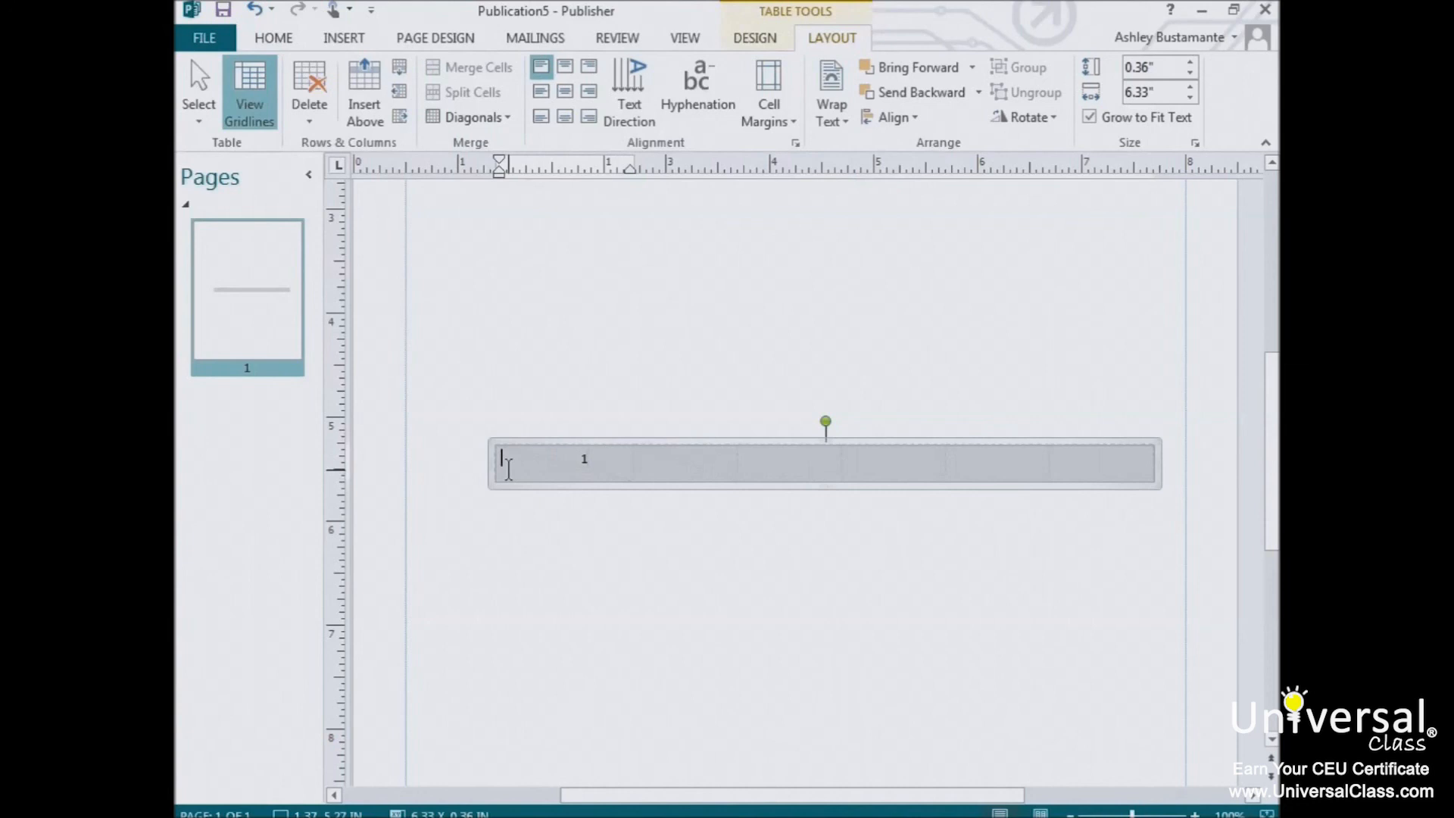
{"action": "type", "text": "2"}
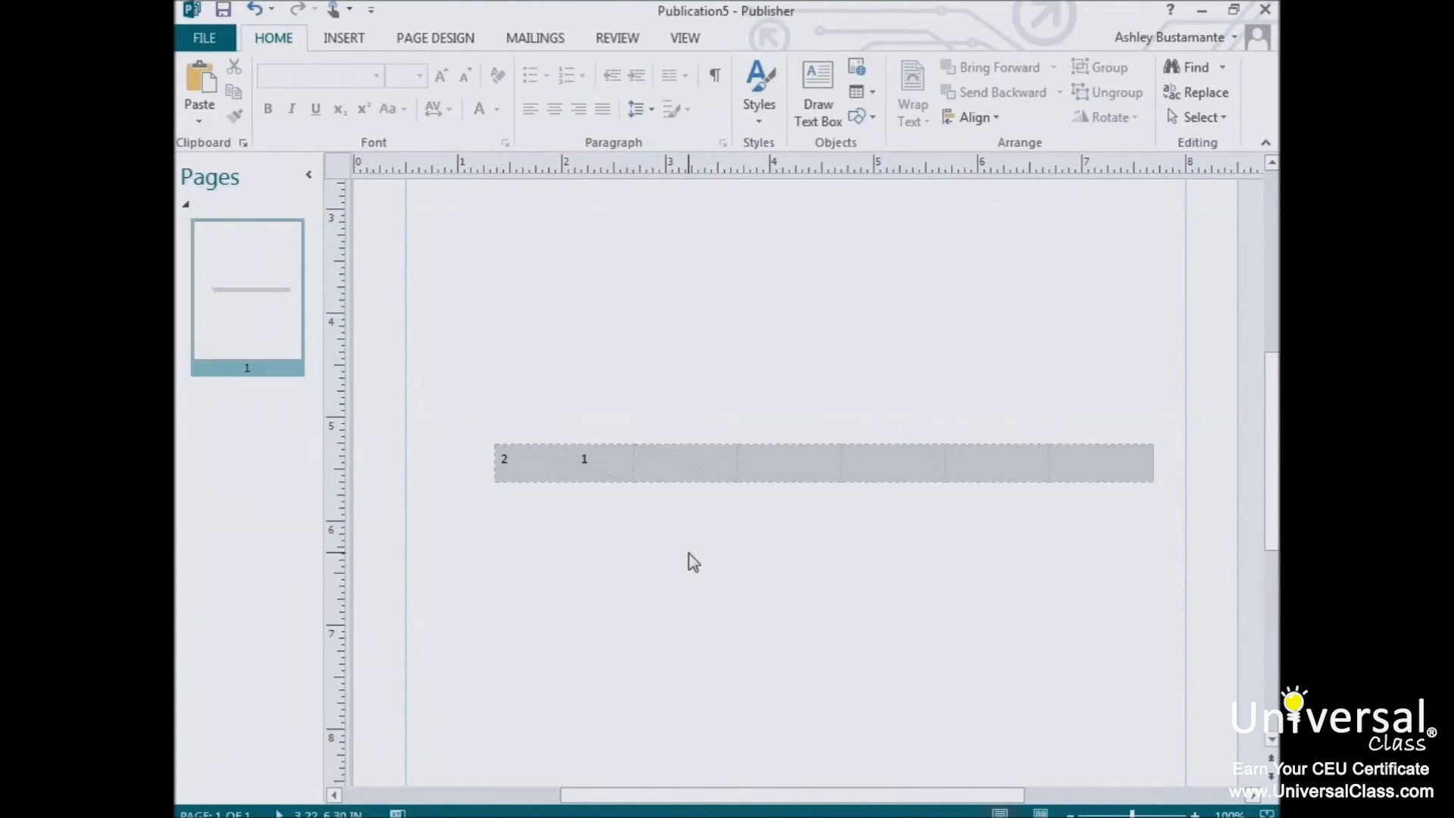
Remove the single-row table using Delete Object from the right-click menu.
{"action": "left_click", "coordinate": [584, 458]}
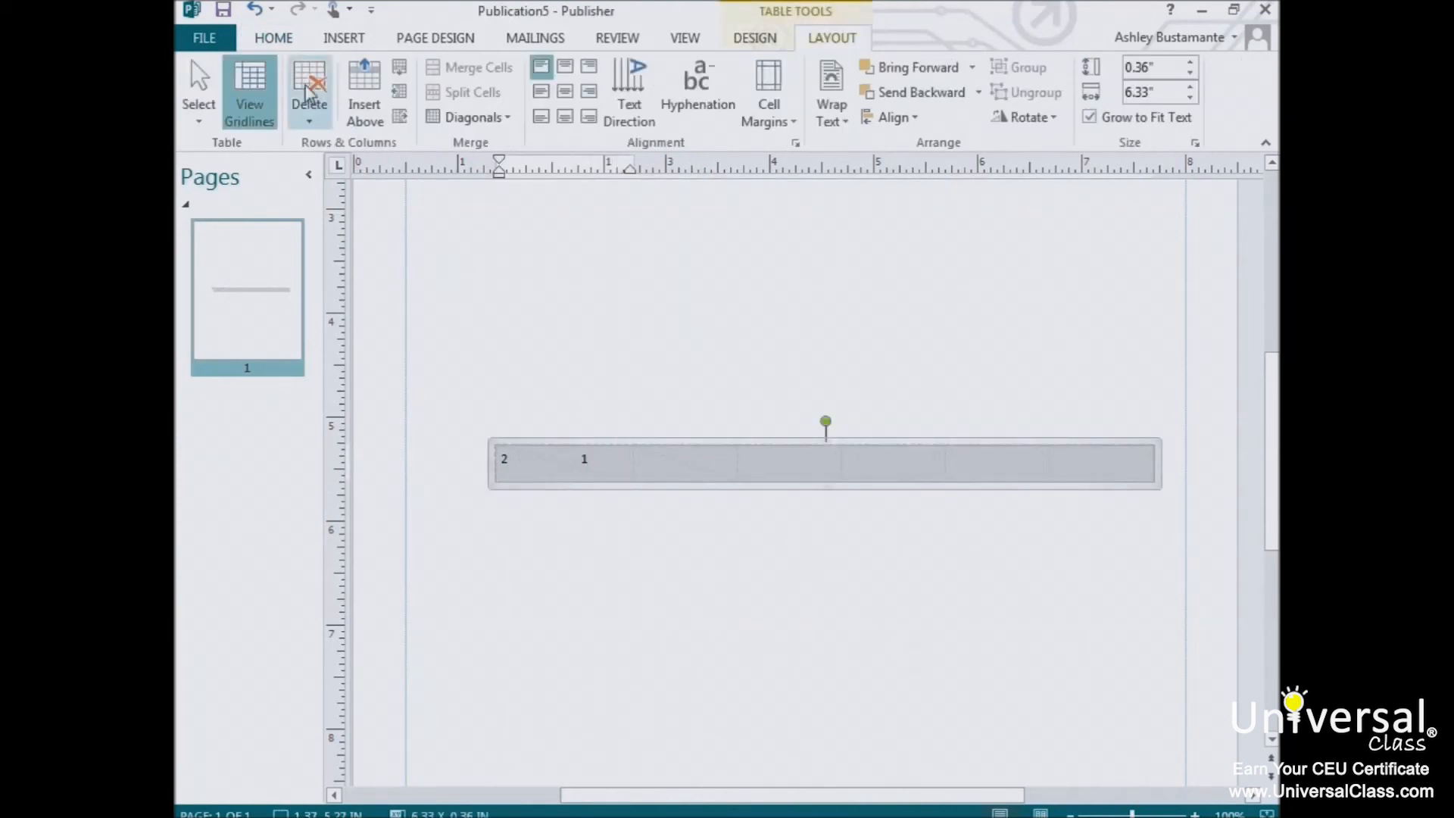
{"action": "mouse_move", "coordinate": [309, 88]}
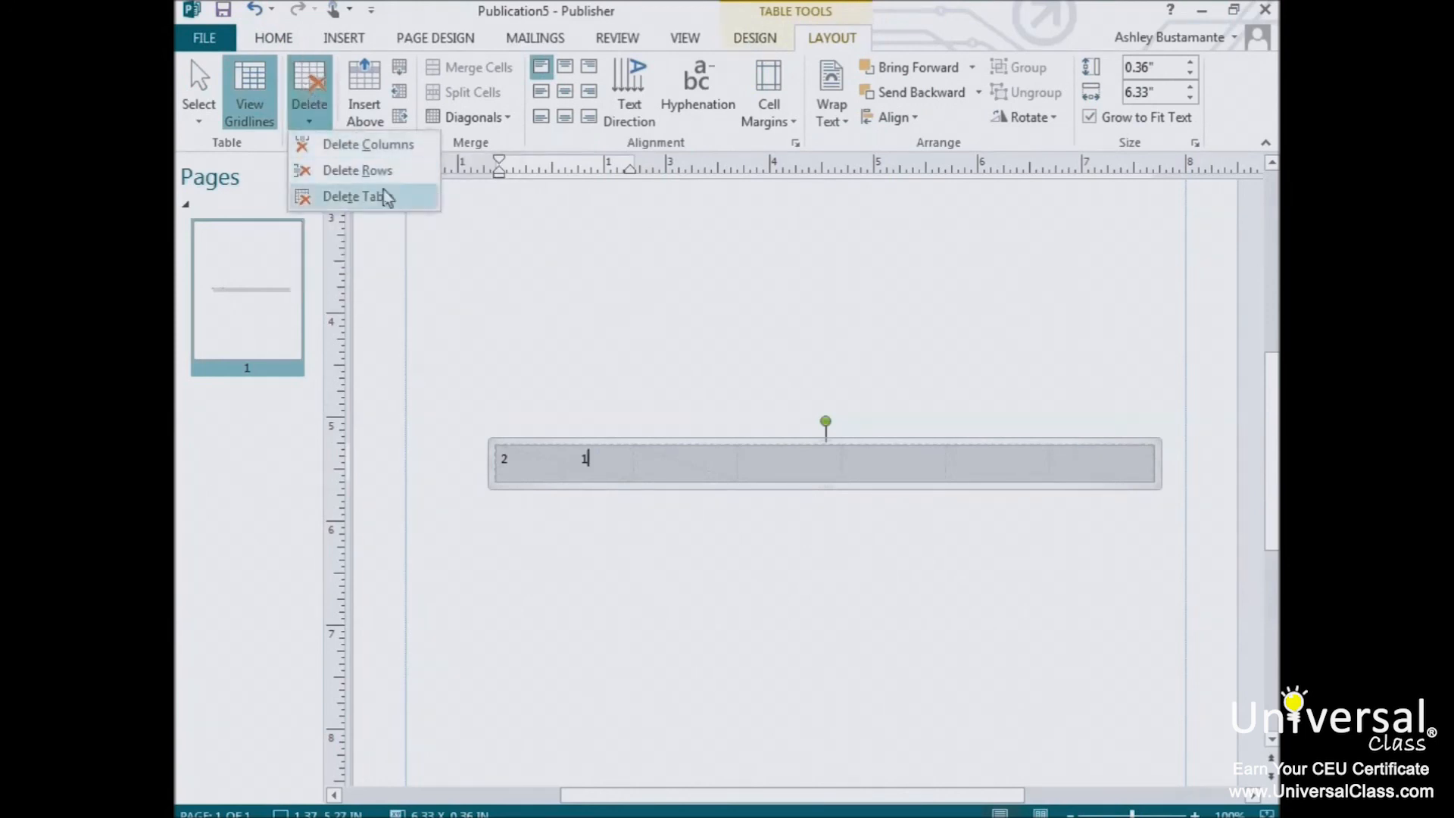
{"action": "left_click", "coordinate": [742, 459]}
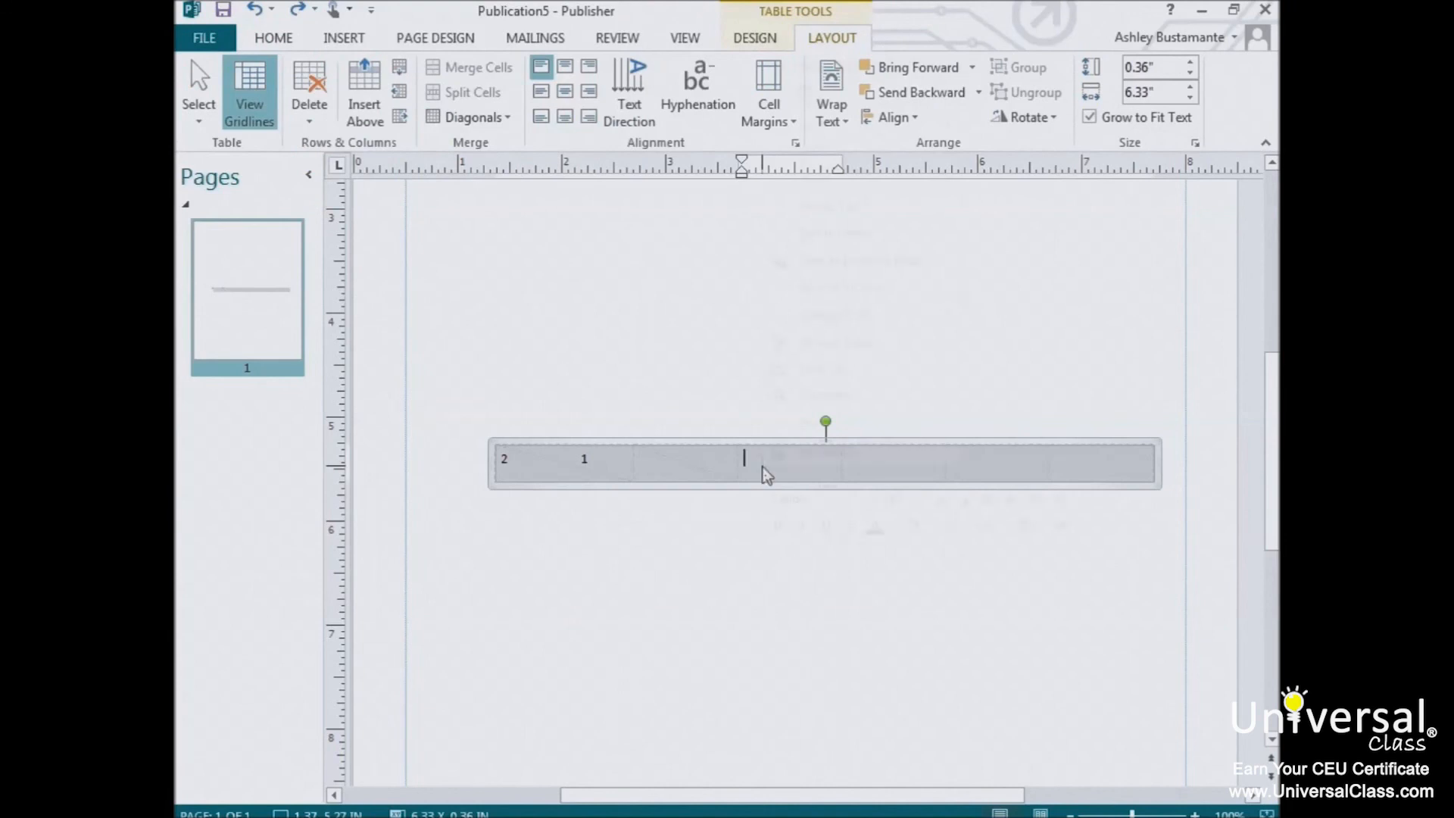
{"action": "right_click", "coordinate": [765, 463]}
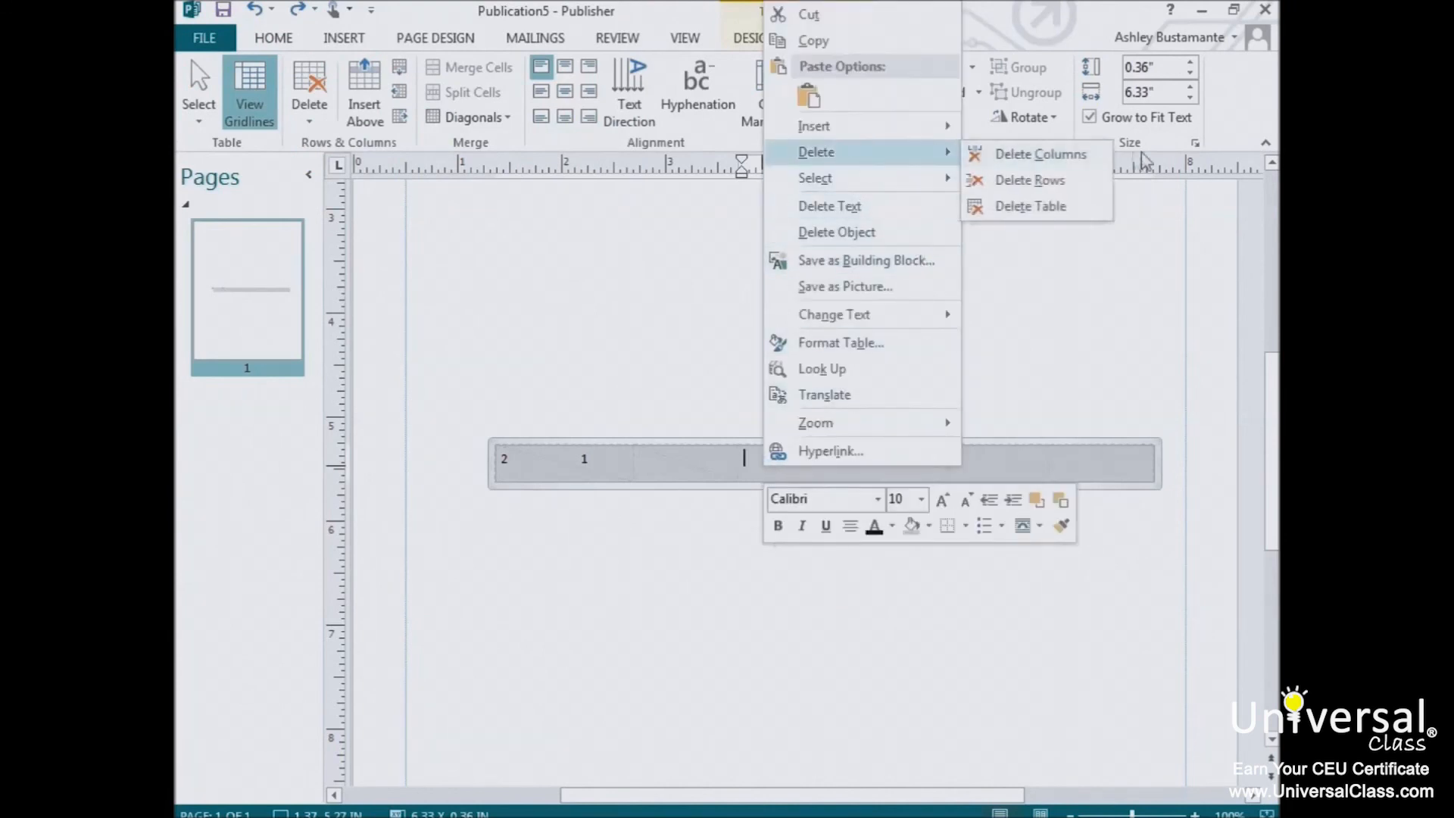
{"action": "mouse_move", "coordinate": [1030, 206]}
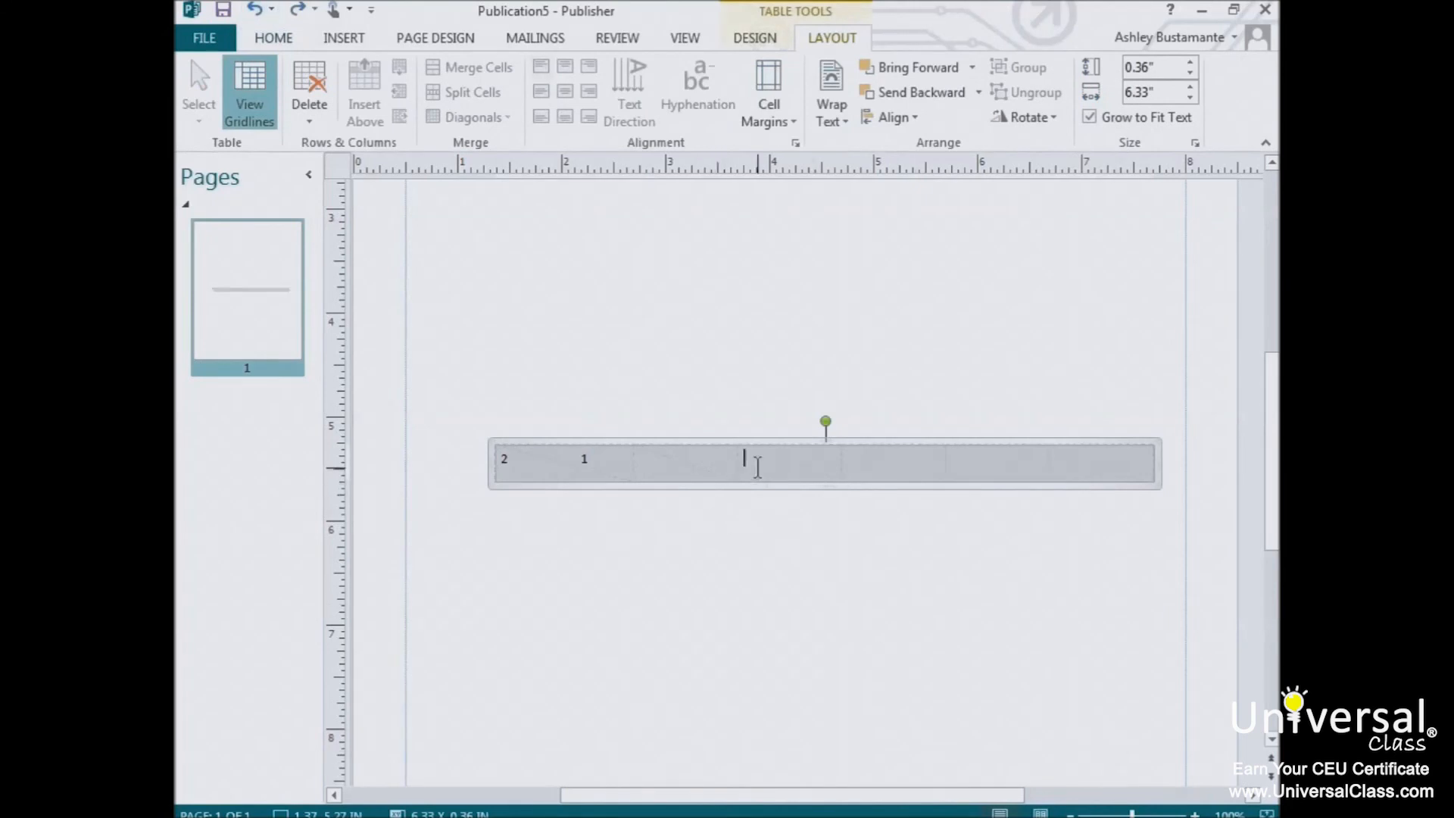
{"action": "right_click", "coordinate": [745, 459]}
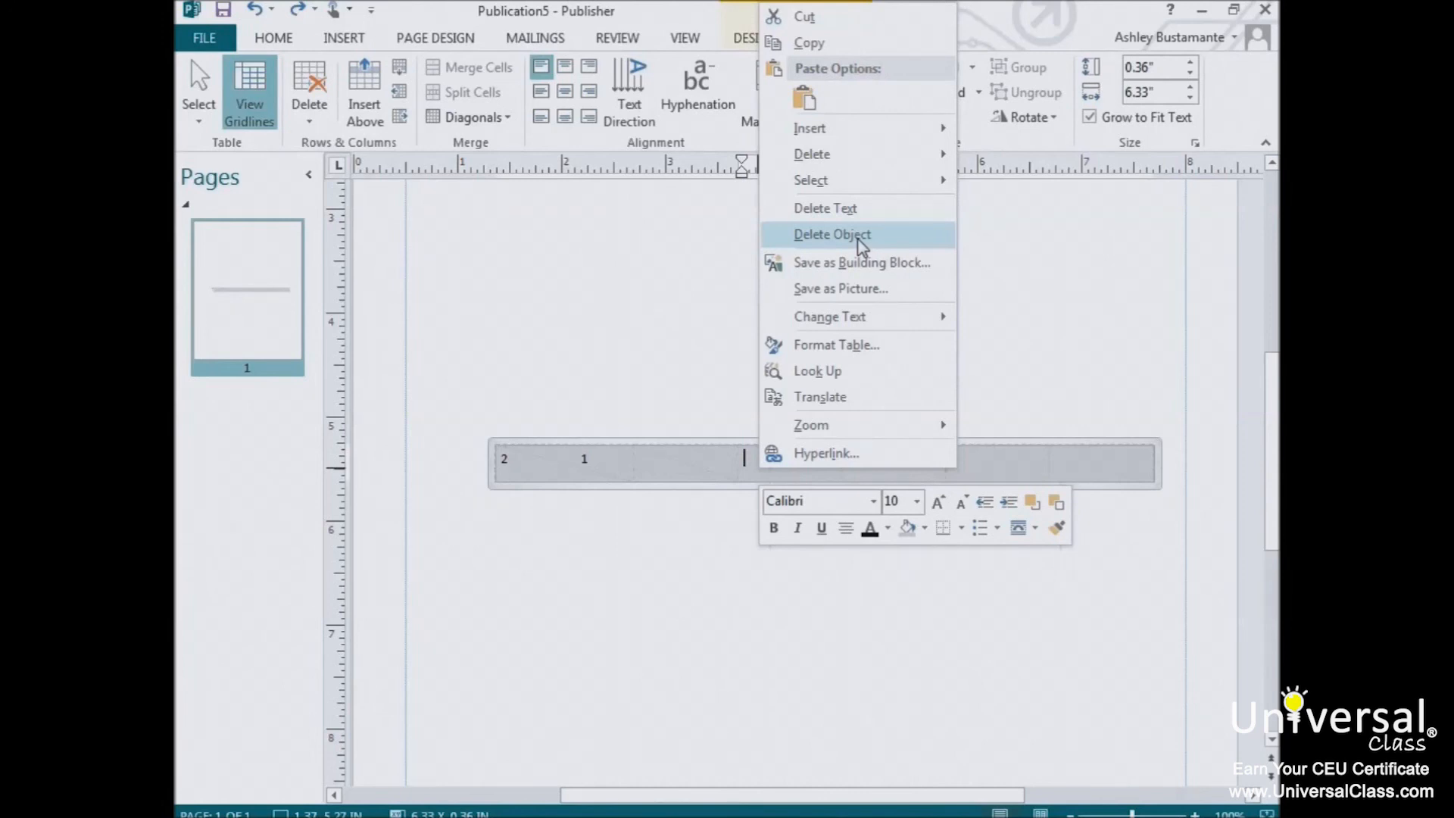
{"action": "left_click", "coordinate": [831, 234]}
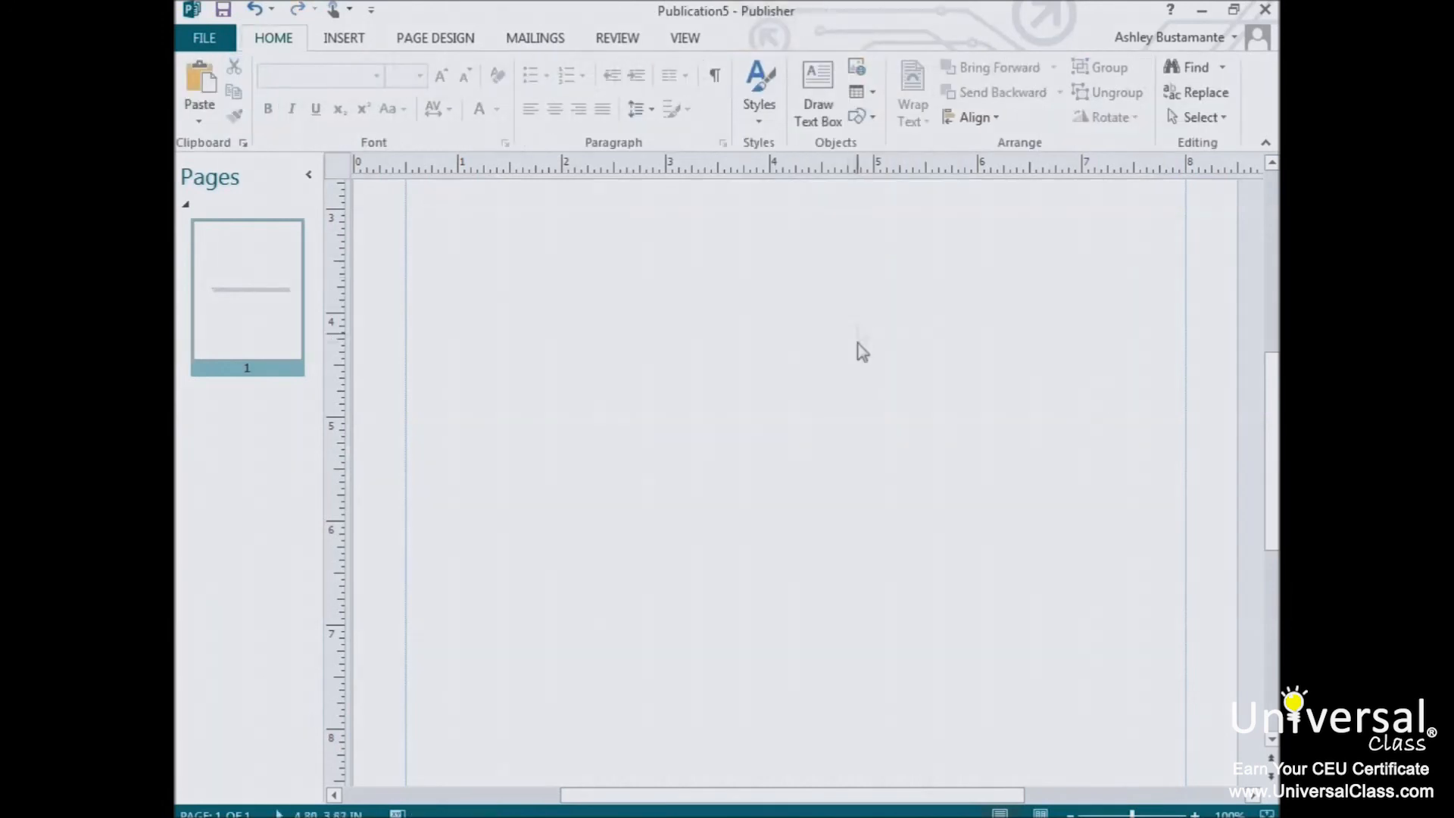